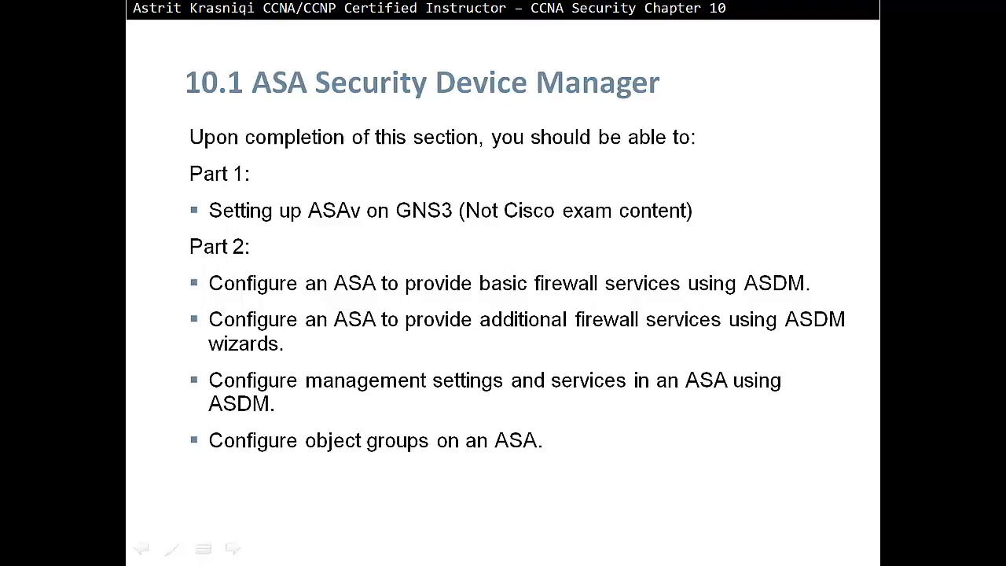
- End the PowerPoint slideshow to return to the empty GNS3 project
key("Escape")
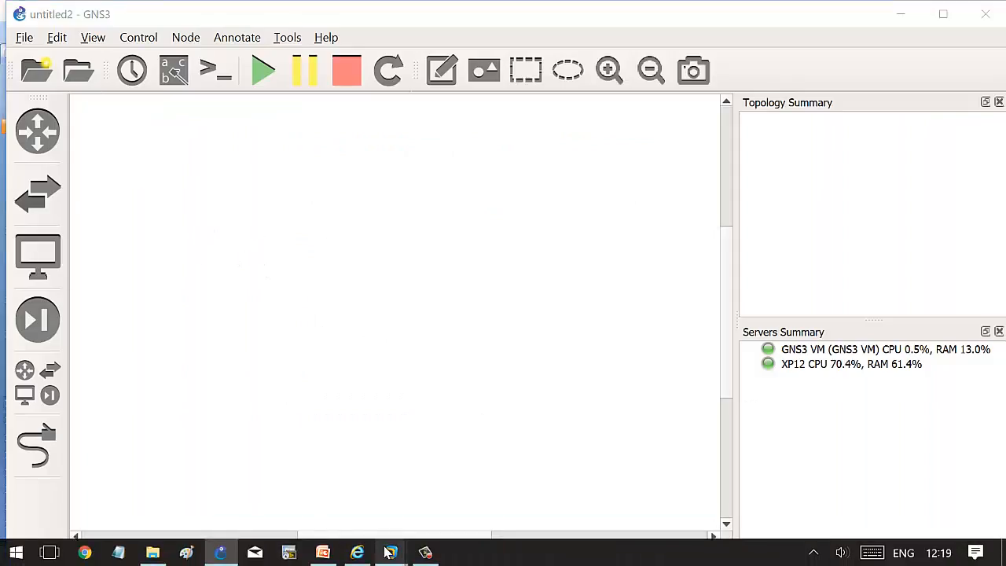
- Place an ASAv 9.6.1 node on the canvas and move it toward the top-left
left_click(390, 553)
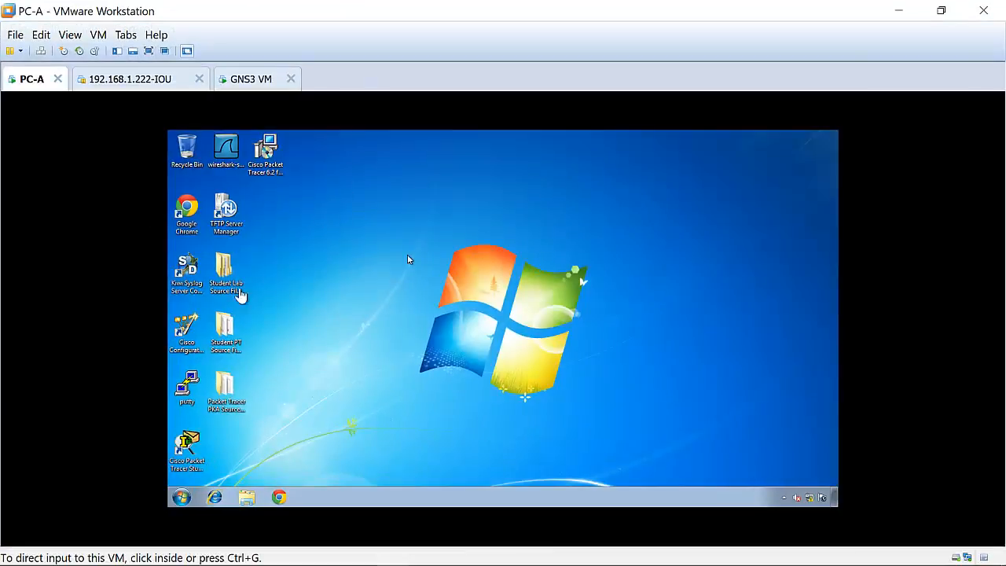
mouse_move(464, 305)
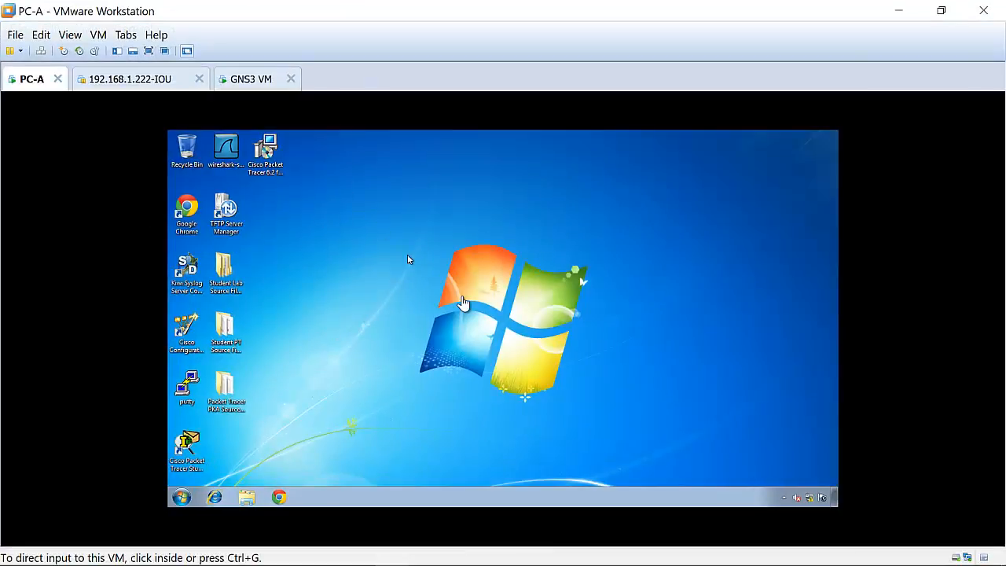
mouse_move(899, 11)
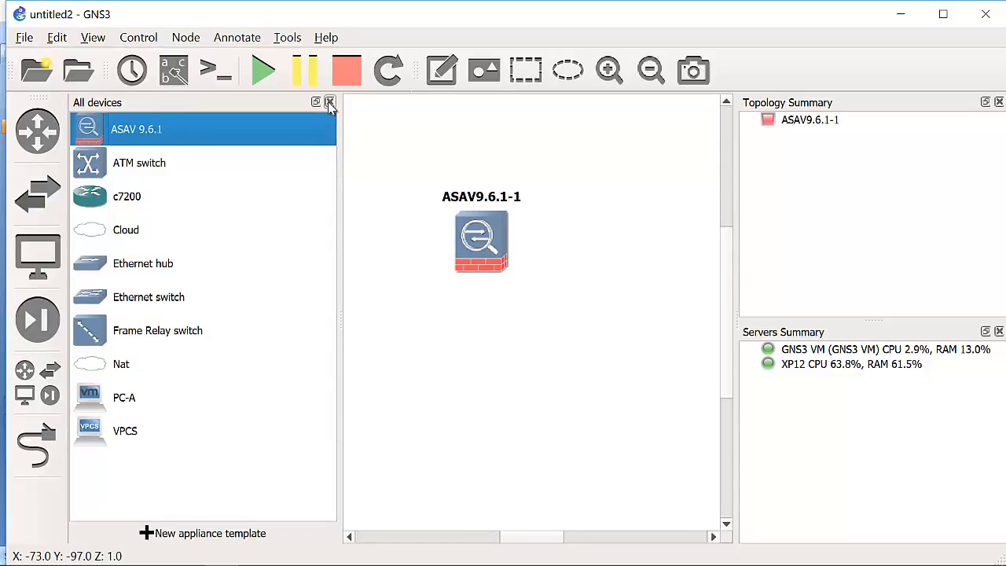
left_click(330, 102)
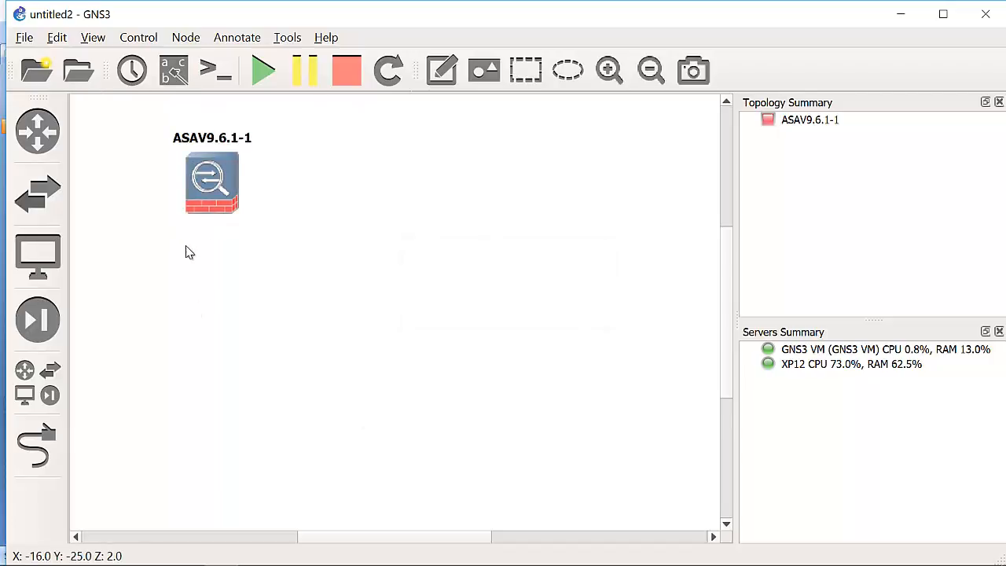
left_click(211, 181)
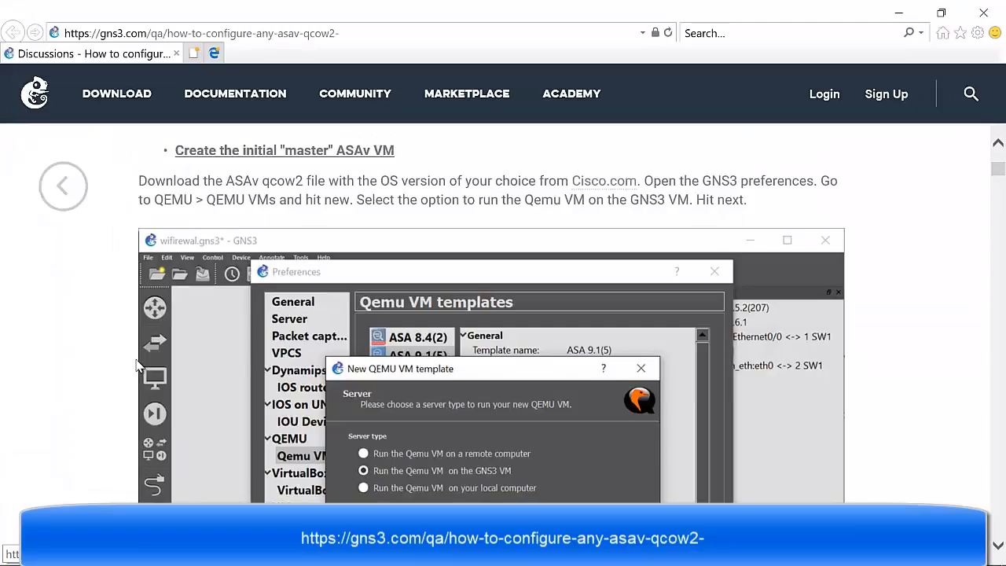
- Scroll down through the GNS3 ASAv qcow2 configuration guide
scroll("down", 3)
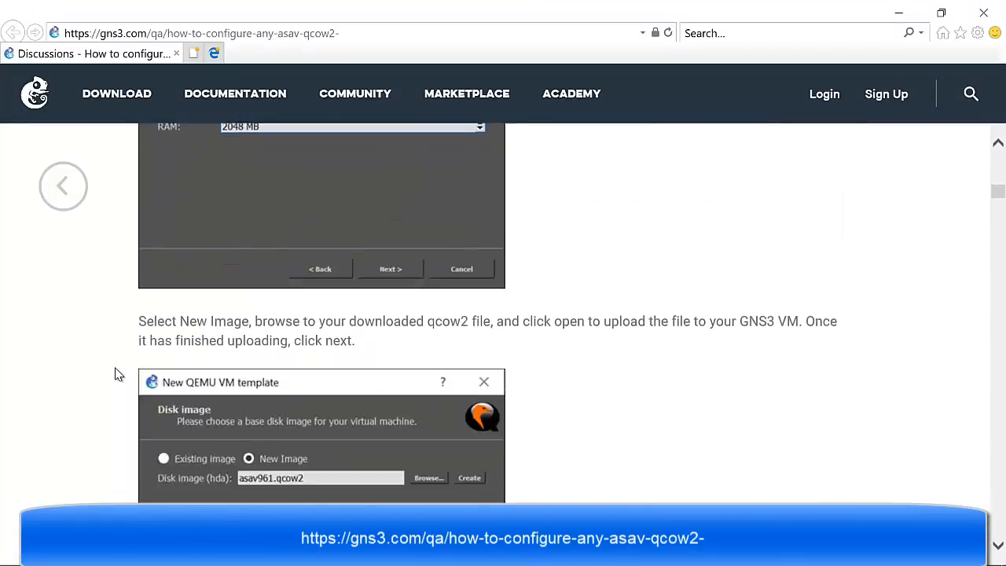
scroll("down", 3)
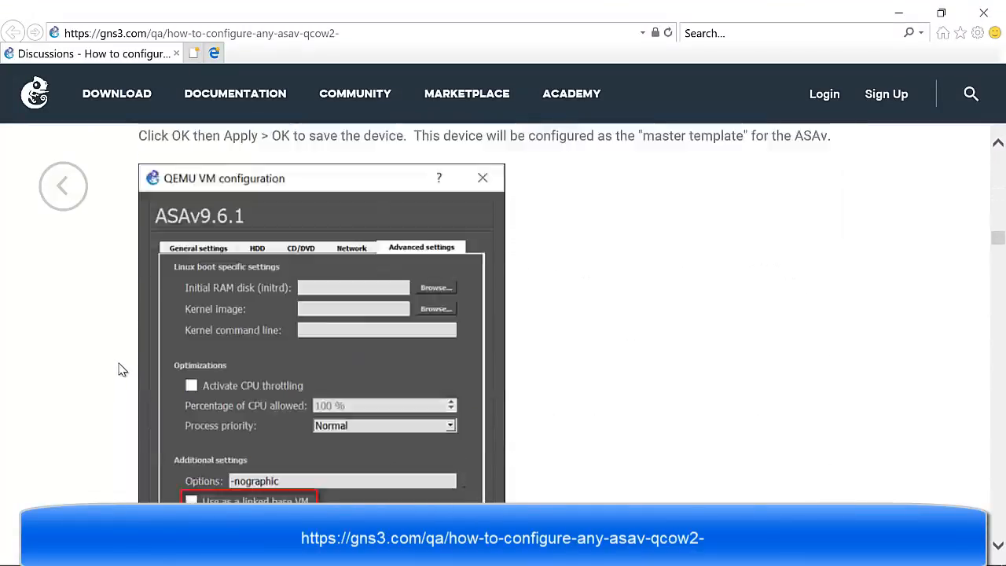
scroll("down", 3)
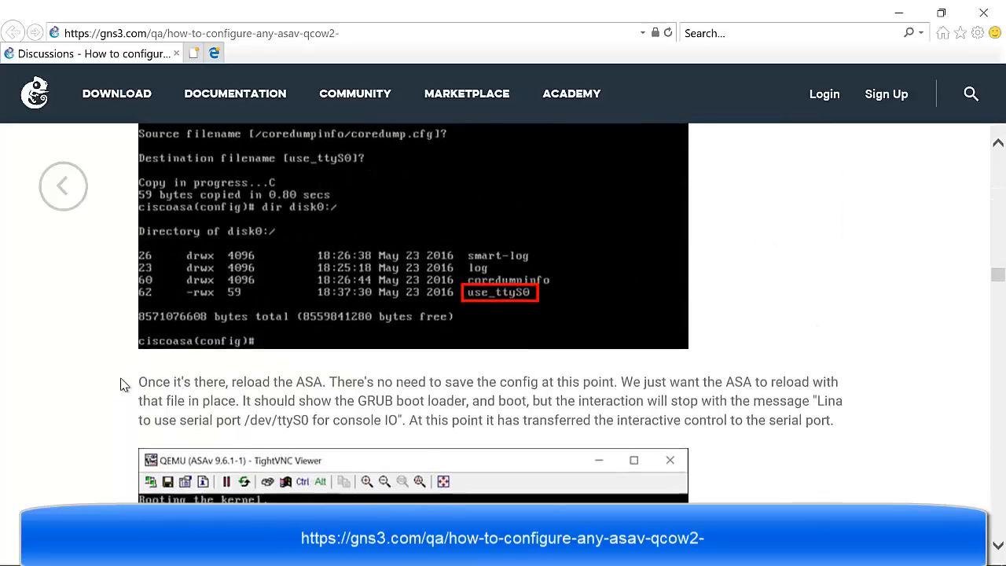
scroll("down", 3)
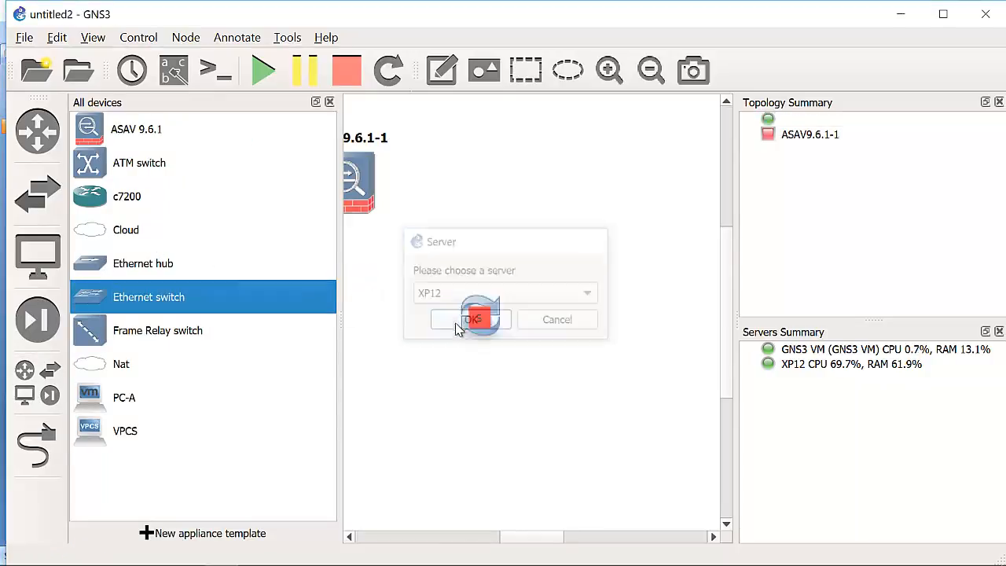
- Add an Ethernet switch and a Cloud node, both running on server XP12
left_click(472, 319)
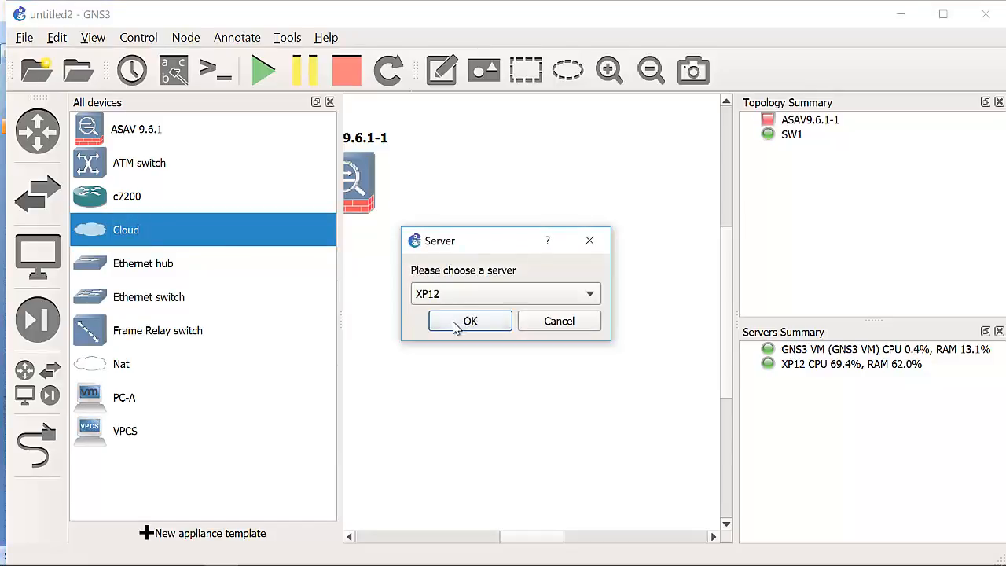
left_click(469, 321)
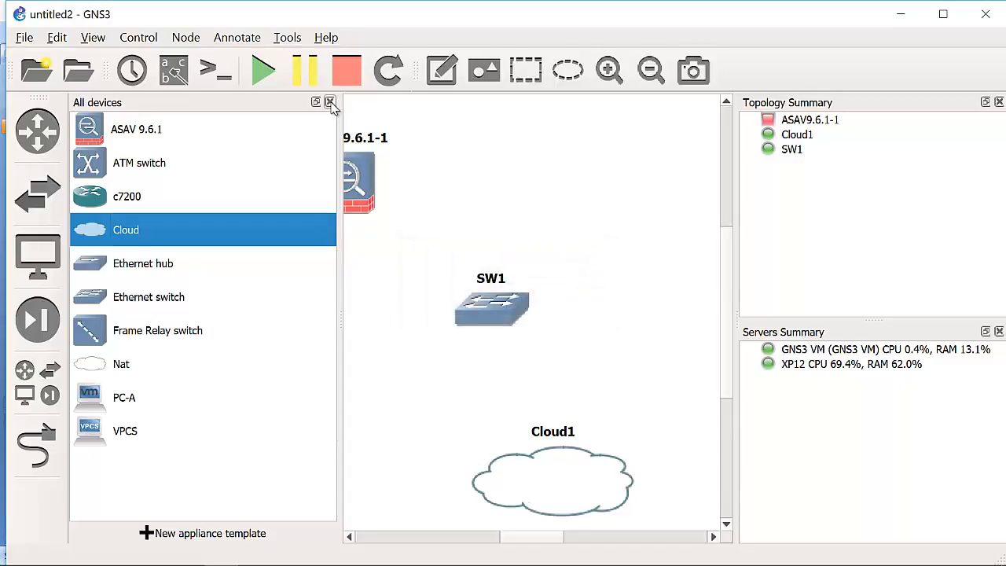
left_click(330, 102)
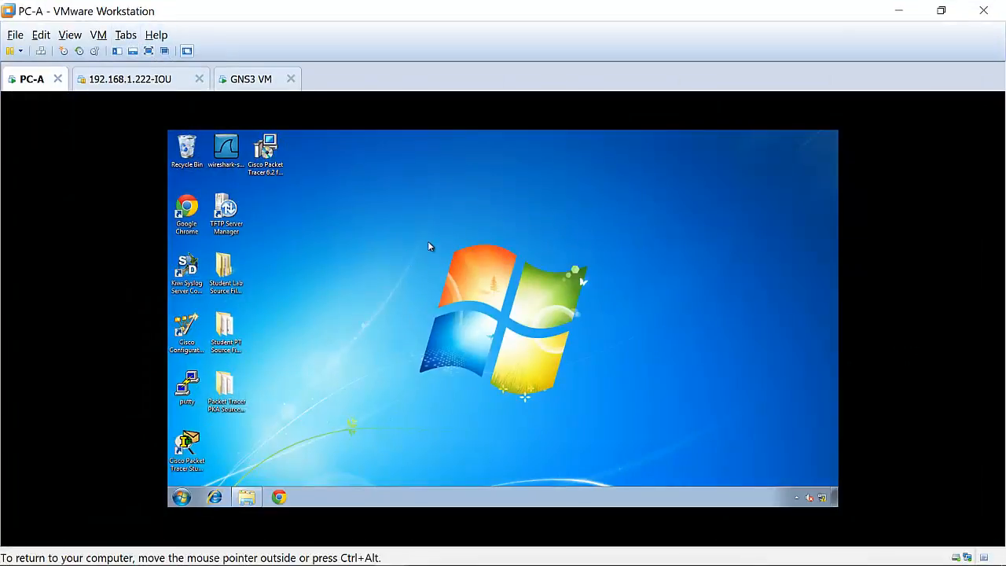
mouse_move(331, 221)
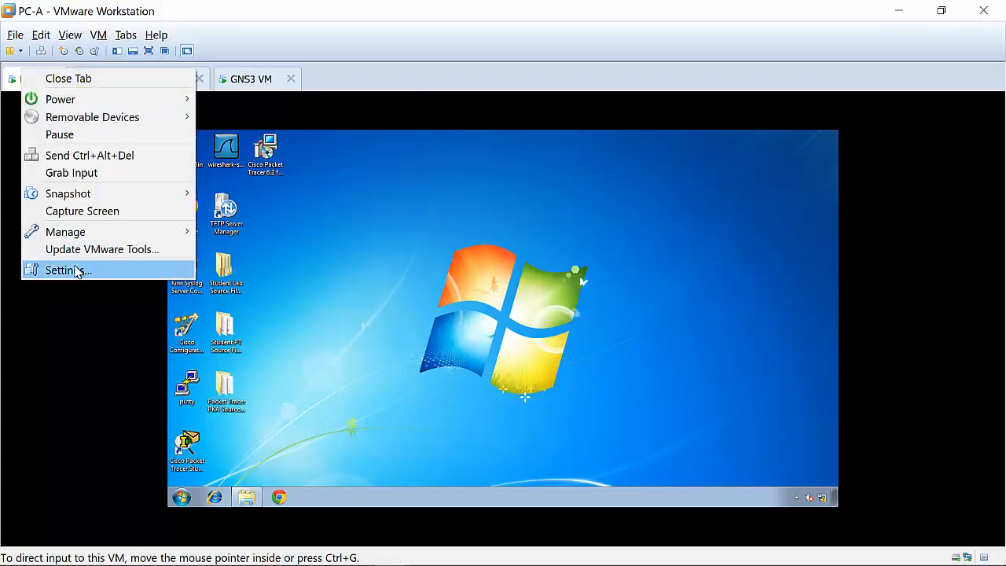
left_click(68, 271)
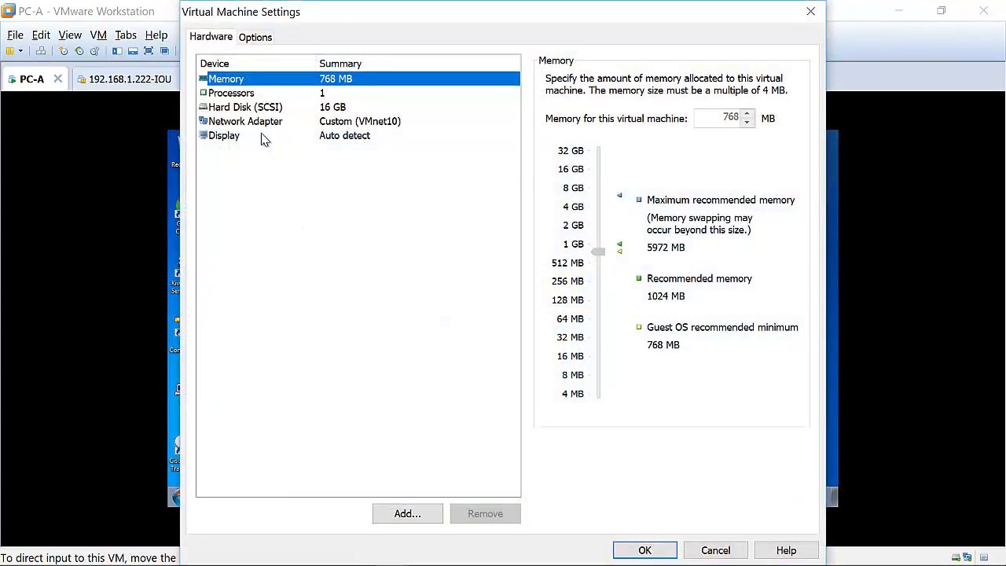
left_click(246, 121)
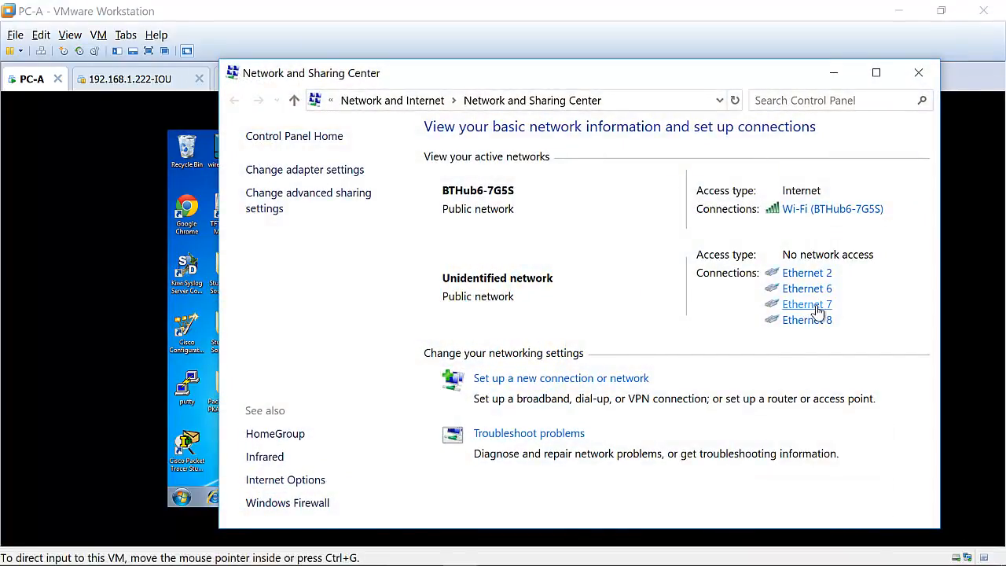
left_click(807, 305)
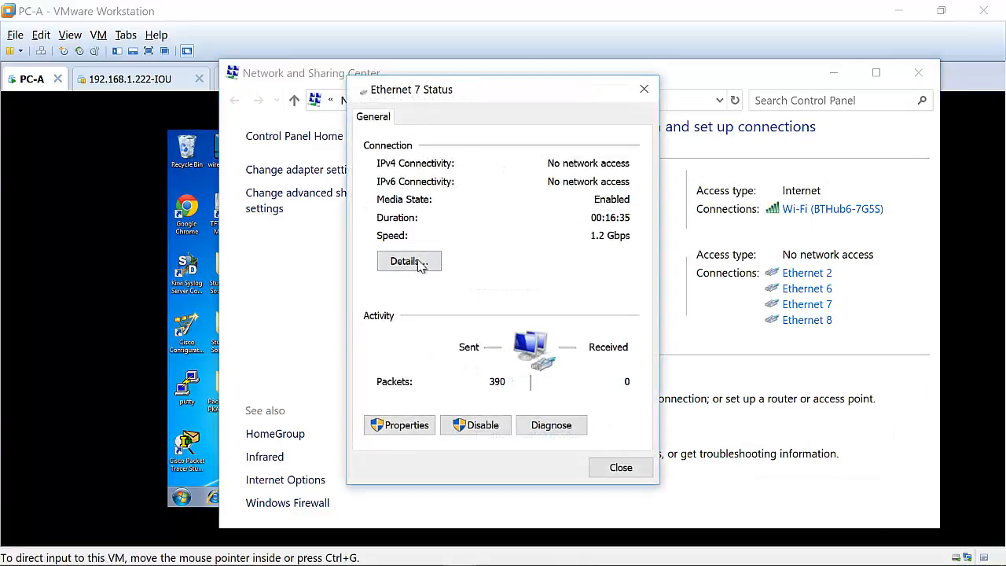
left_click(408, 261)
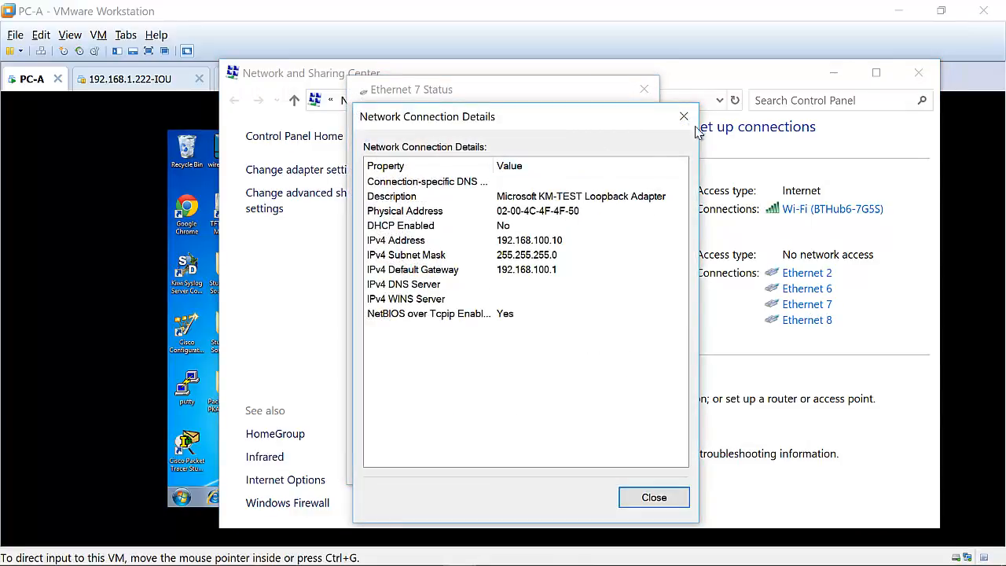
left_click(654, 497)
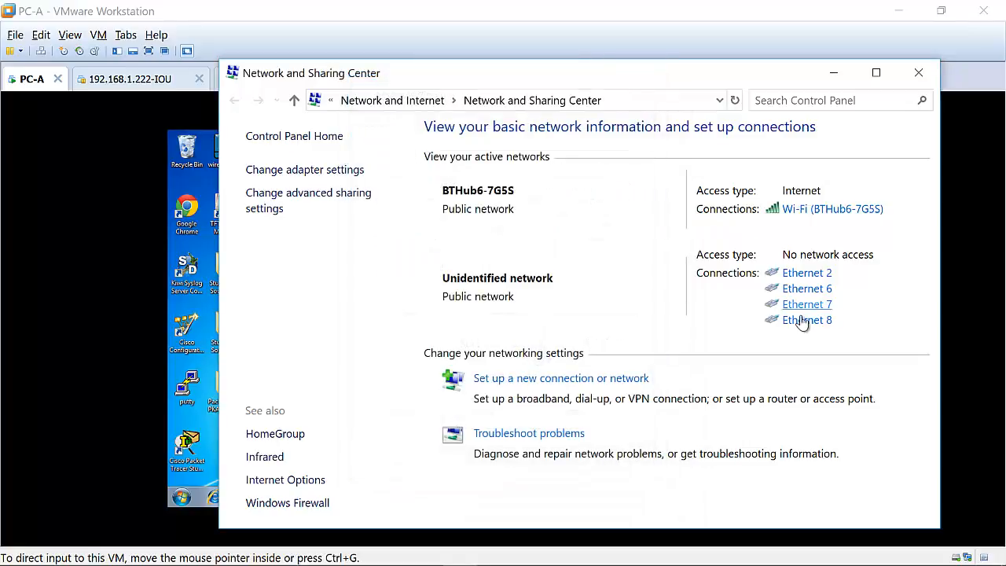
left_click(806, 320)
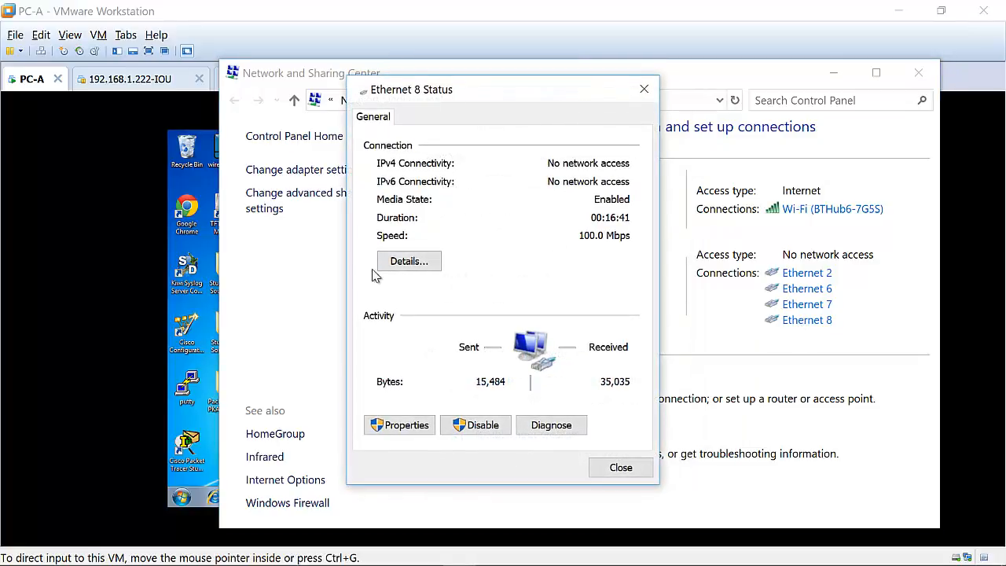
left_click(409, 261)
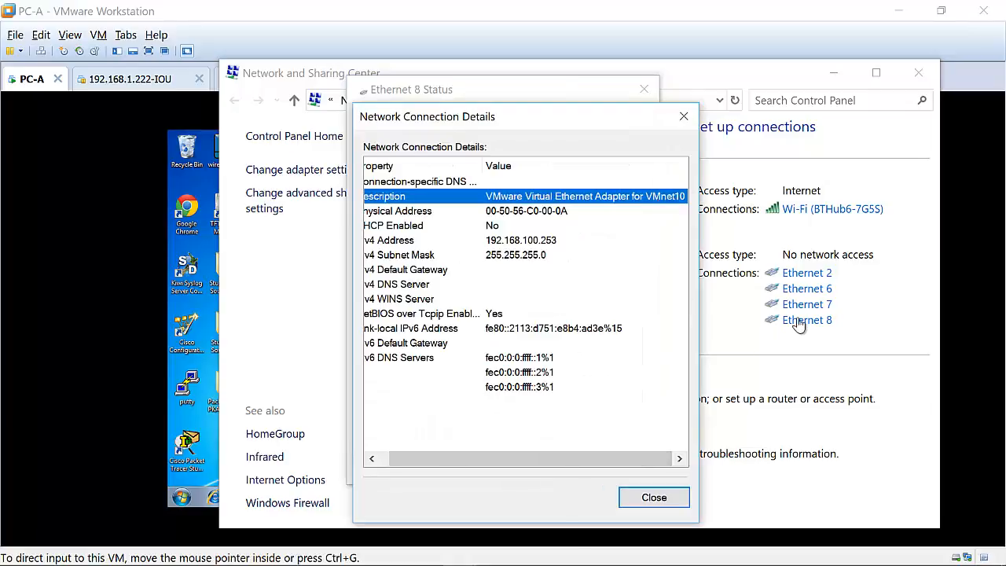
left_click(654, 496)
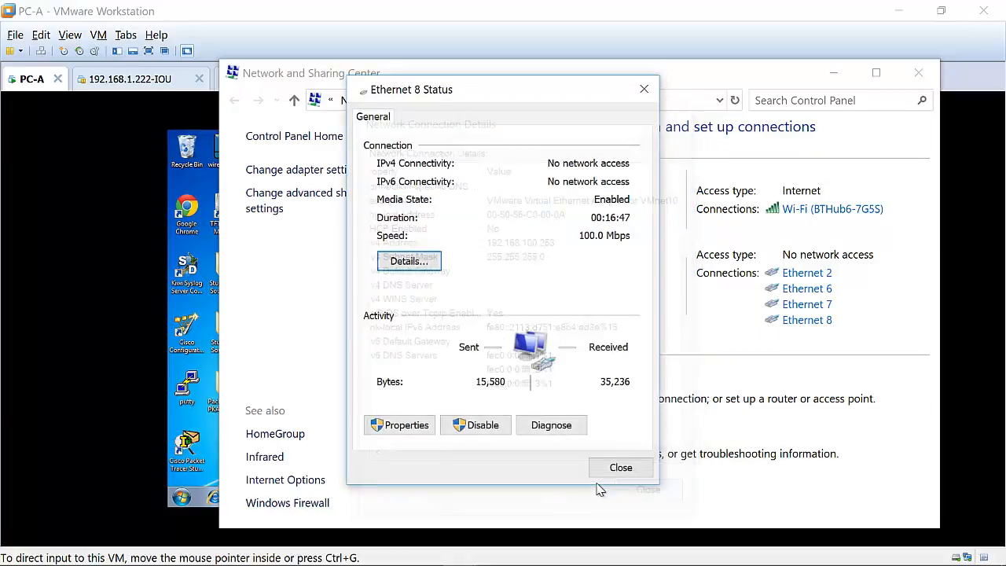
left_click(619, 467)
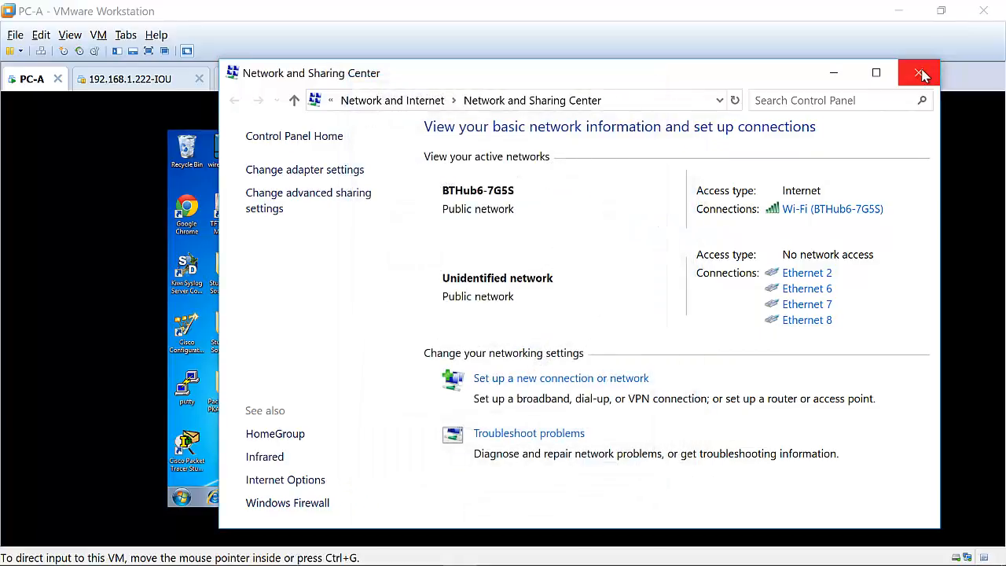
left_click(923, 72)
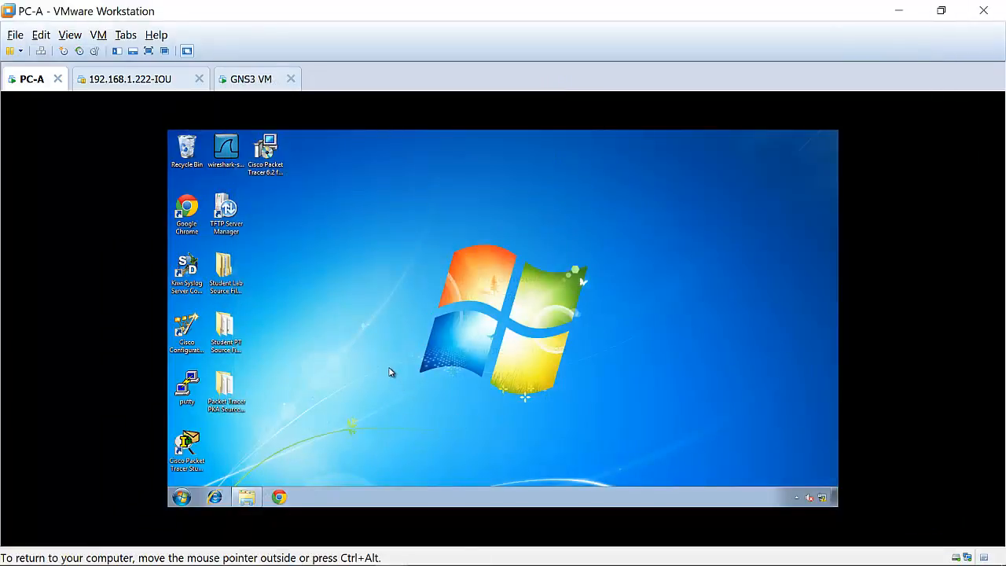
mouse_move(884, 24)
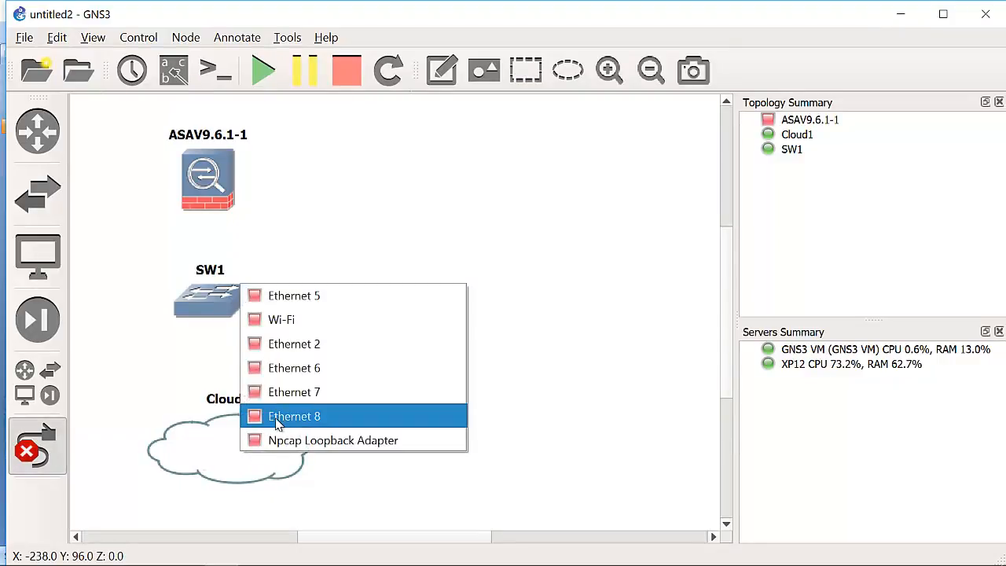
- Link Cloud1's Ethernet 8 to SW1 and reposition the ASAv above SW1
left_click(294, 415)
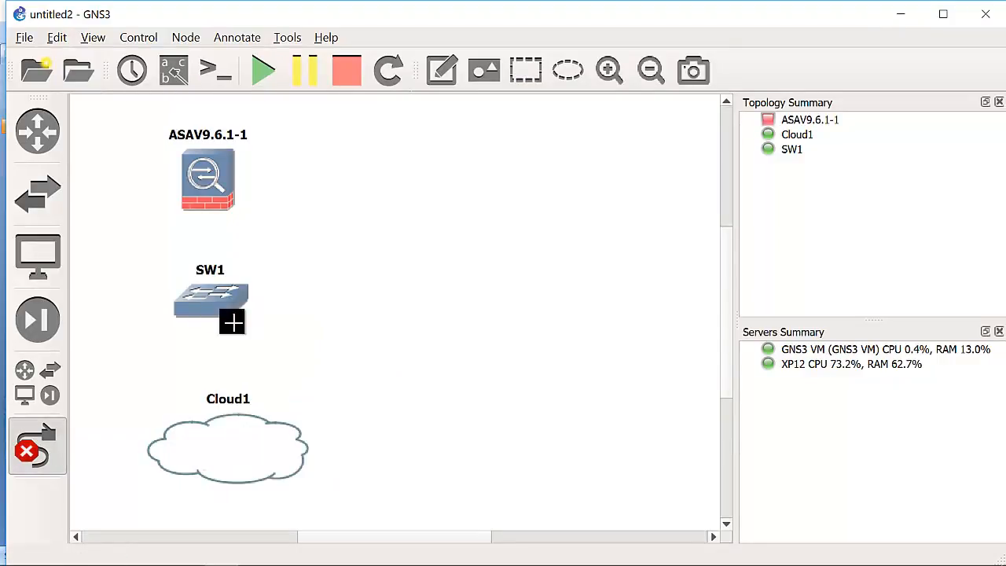
left_click(211, 302)
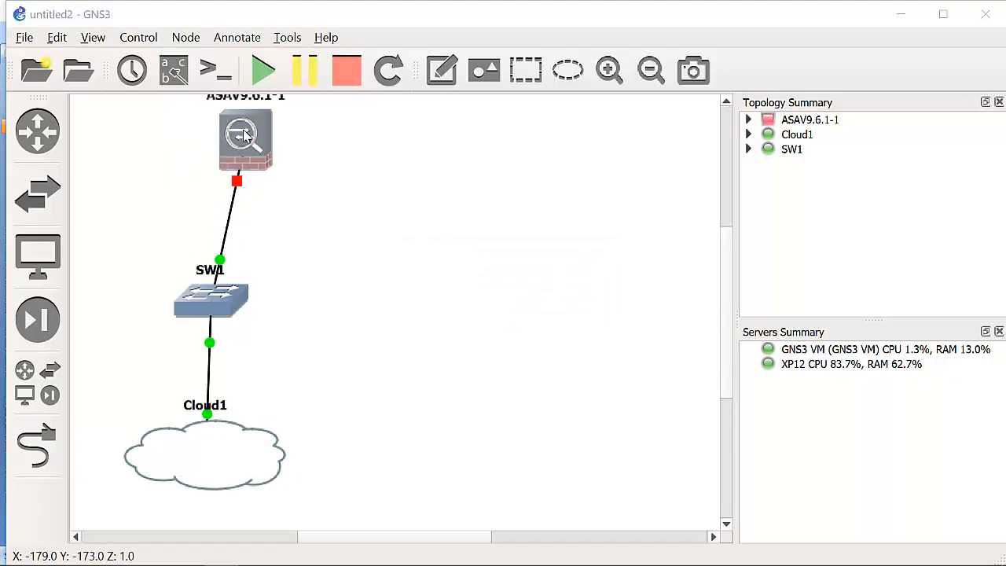
left_click_drag(245, 140, 197, 179)
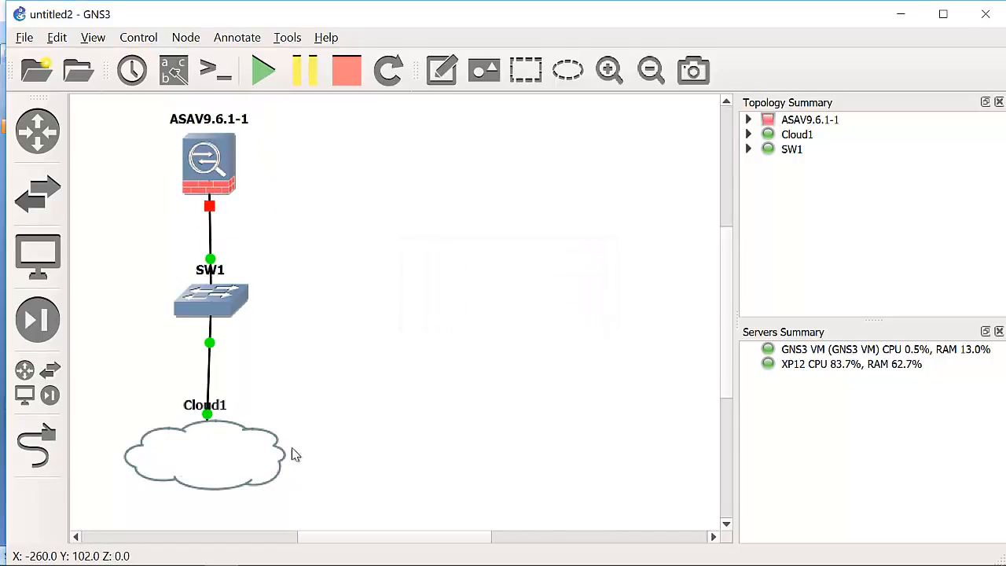
mouse_move(195, 480)
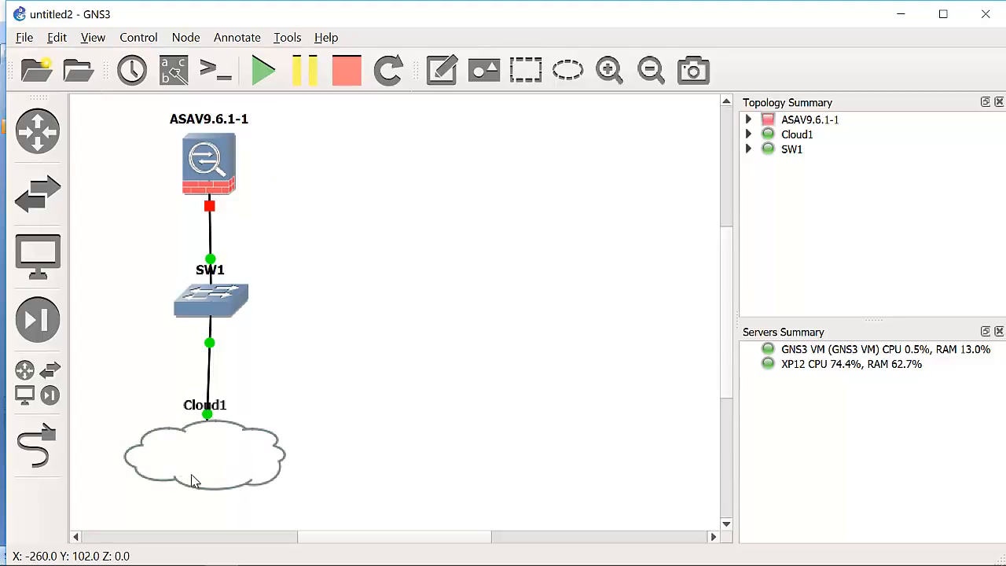
- Change Cloud1's symbol from a cloud to a computer
right_click(211, 299)
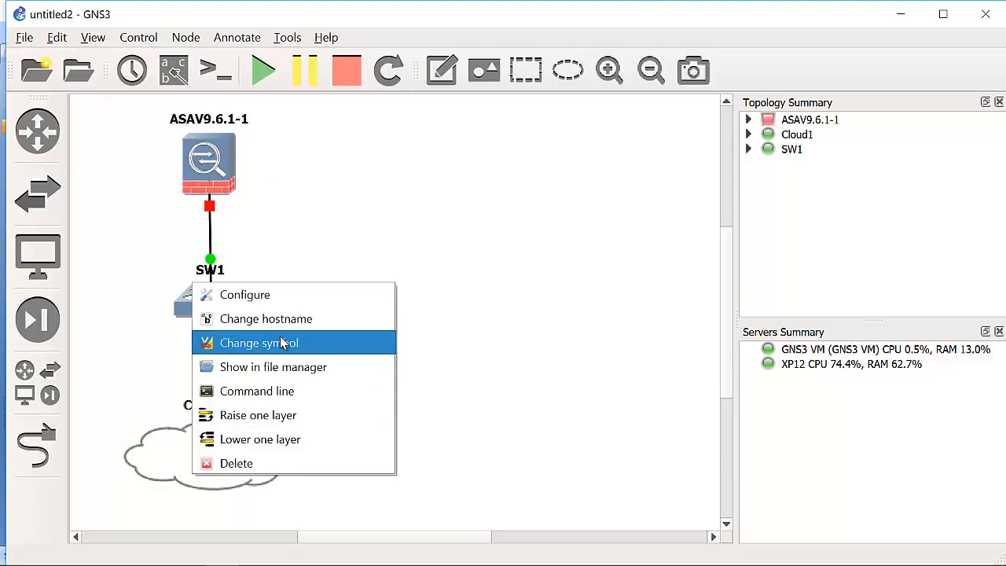
left_click(258, 343)
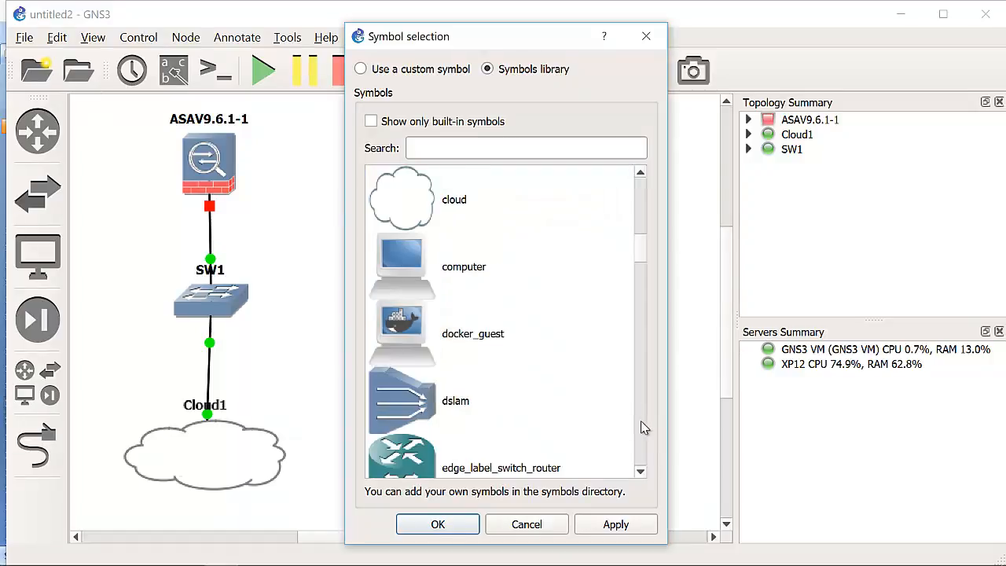
left_click(437, 525)
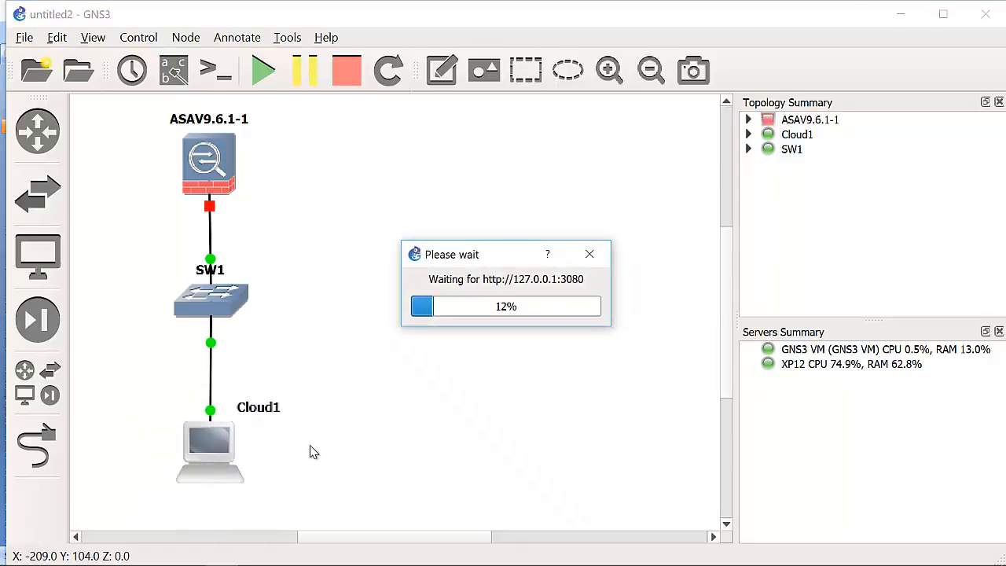
- Add a 192.168.100.10/24 address note beside Cloud1
left_click(305, 71)
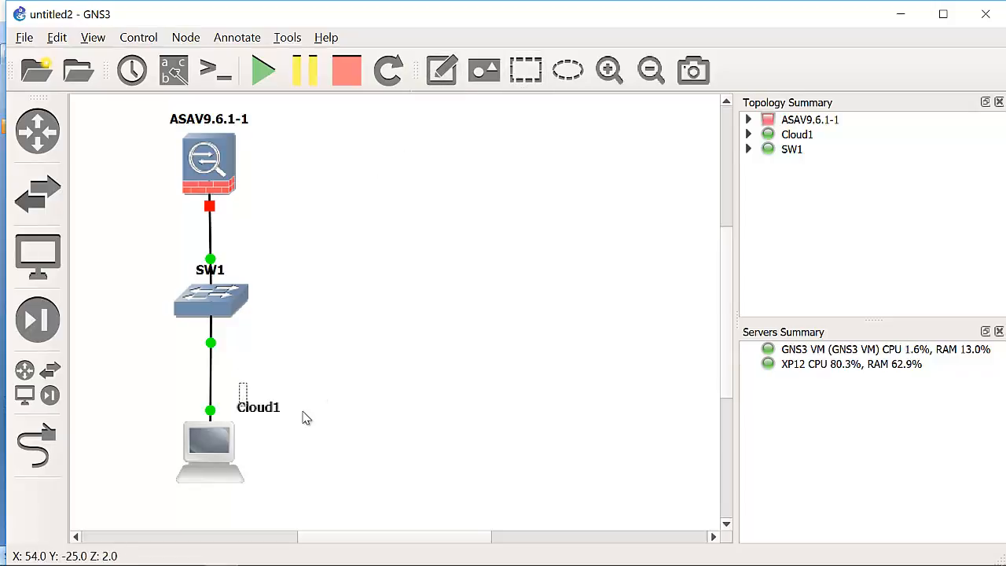
type("192.168.100.10")
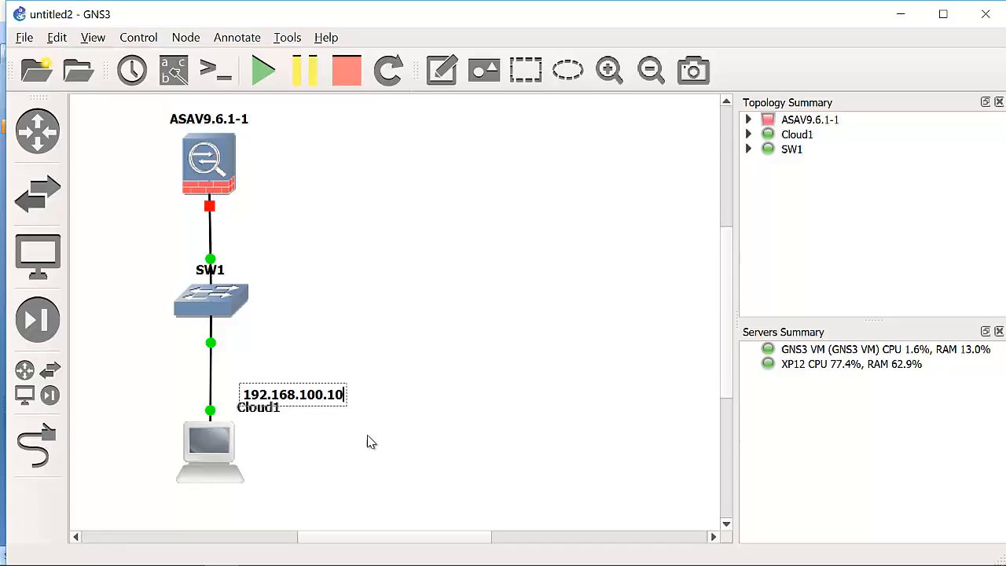
type("/24")
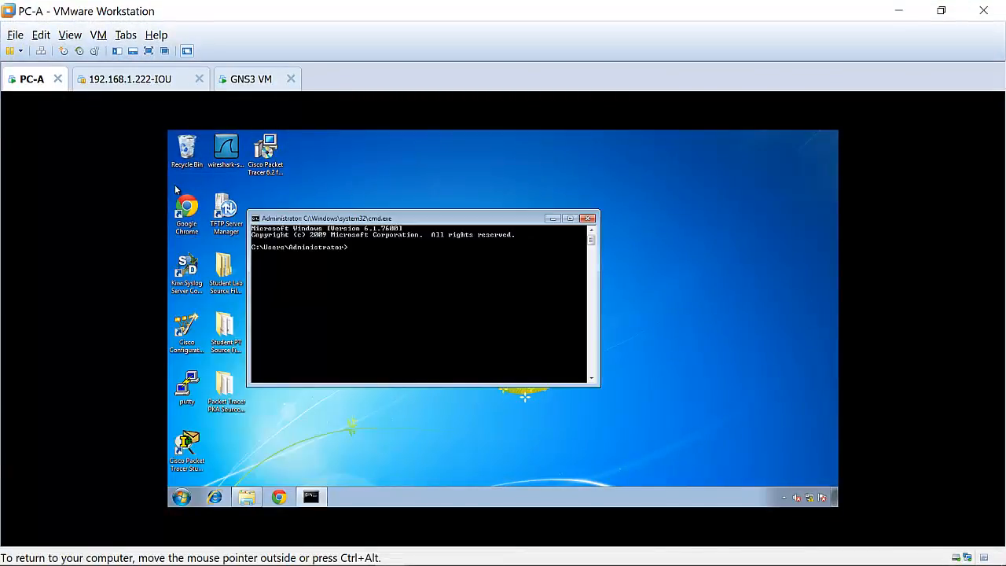
- Run ipconfig in PC-A's command prompt to list its IP configuration
type("ipconfig")
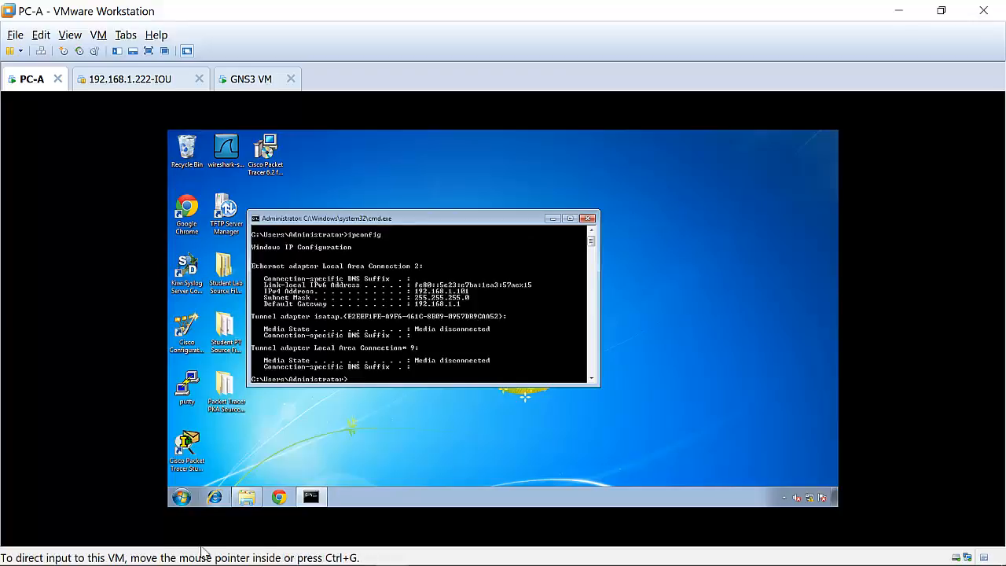
mouse_move(475, 299)
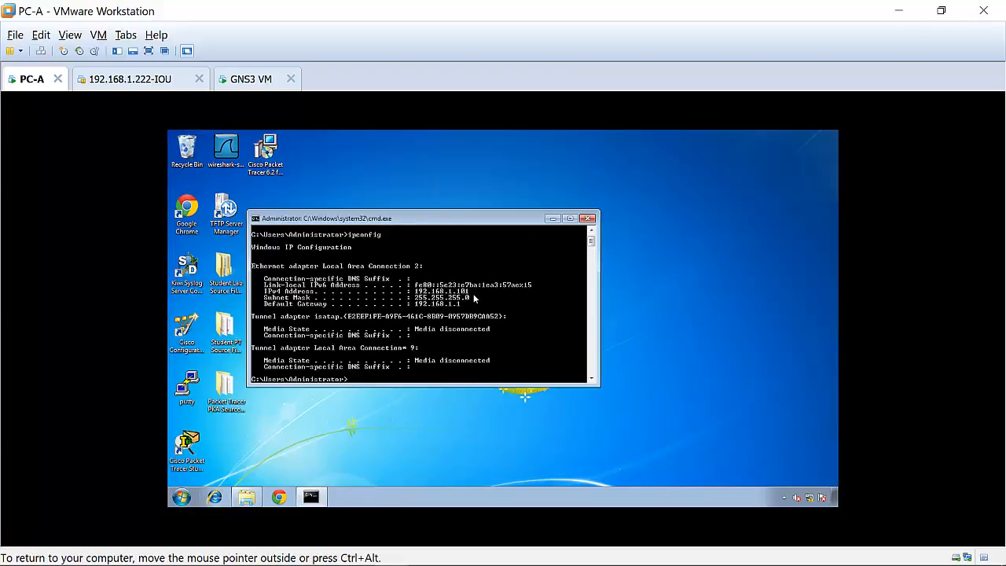
mouse_move(521, 258)
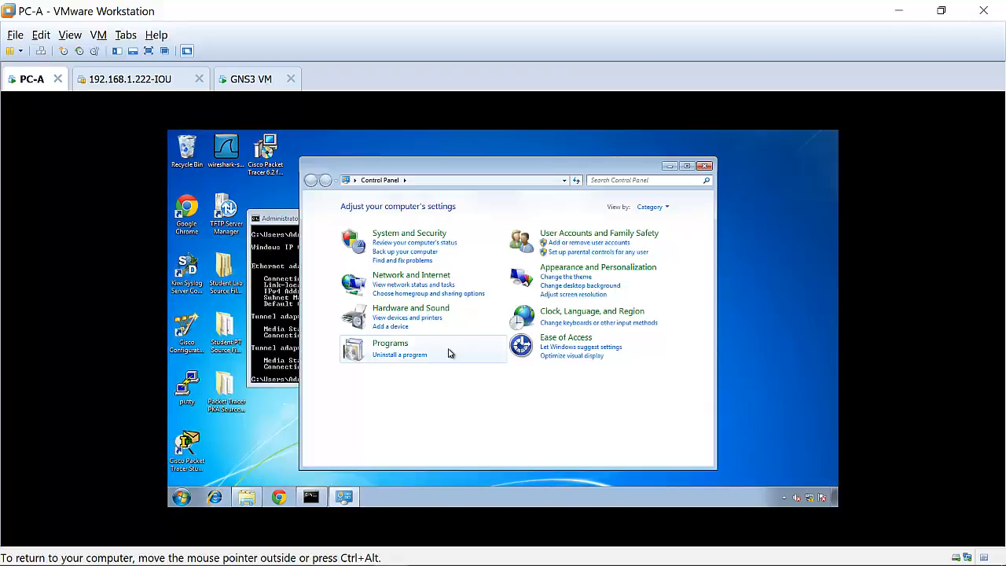
mouse_move(420, 284)
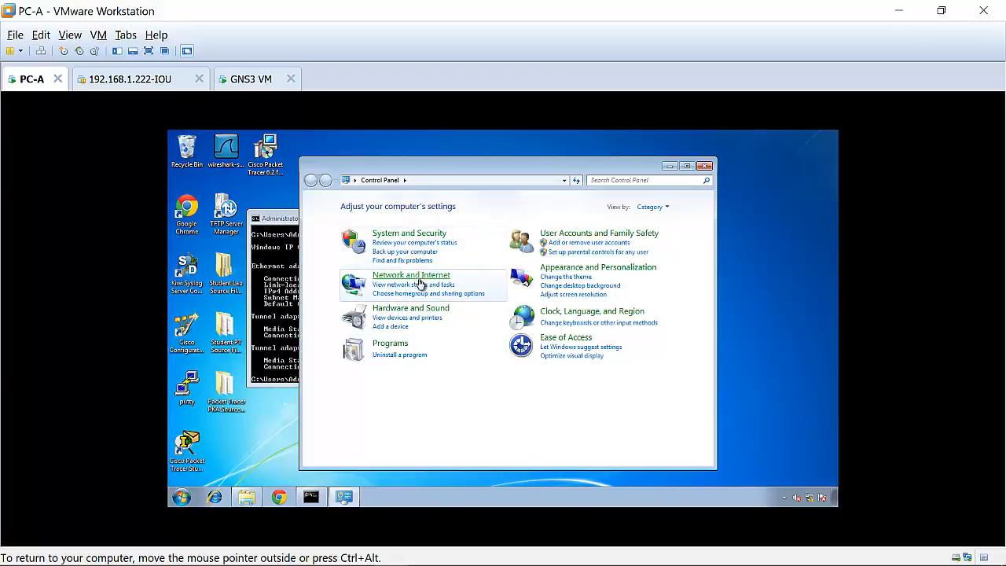
- Give PC-A's Local Area Connection 2 static IPv4 192.168.100.10, mask 255.255.255.0
left_click(411, 274)
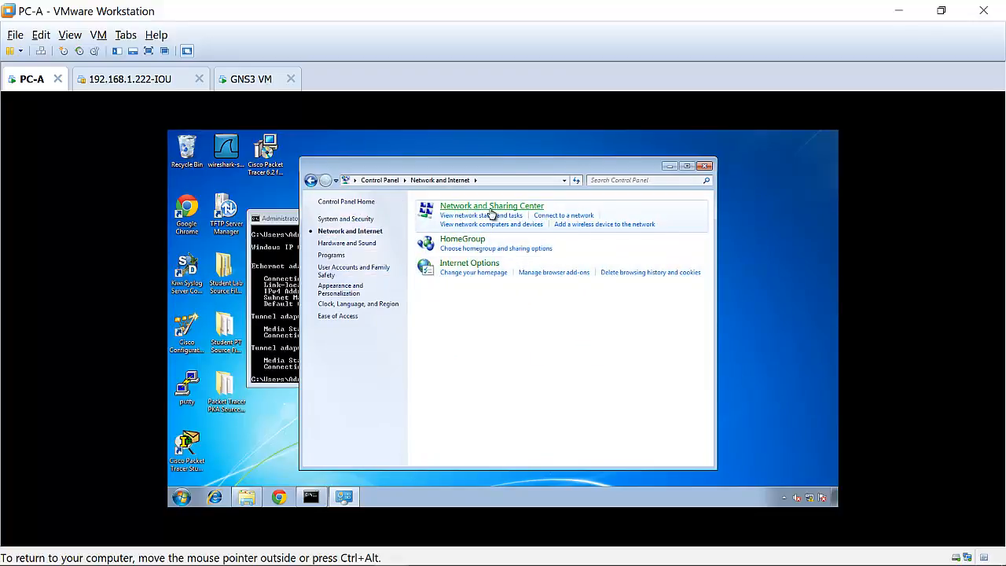
left_click(490, 204)
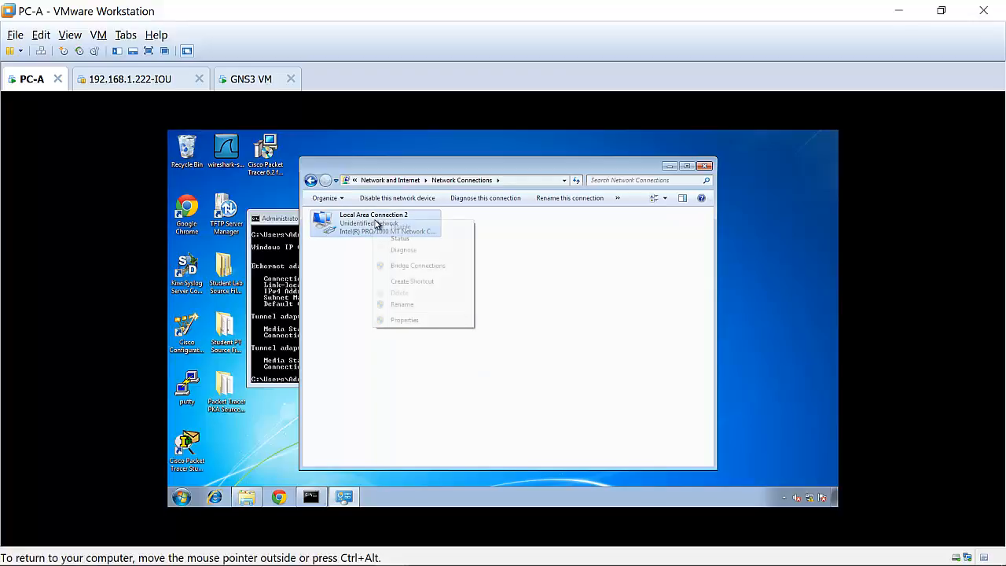
left_click(406, 319)
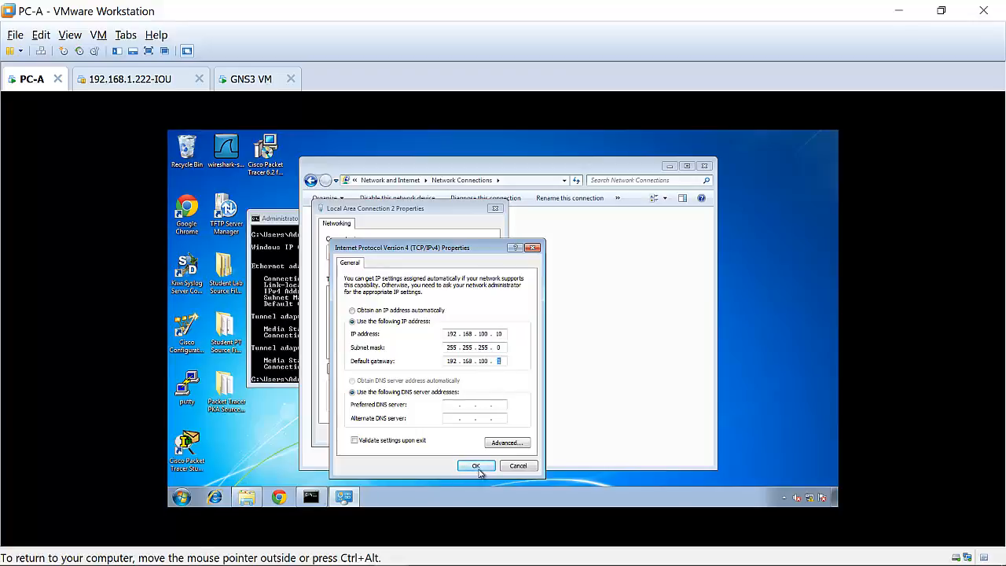
left_click(475, 466)
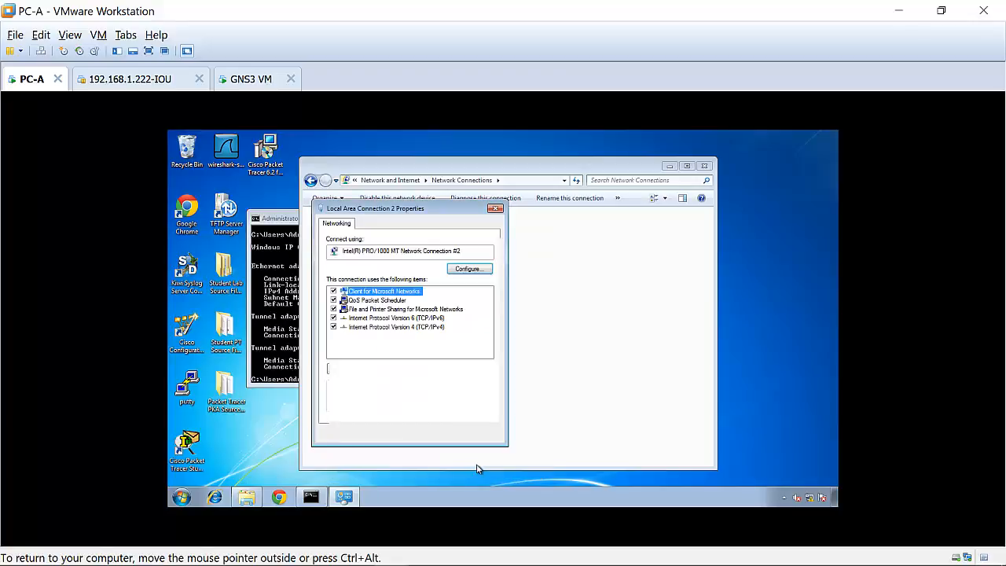
left_click(497, 207)
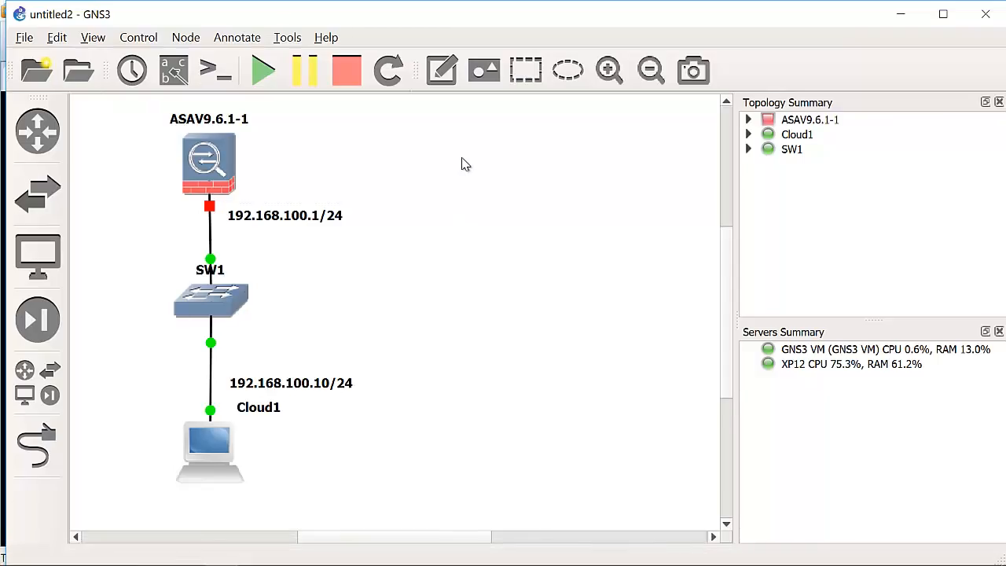
mouse_move(770, 253)
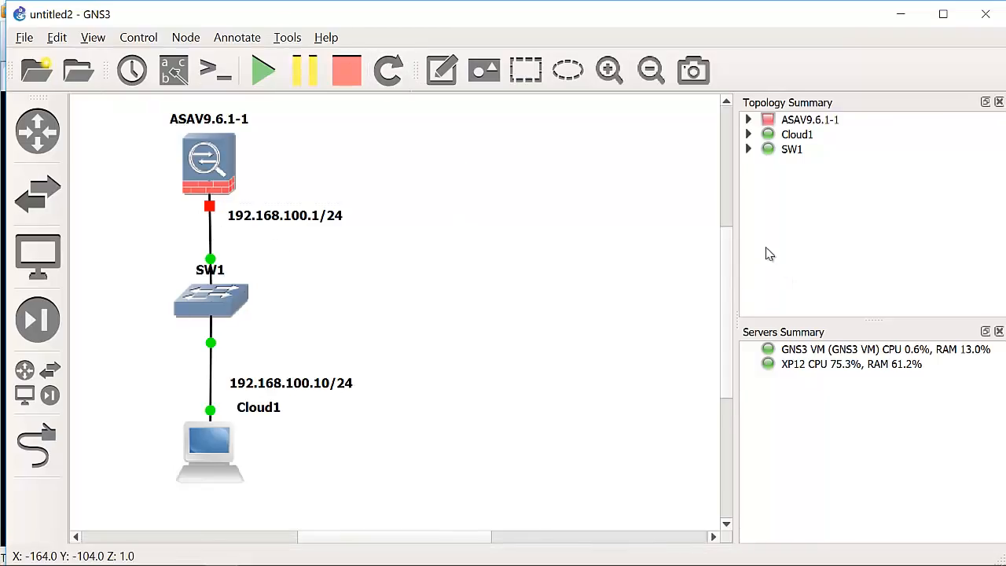
- Open a console session to the running ASAV9.6.1-1 node
right_click(207, 160)
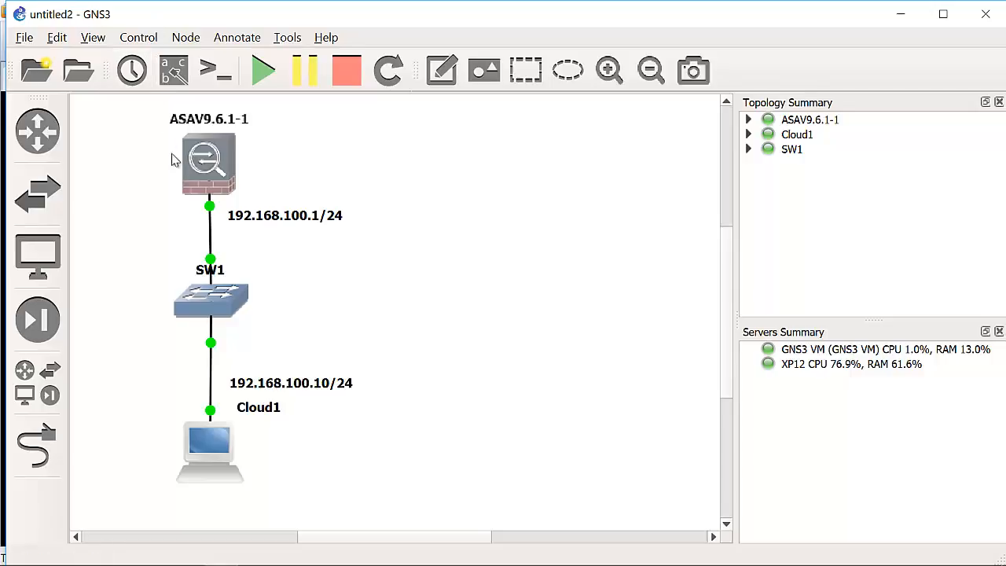
right_click(208, 160)
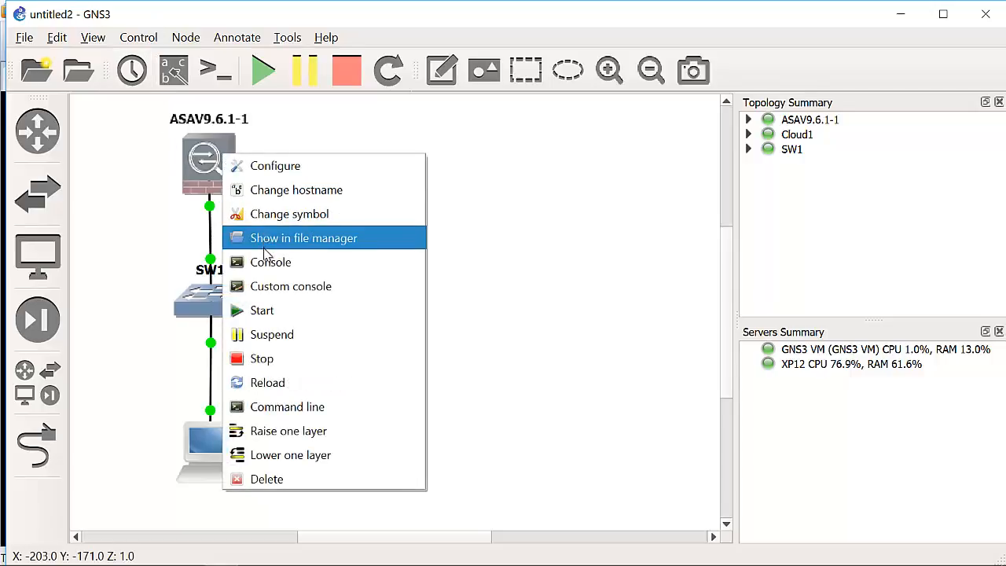
left_click(270, 261)
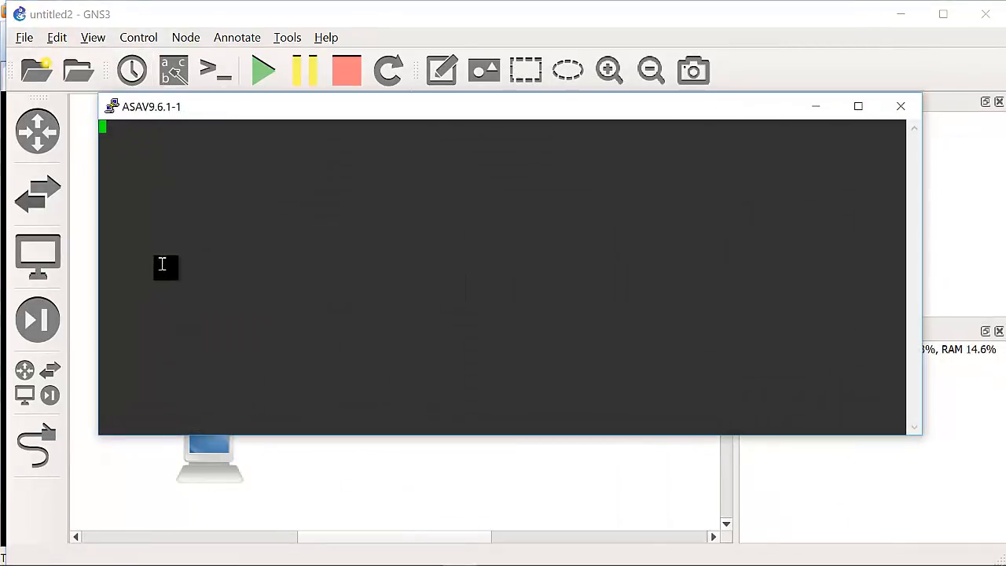
mouse_move(374, 342)
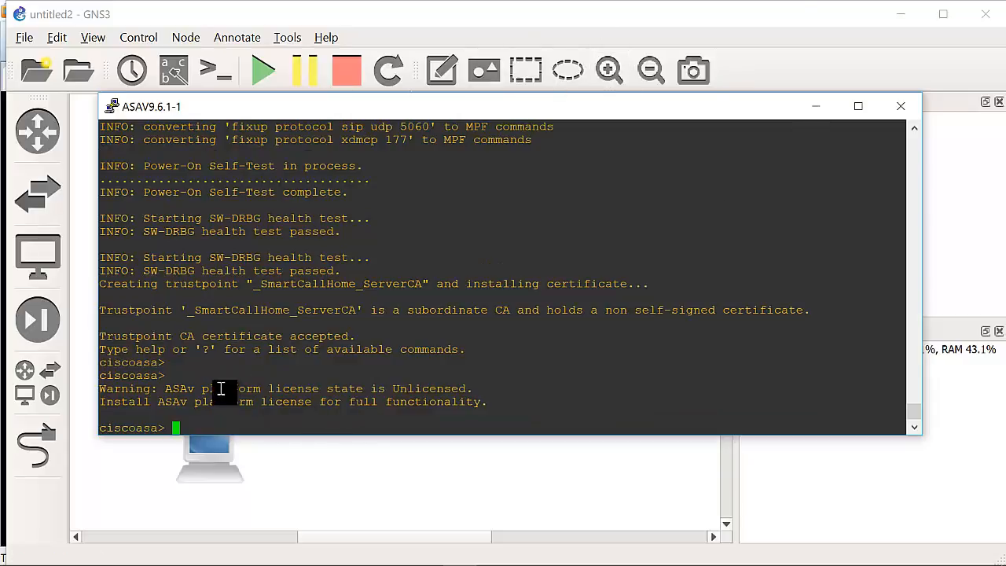
- Enter enable and global configuration mode, declining anonymous error reporting
type("enable")
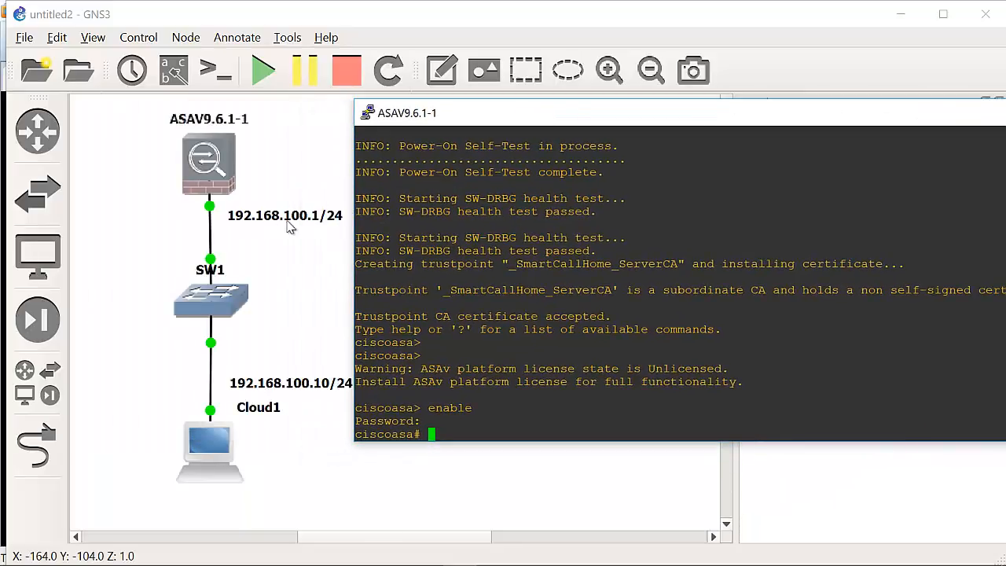
mouse_move(314, 226)
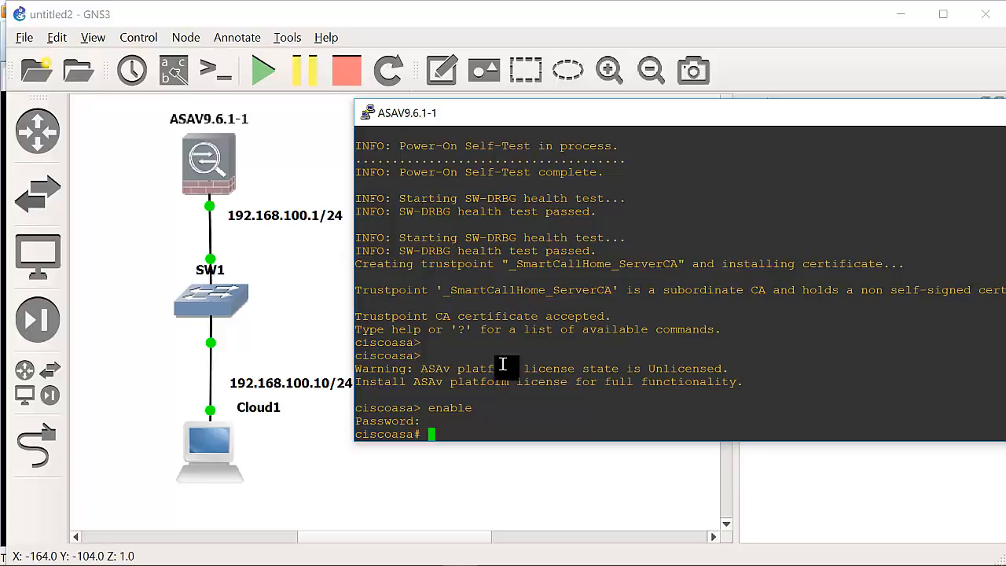
type("conf t")
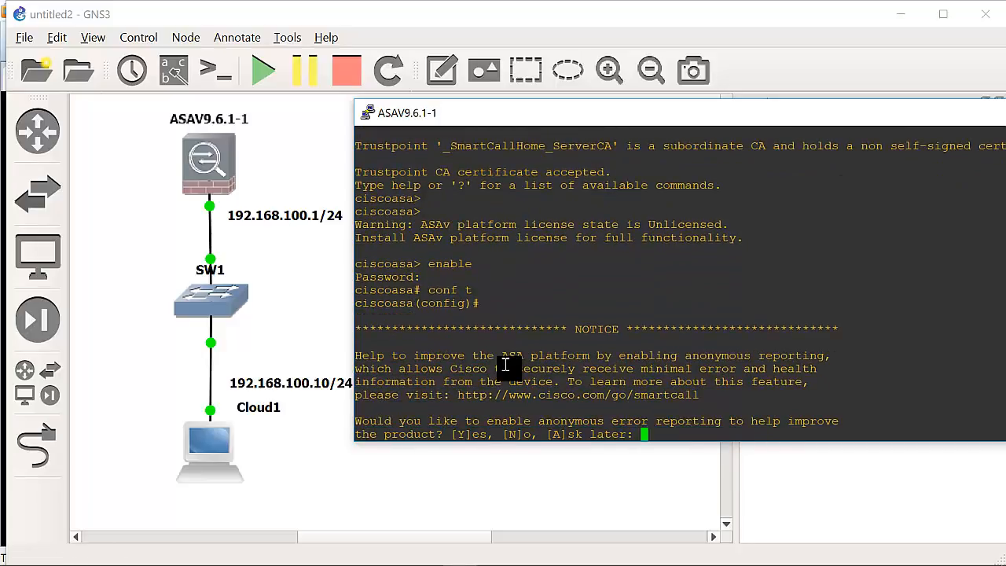
mouse_move(537, 261)
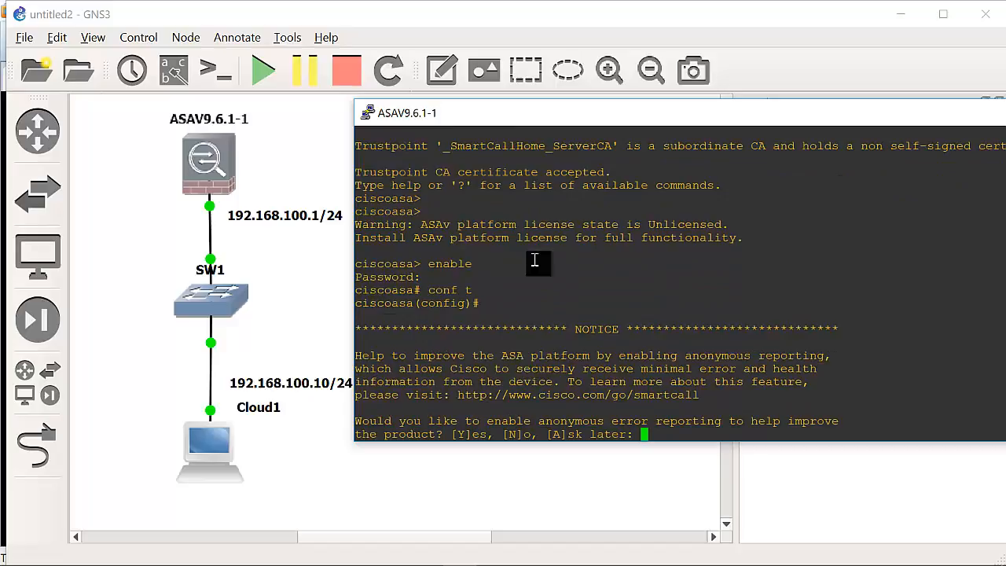
mouse_move(547, 400)
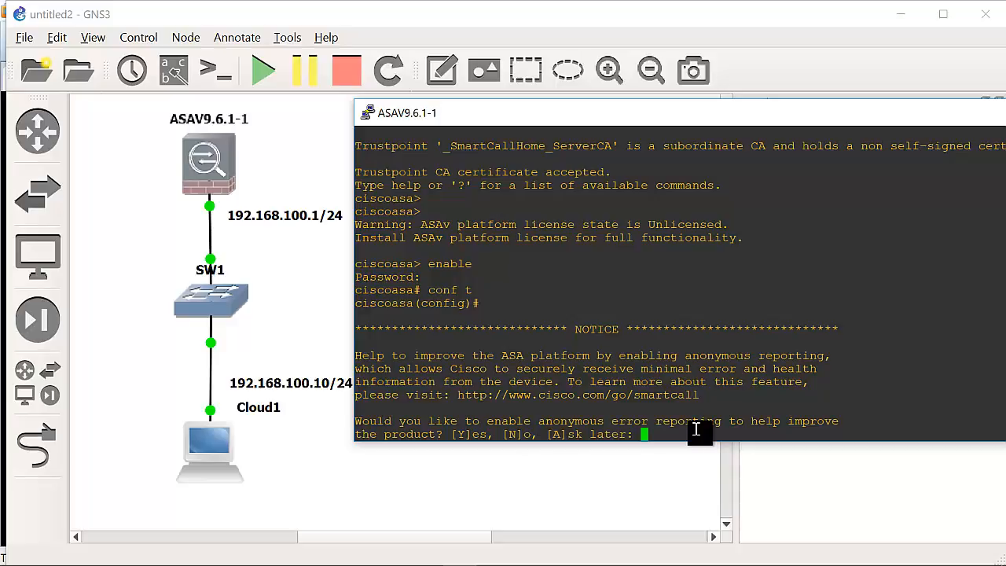
type("no")
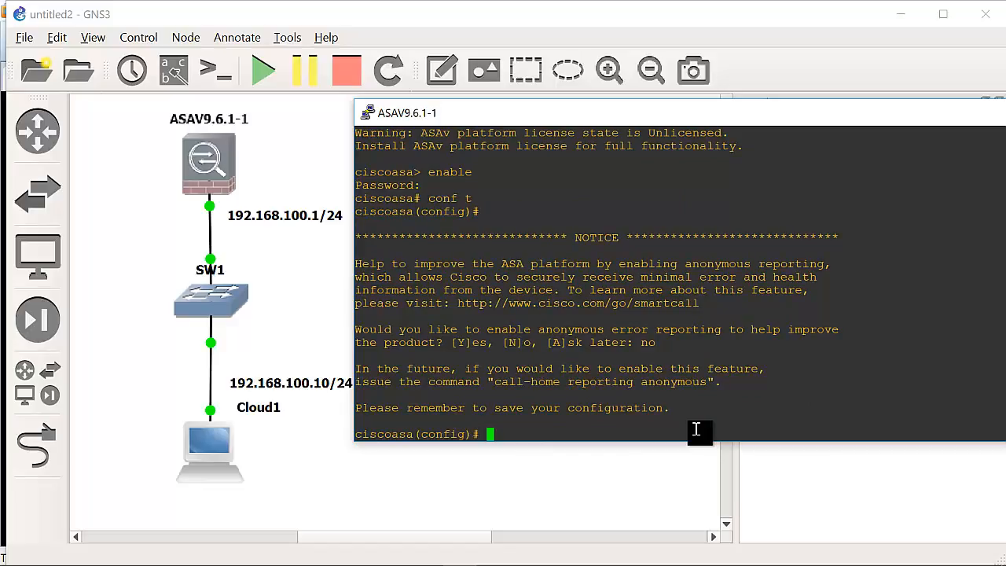
- Enter interface g0/0 and name it inside with security-level 100
type("interface g0/0")
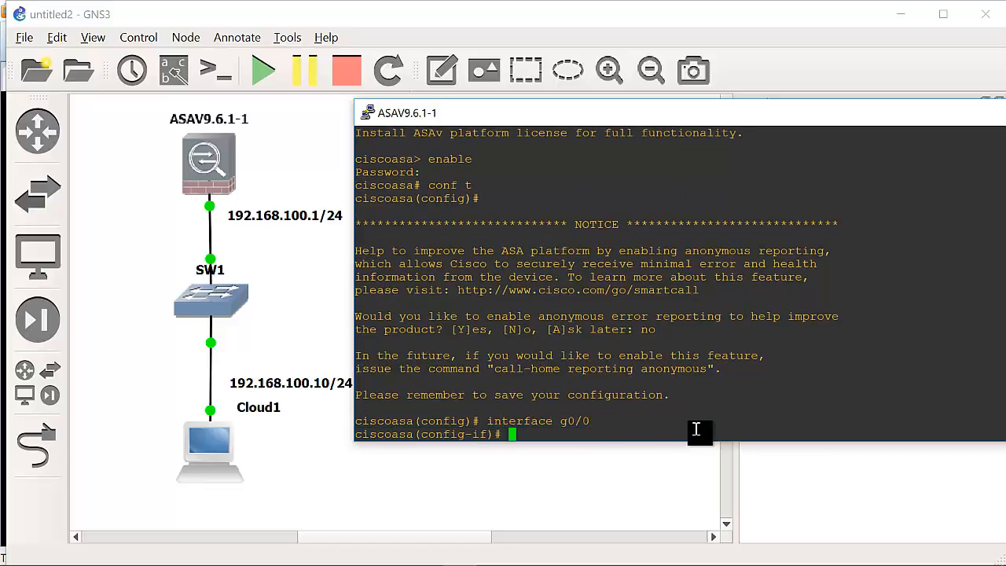
type("nameif")
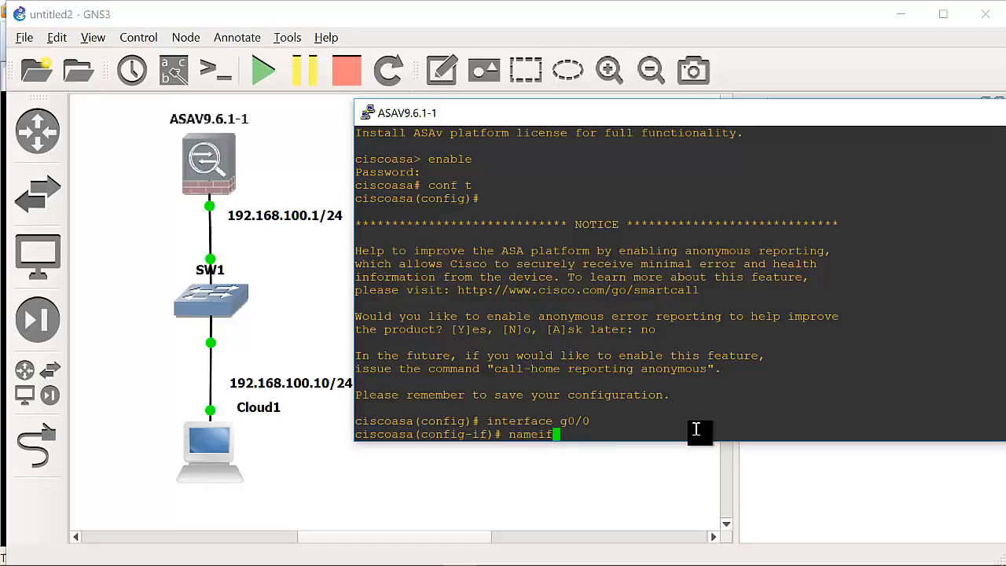
type("inside")
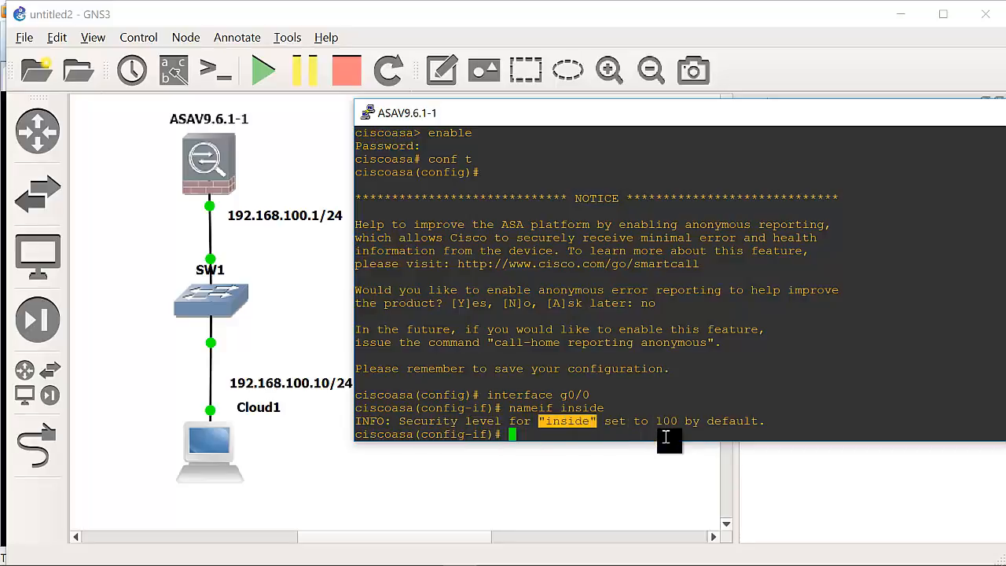
type("security-level")
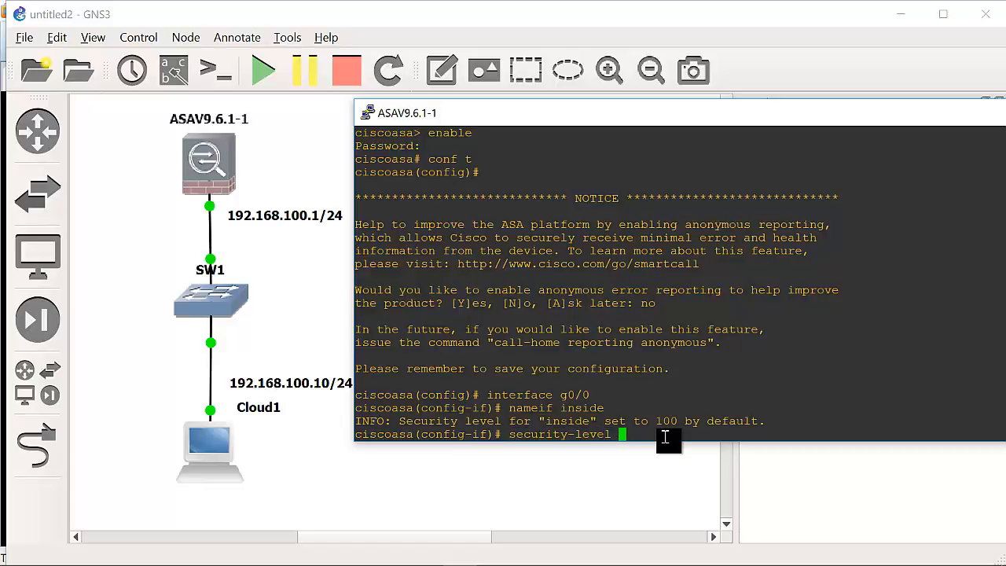
type("100")
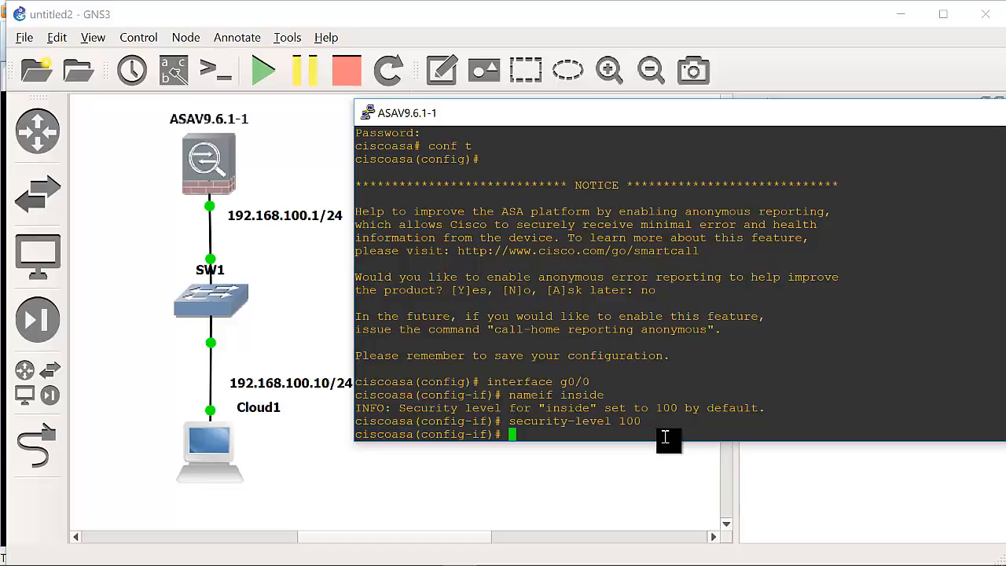
- Assign ip address 192.168.100.1 255.255.255.0 to g0/0 and bring it up with no shutdown
type("ip")
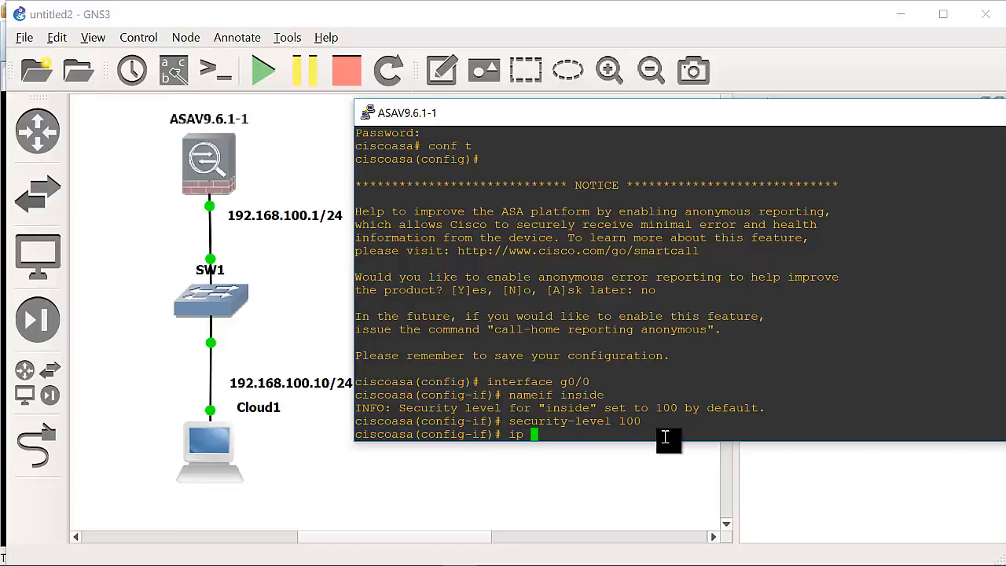
type("address")
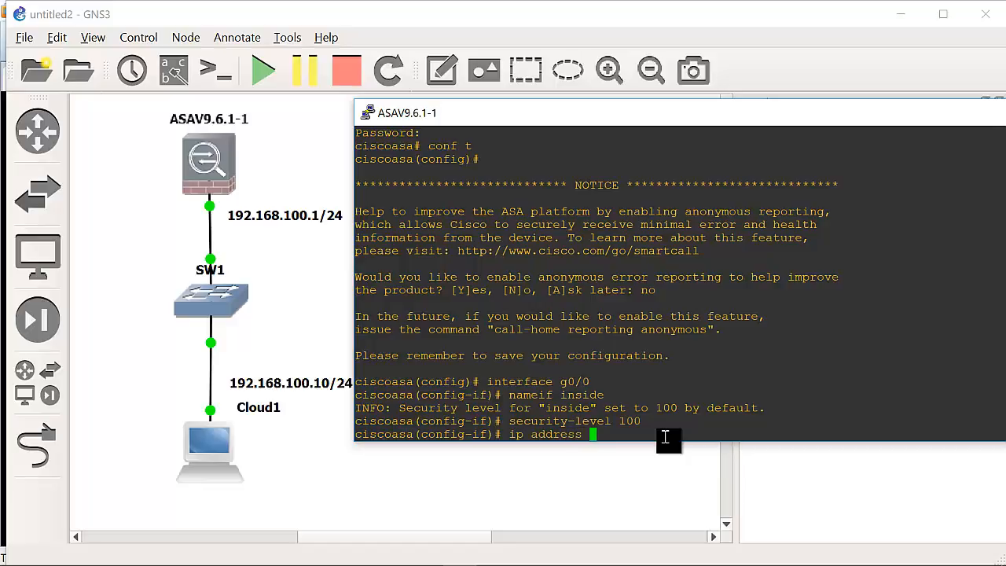
type("192.168.100.1 255.255.25")
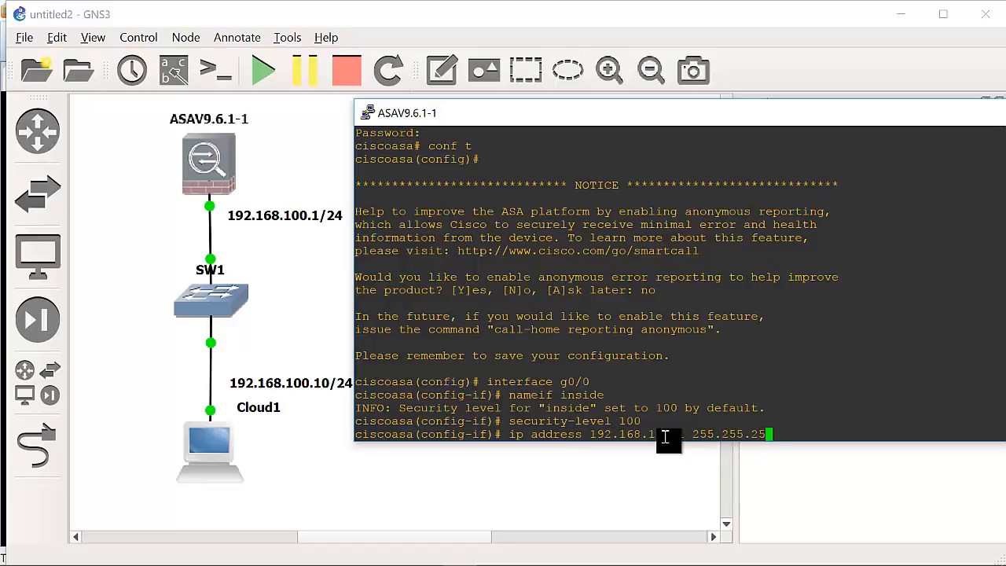
key("enter")
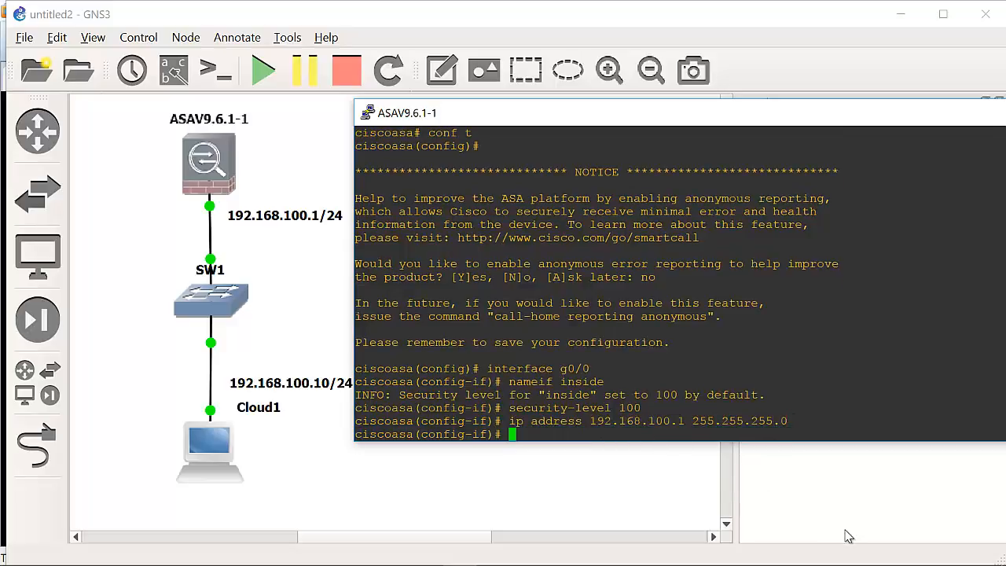
type("no shutdow")
type("show")
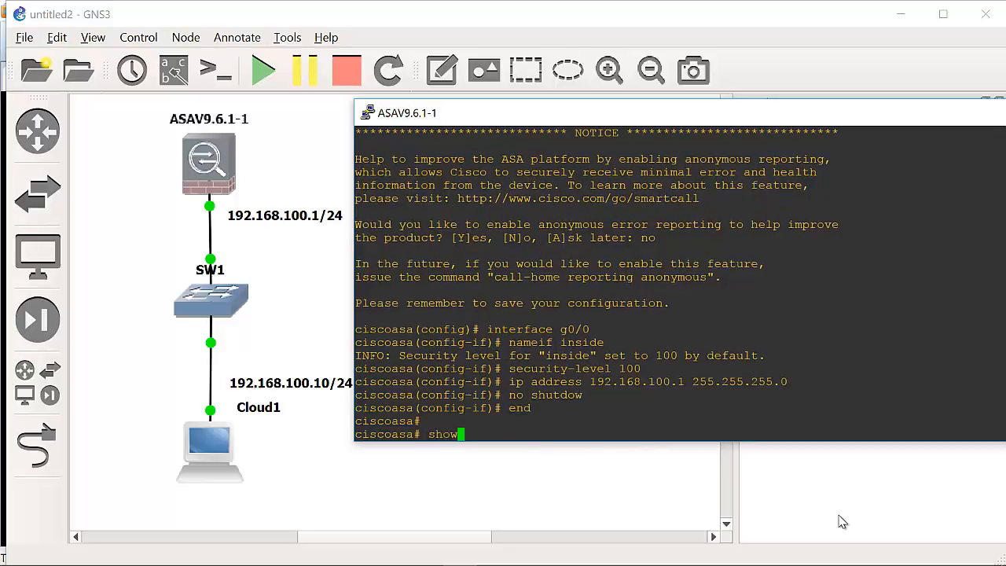
type("interface")
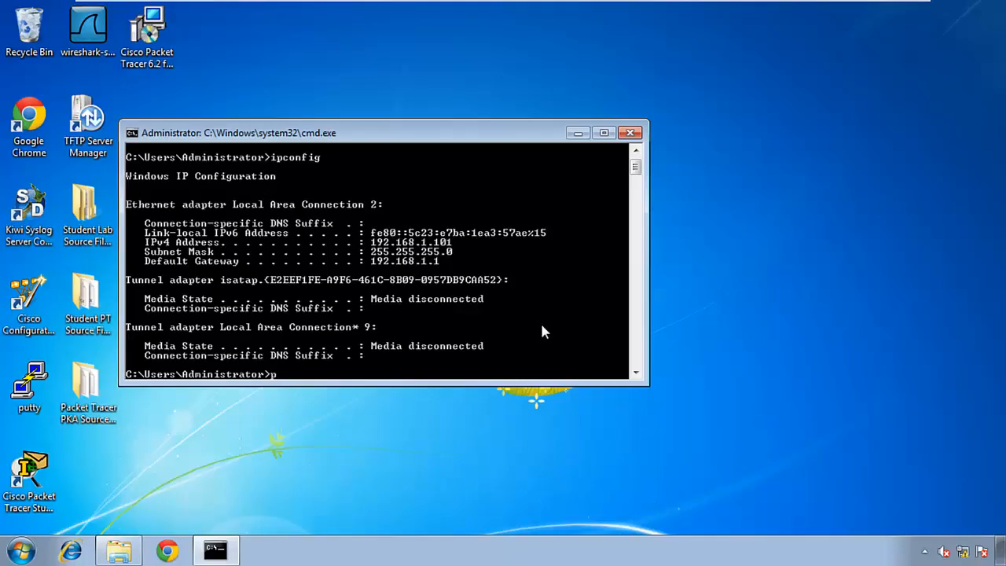
- Ping 192.168.100.1 from the VM's command prompt after ipconfig
type("ing 192.")
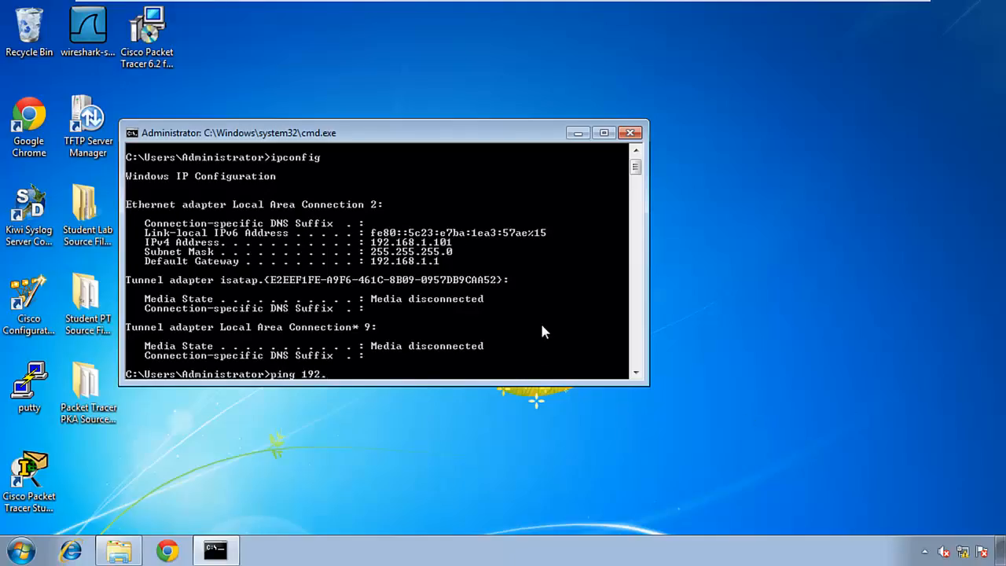
type("168.100.1")
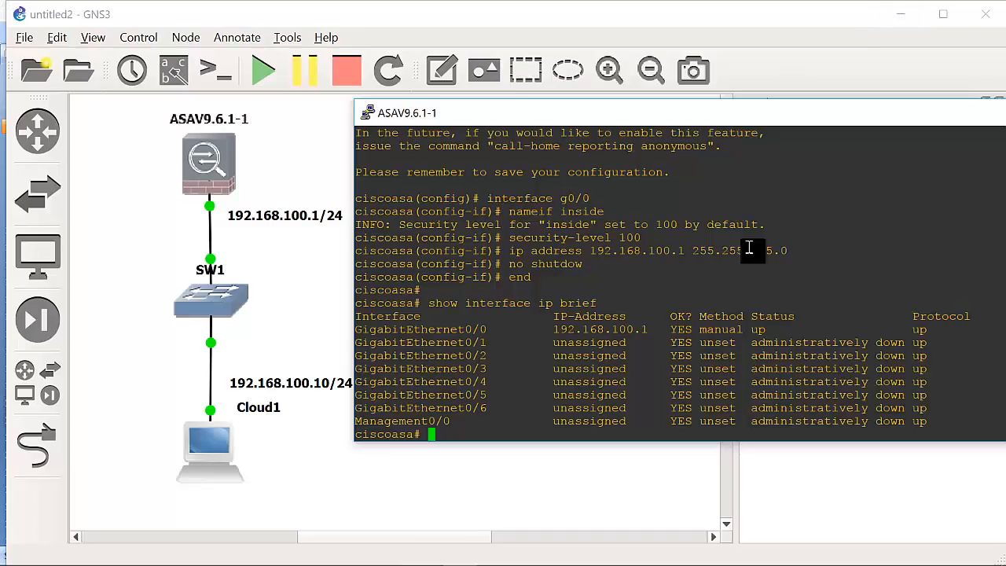
mouse_move(679, 277)
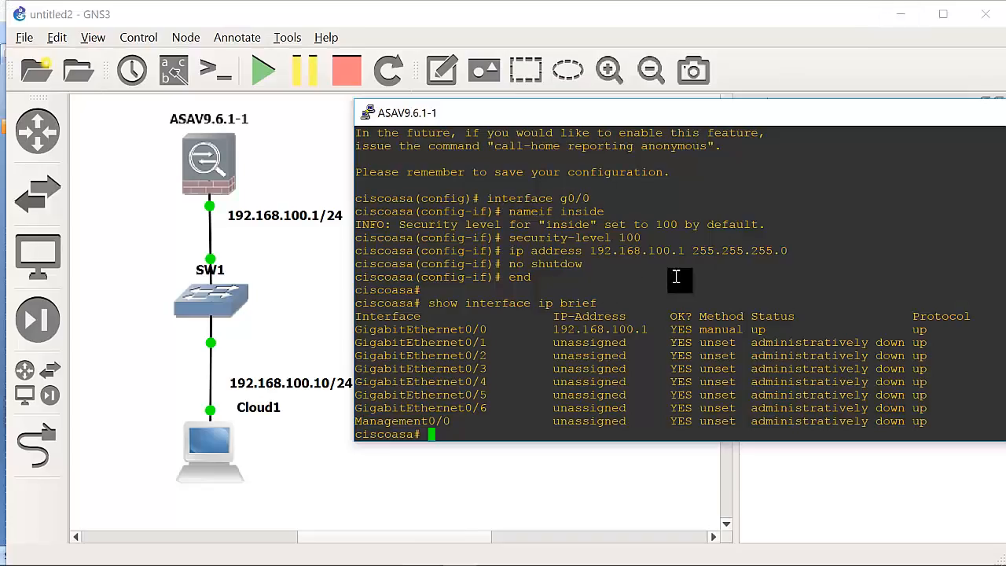
- Ping 192.168.100.10 from the ASAv console, getting 5/5 success
type("ping 192.168.100.10")
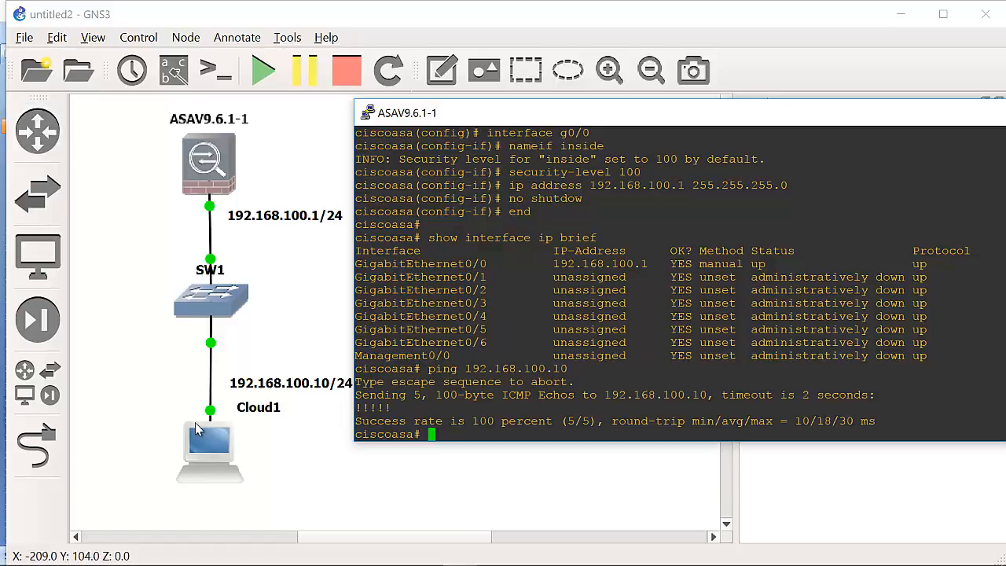
mouse_move(762, 421)
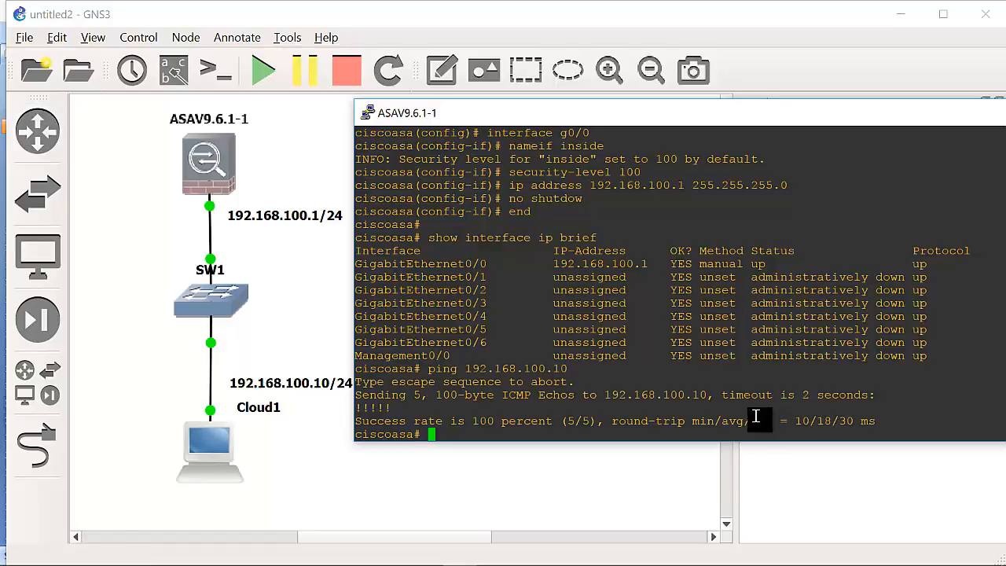
- Enter conf t and run http server enable on the ASAv
type("conf t")
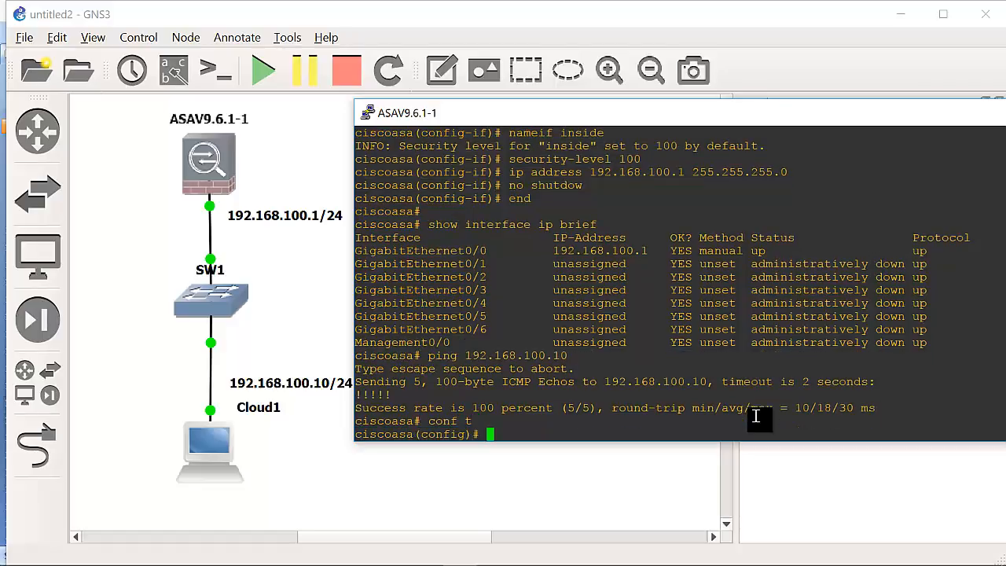
type("htttp")
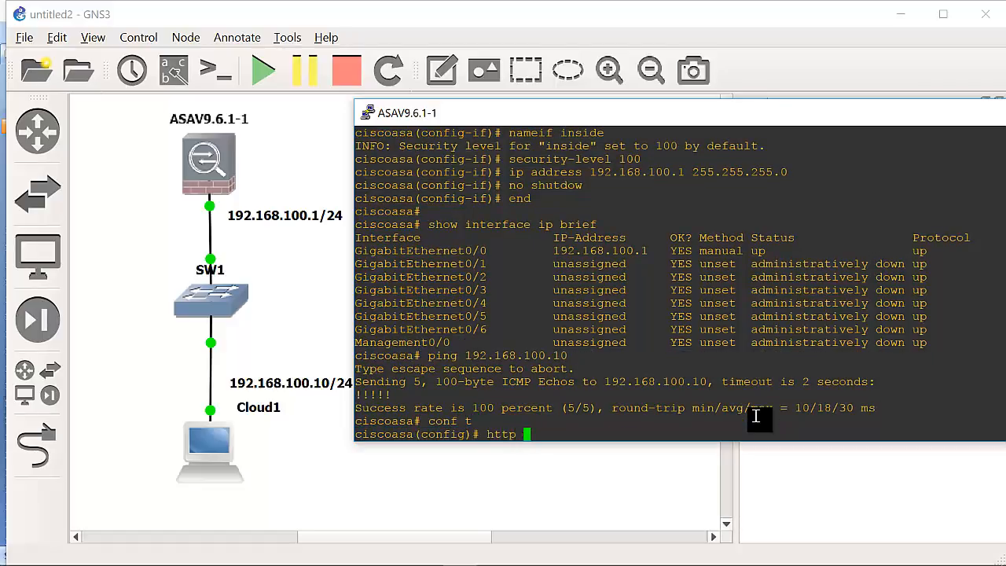
key("BackSpace")
type(" server enable")
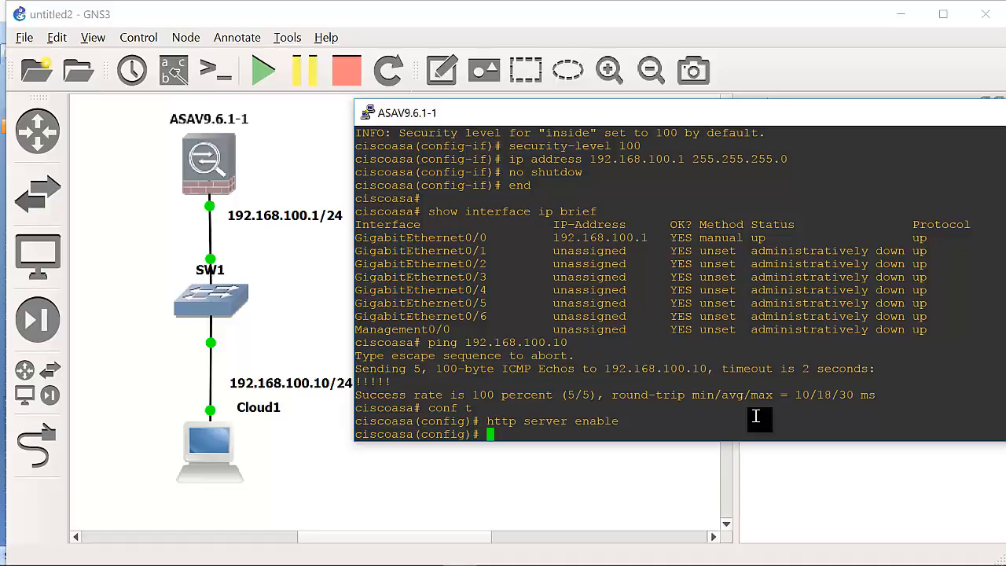
- Start the rule http 192.168.100.0 255.255.255.0 inside
type("h")
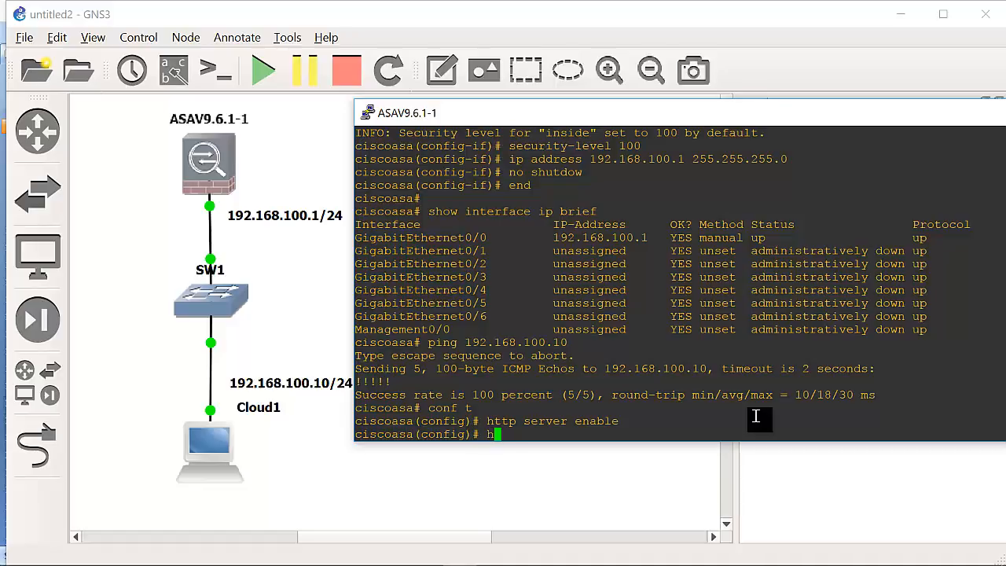
type("ttp 19")
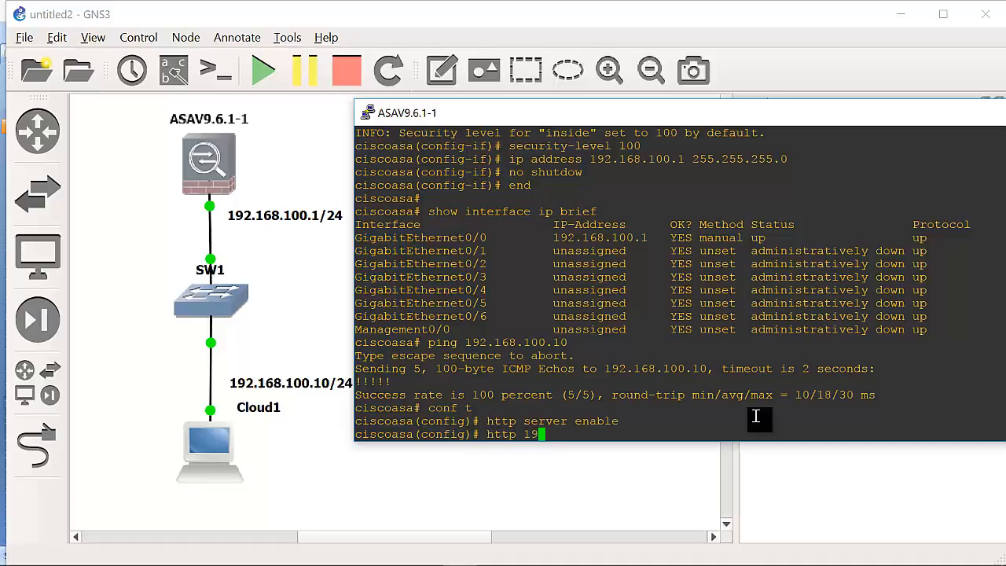
type("2")
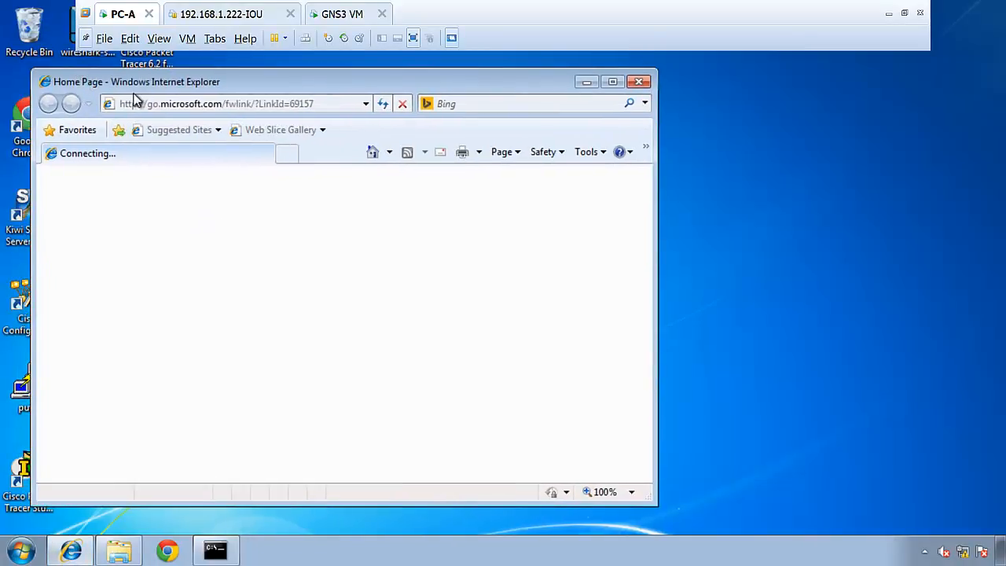
type("ht")
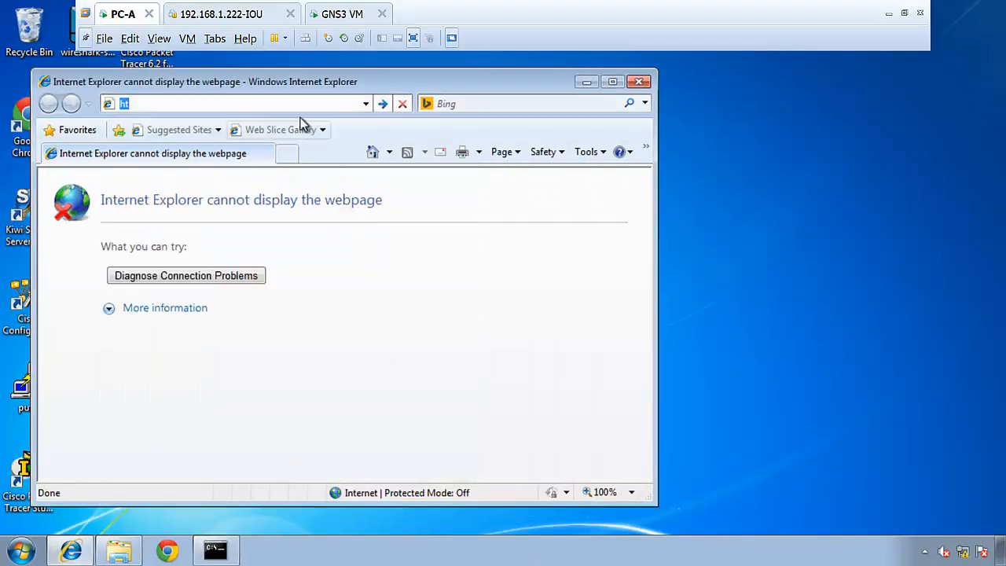
type("httt")
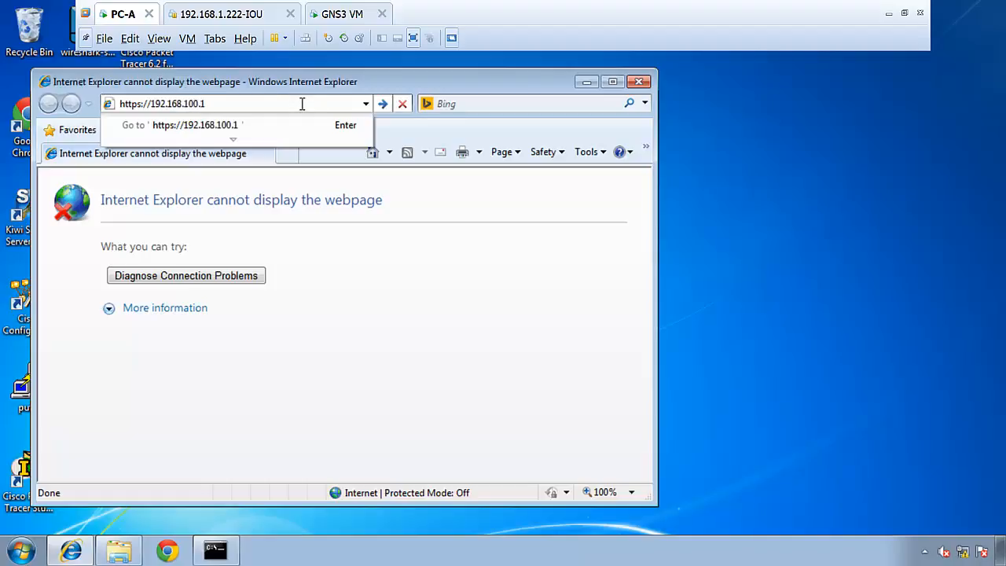
mouse_move(173, 149)
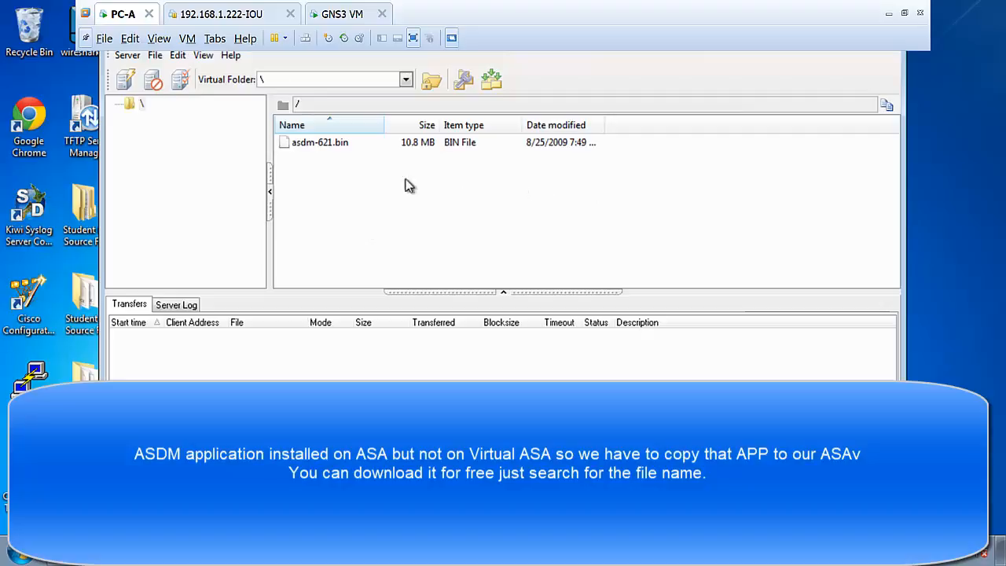
- Bring up the TFTP Server window showing asdm-621.bin in its root folder
left_click(321, 142)
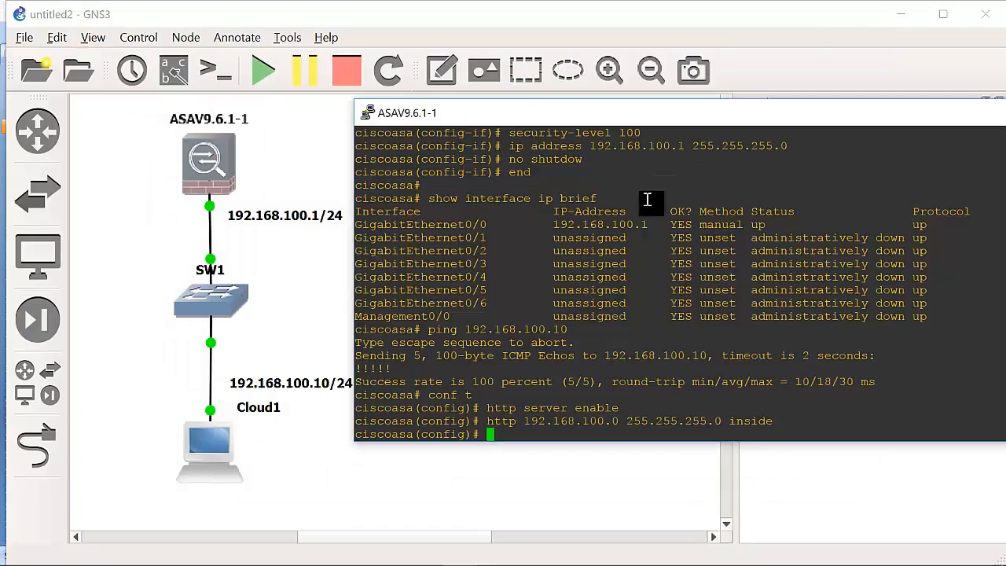
- Exit config mode and start copy tftp disk from server 192.168.100.10
type("exit")
type("copy tftp")
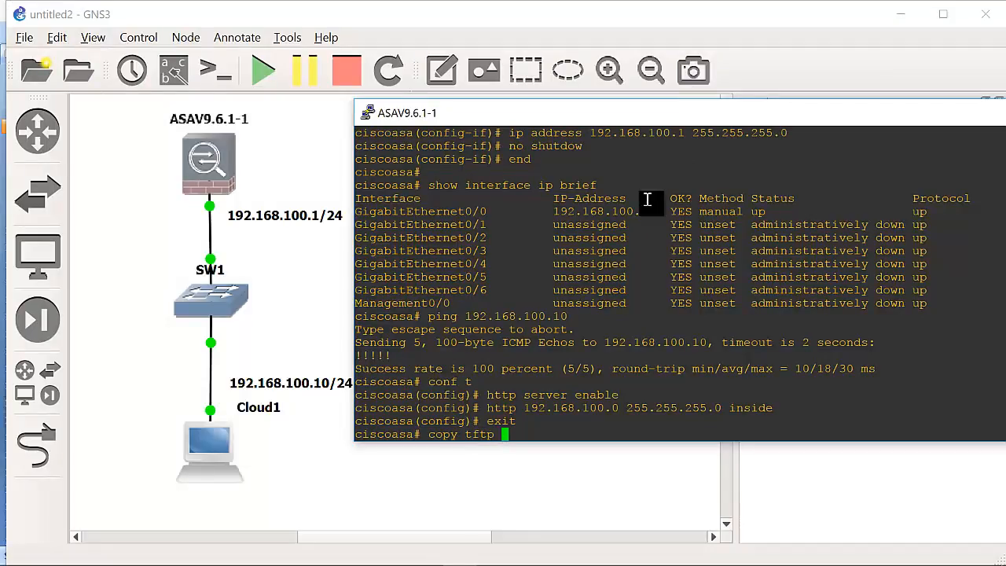
type("disk")
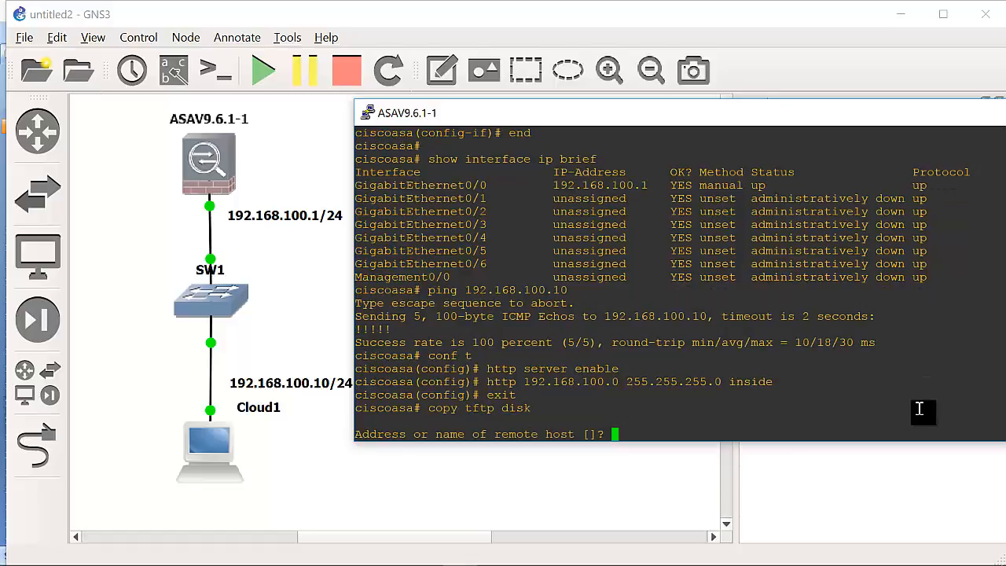
type("192.168")
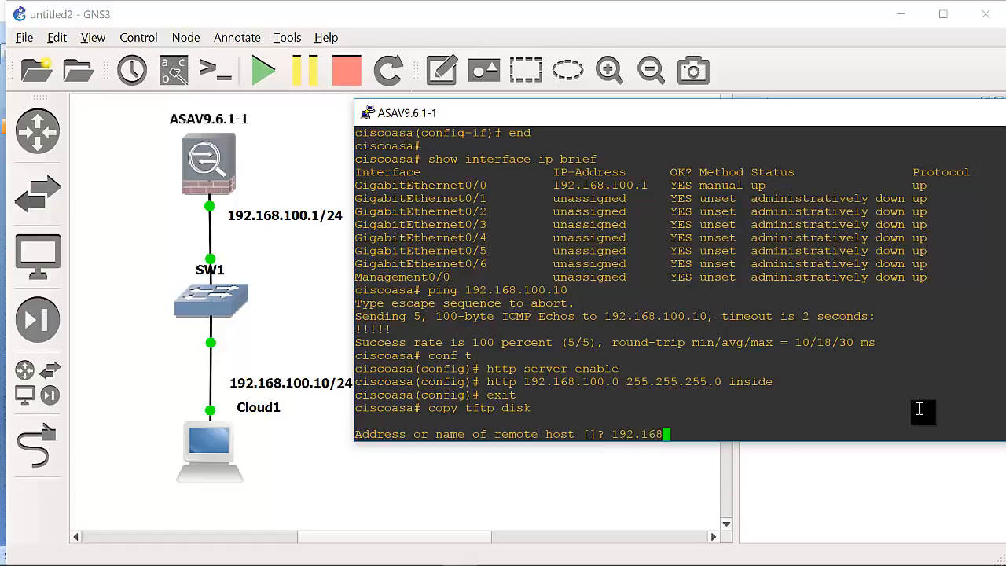
type(".100.10")
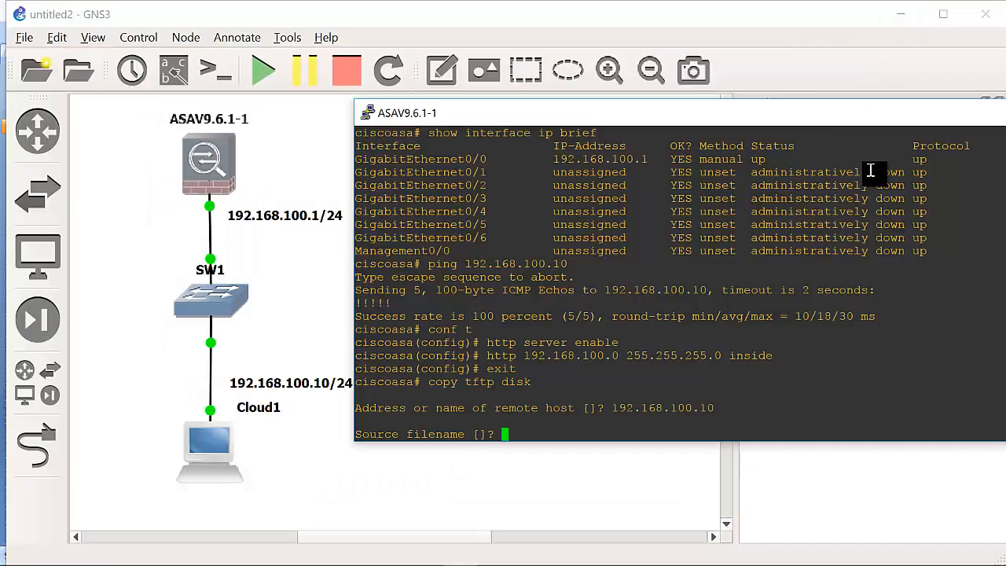
- Give asdm-621.bin as source and destination file name and start the copy
type("asdm")
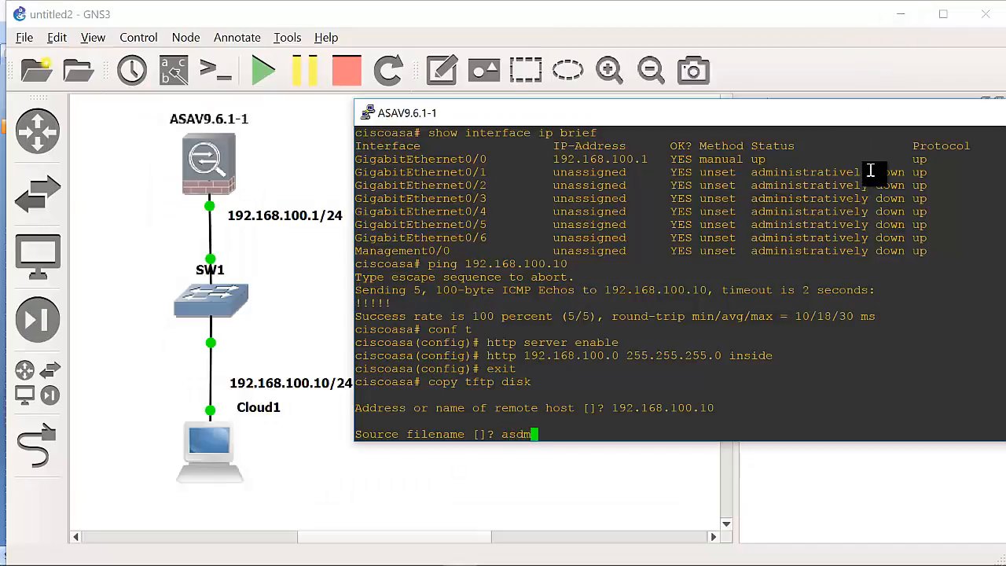
type("-")
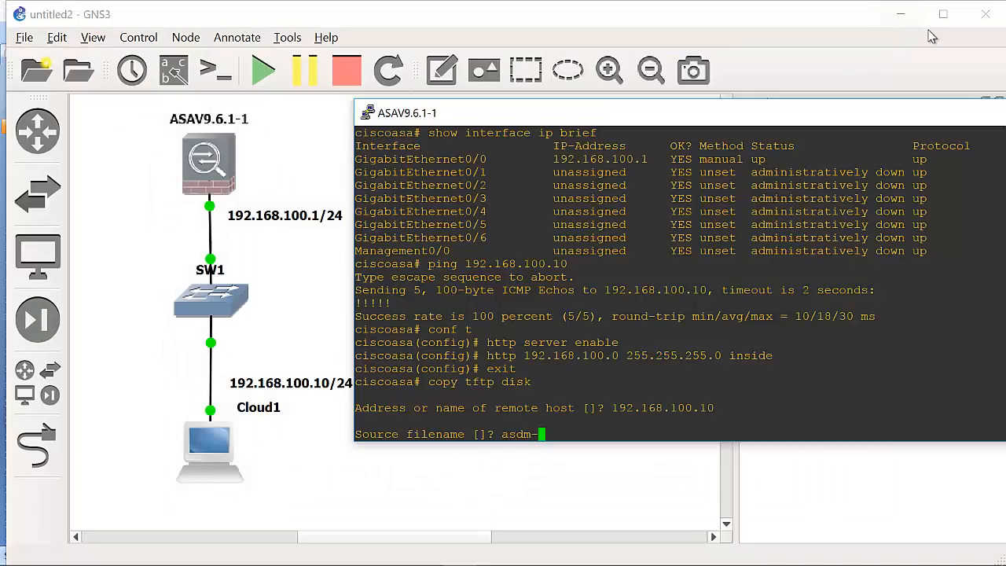
type("621.bin")
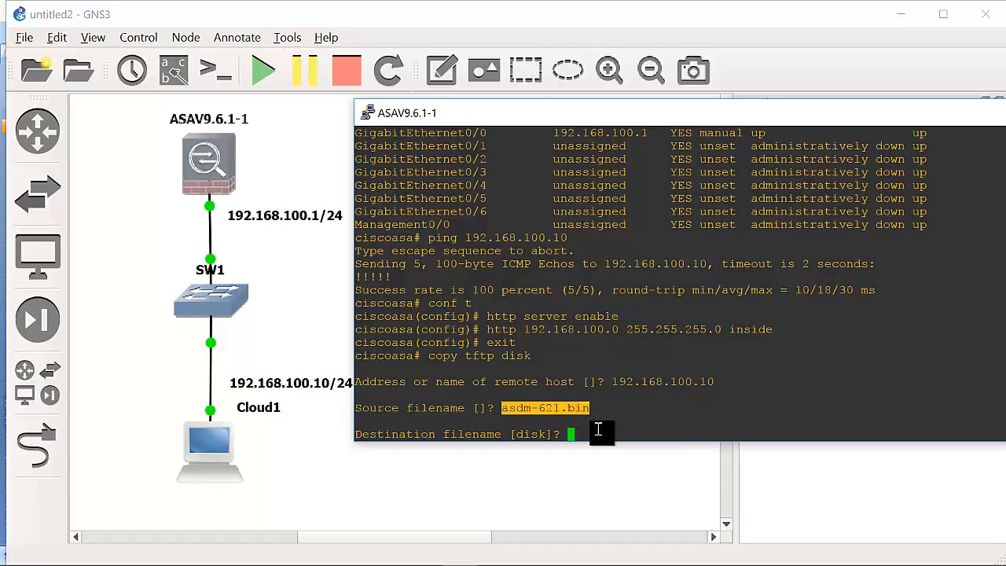
type("asdm-621.bin")
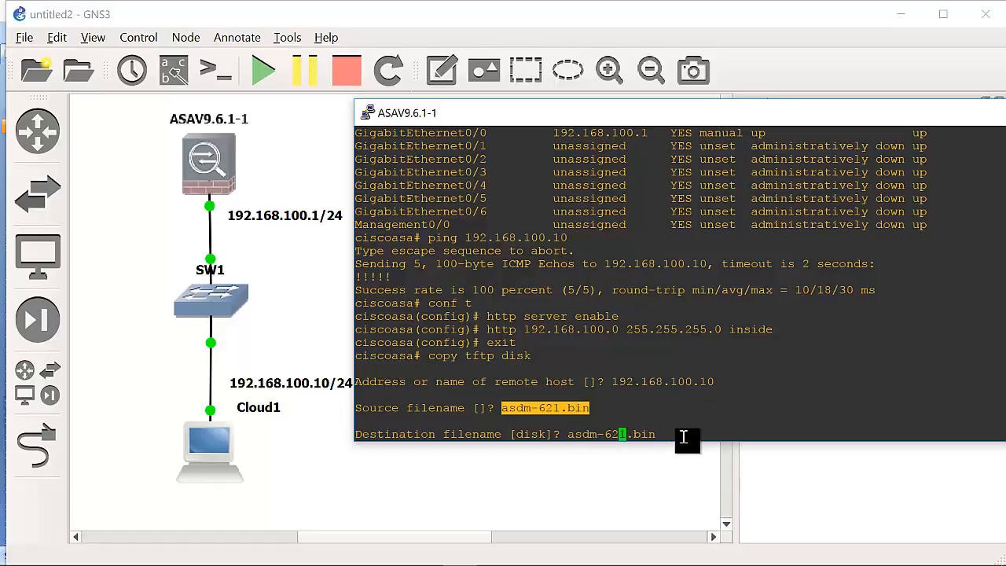
type("2")
key("enter")
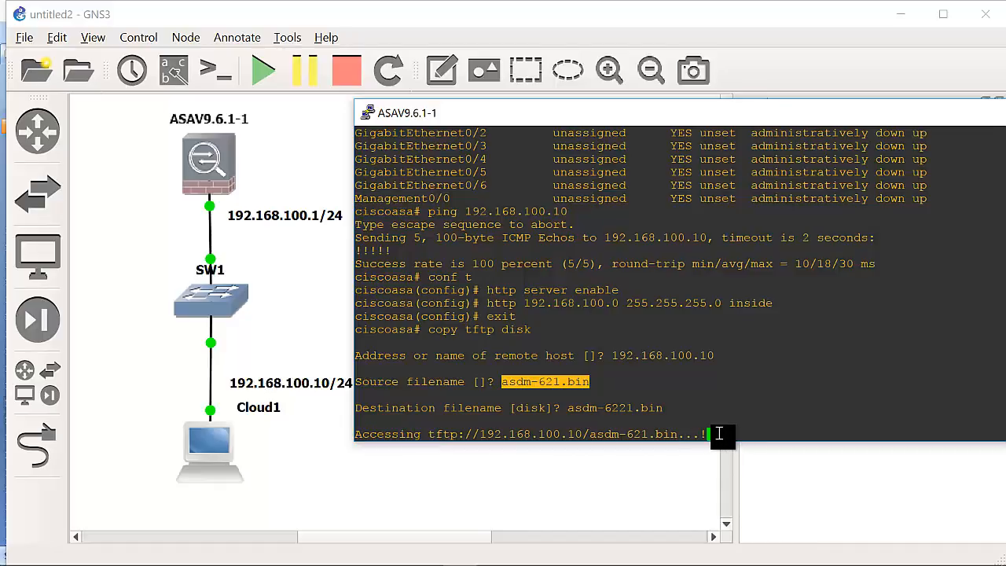
mouse_move(711, 437)
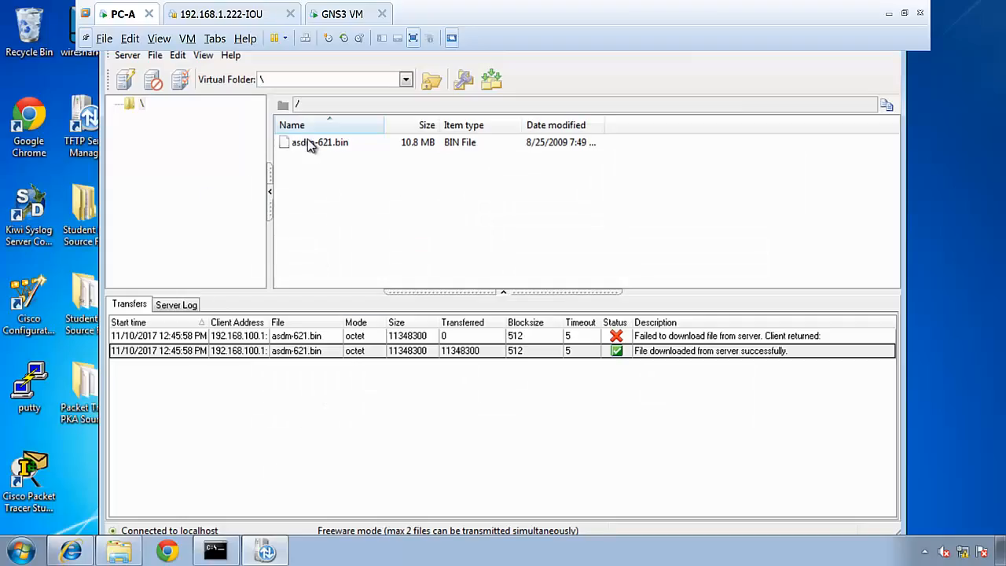
right_click(265, 550)
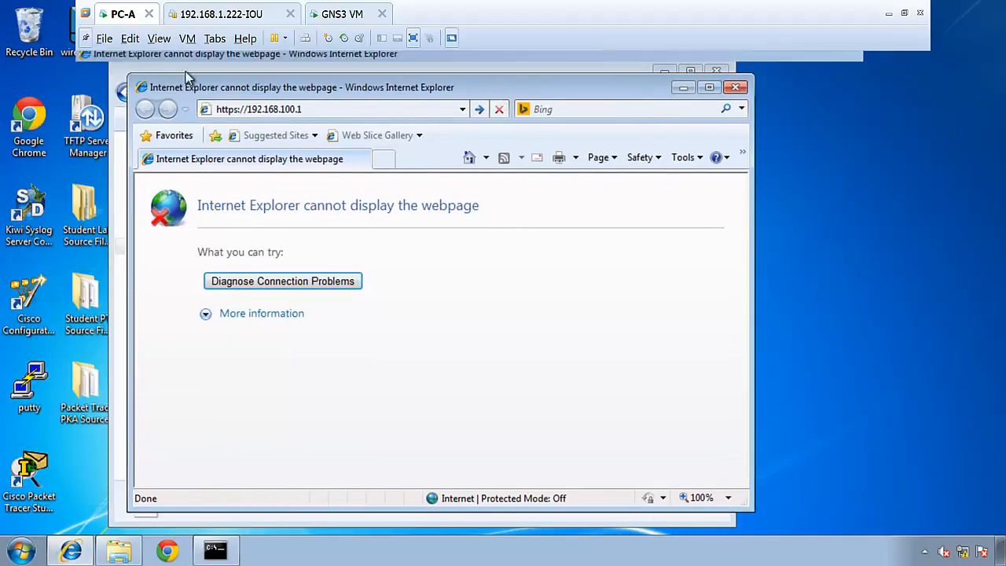
left_click(690, 88)
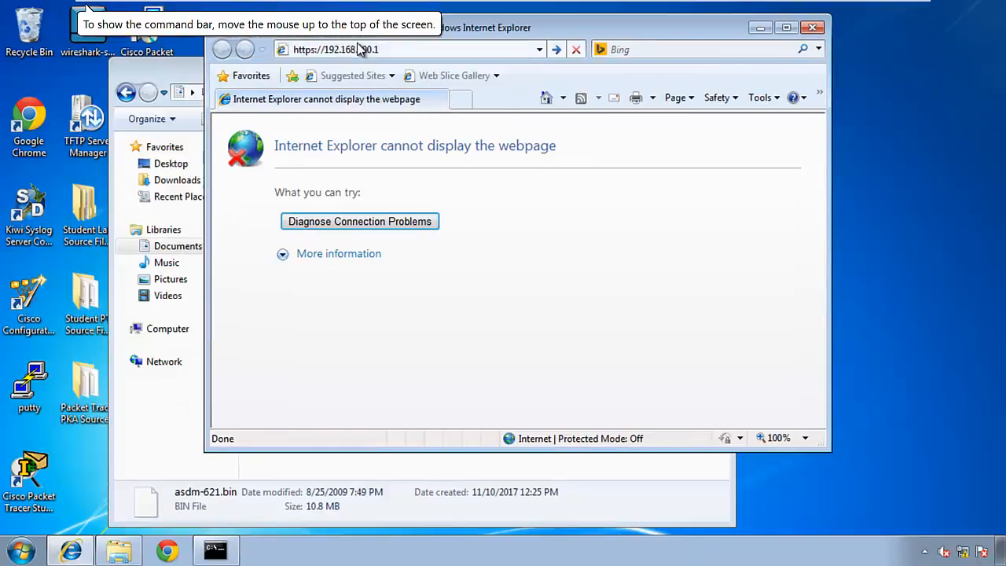
mouse_move(580, 263)
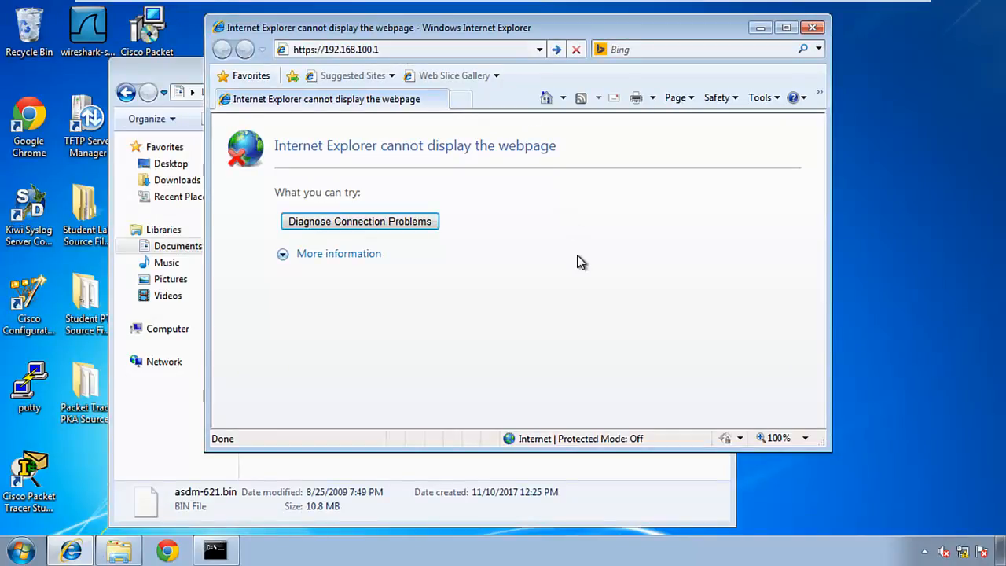
left_click(358, 220)
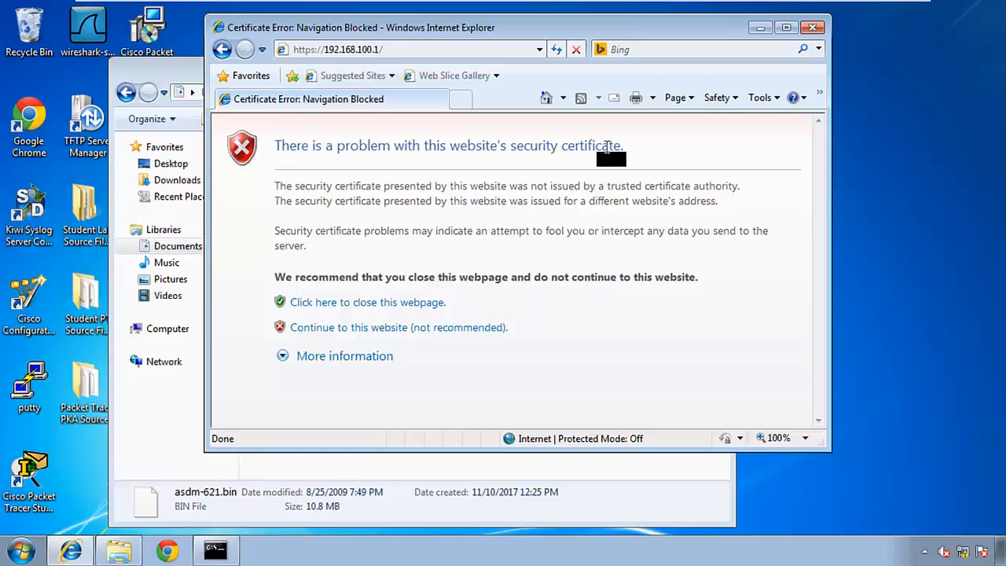
- Continue past the certificate warning to load the Cisco ASDM 7.5(1) start page
double_click(591, 145)
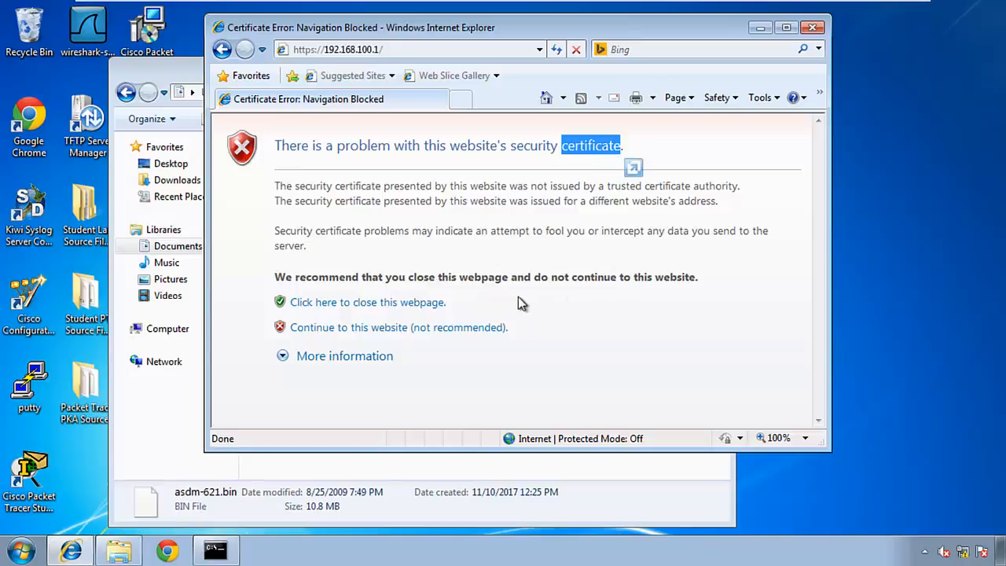
mouse_move(371, 389)
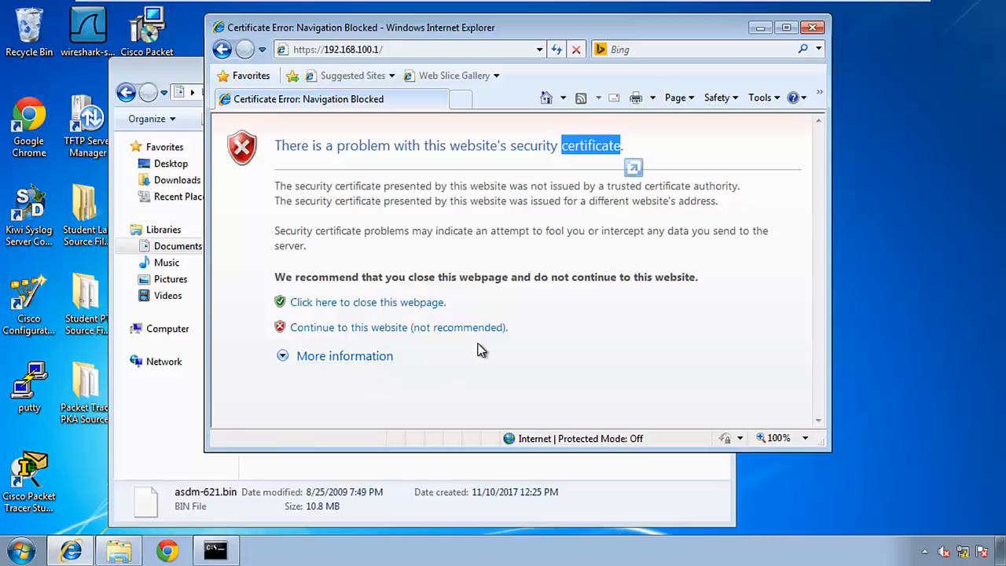
mouse_move(399, 327)
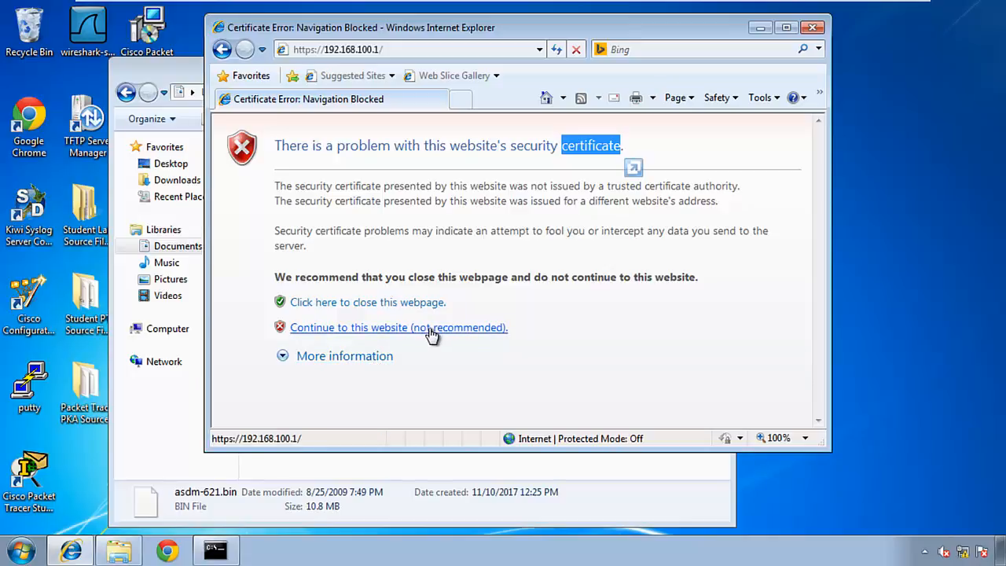
left_click(398, 327)
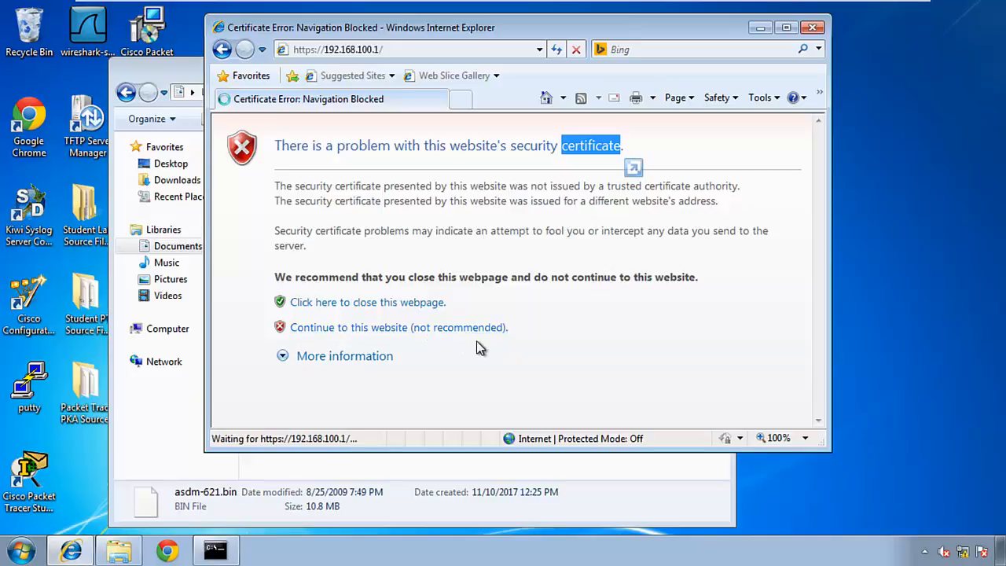
left_click(393, 327)
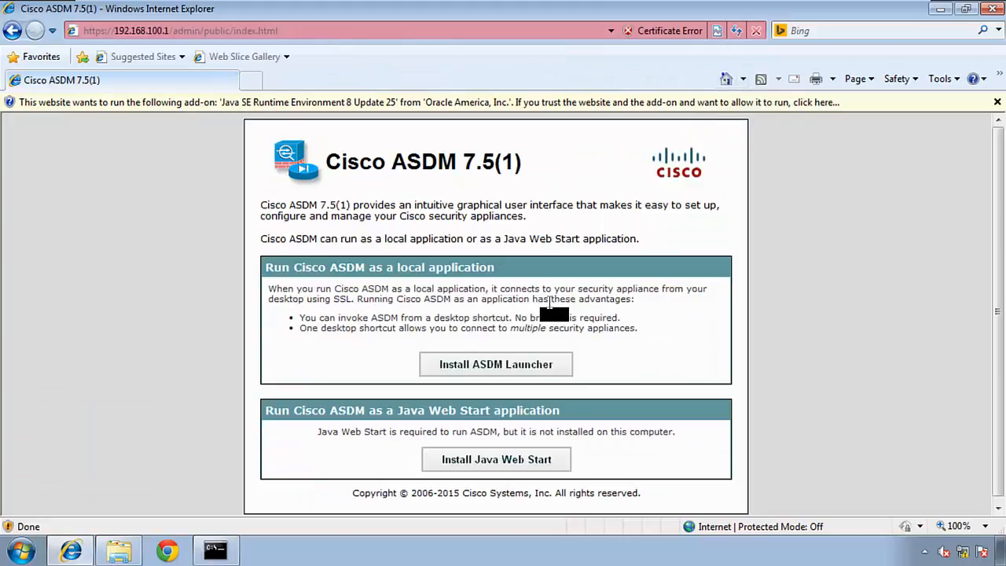
mouse_move(497, 365)
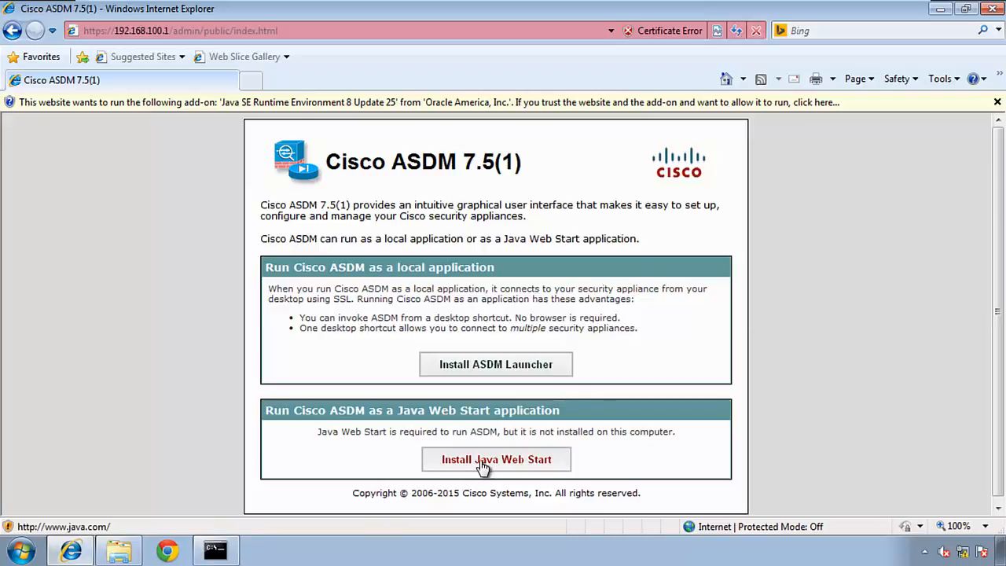
mouse_move(537, 452)
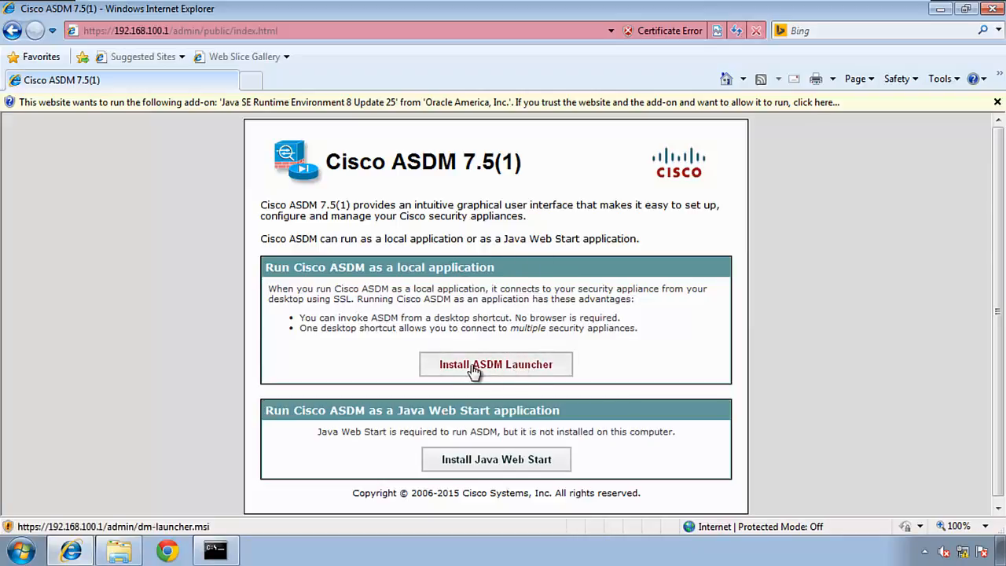
- Choose Install ASDM Launcher to download dm-launcher.msi from 192.168.100.1
left_click(496, 365)
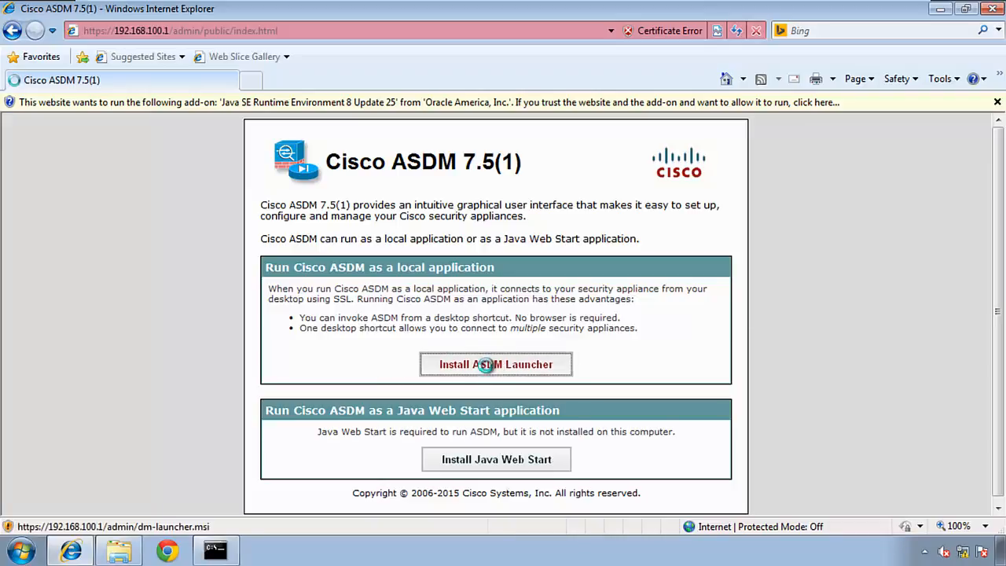
left_click(497, 365)
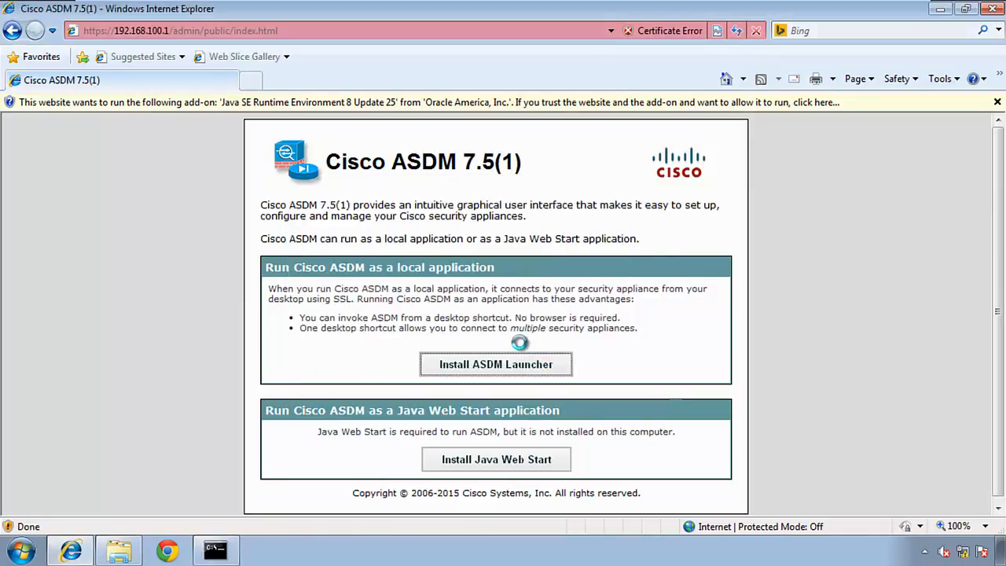
left_click(497, 364)
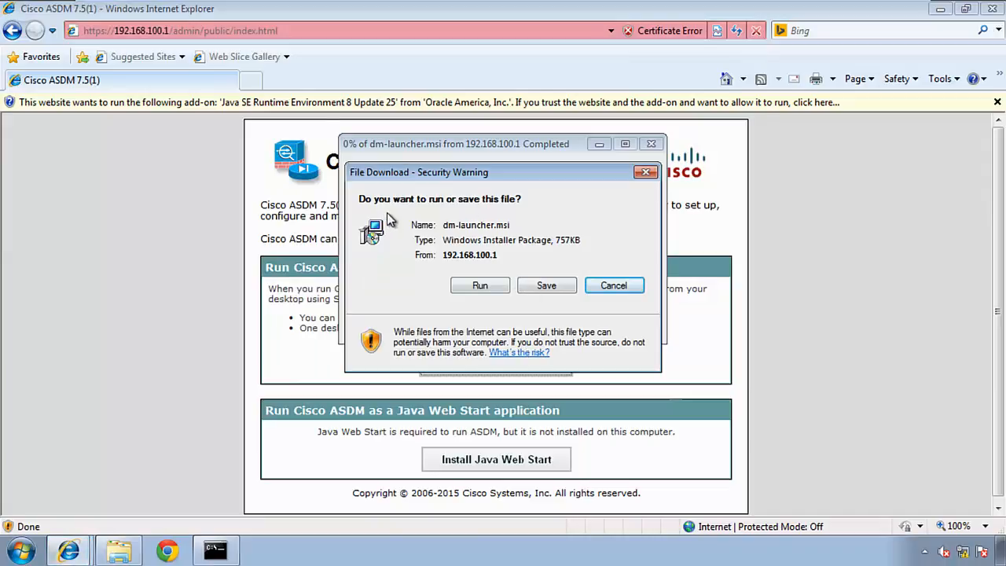
mouse_move(481, 286)
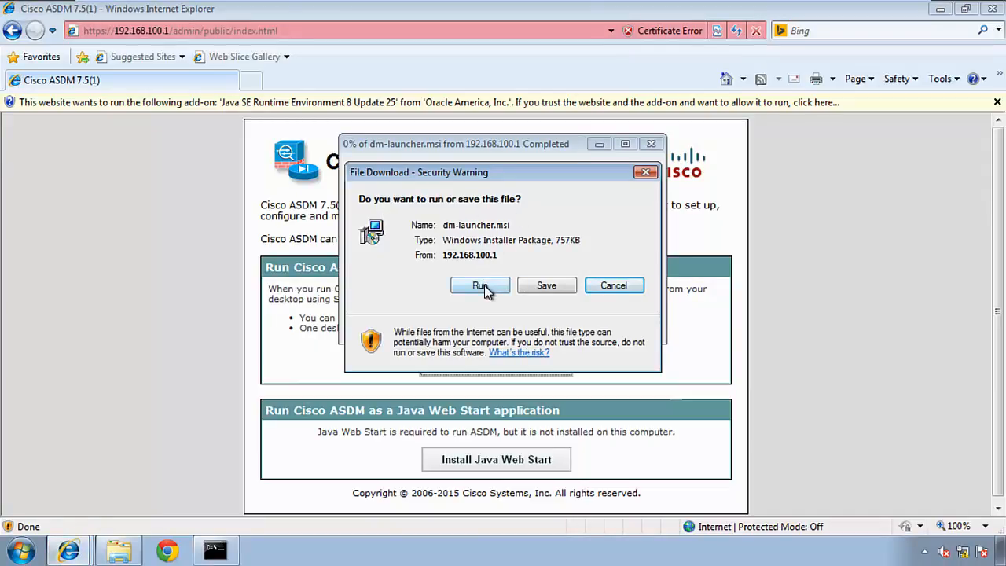
- Run dm-launcher.msi past the unverified-publisher warning, reaching the ASDM-IDM Launcher setup wizard
left_click(481, 286)
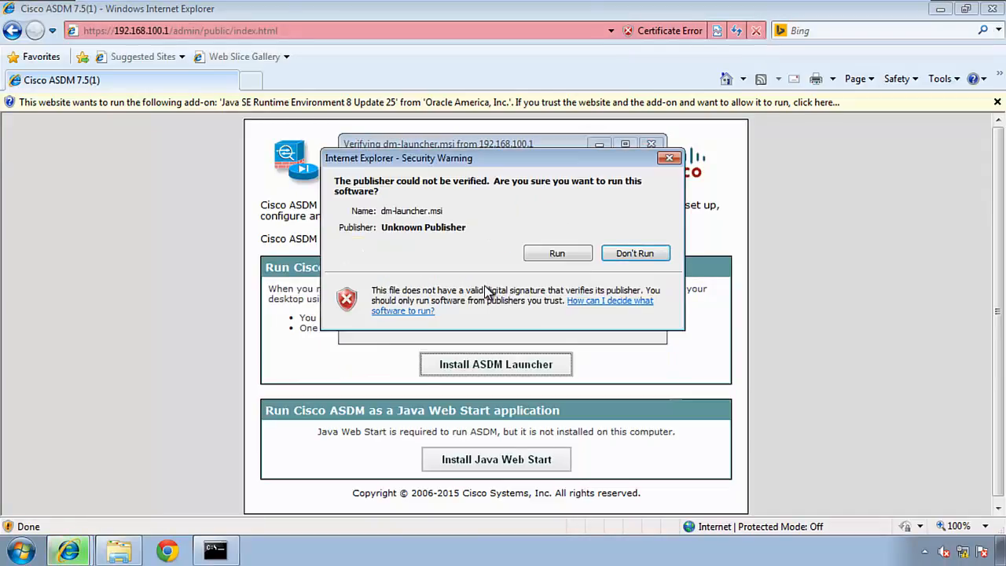
mouse_move(412, 201)
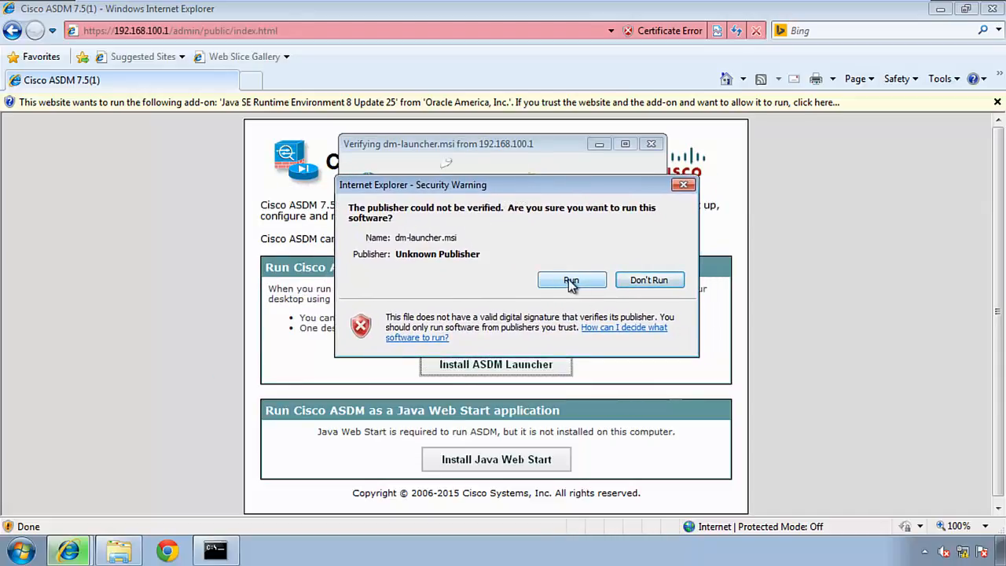
left_click(572, 279)
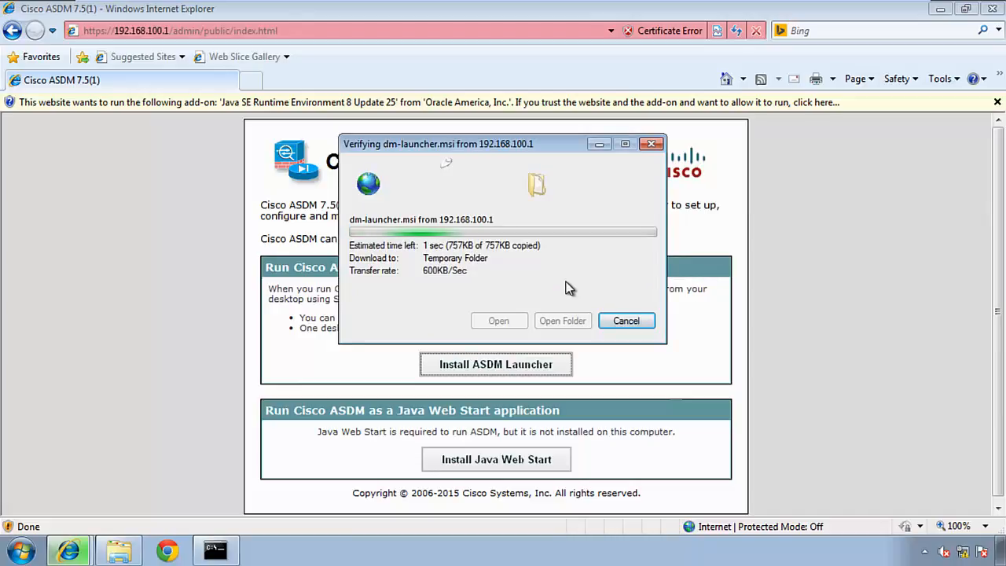
left_click(625, 320)
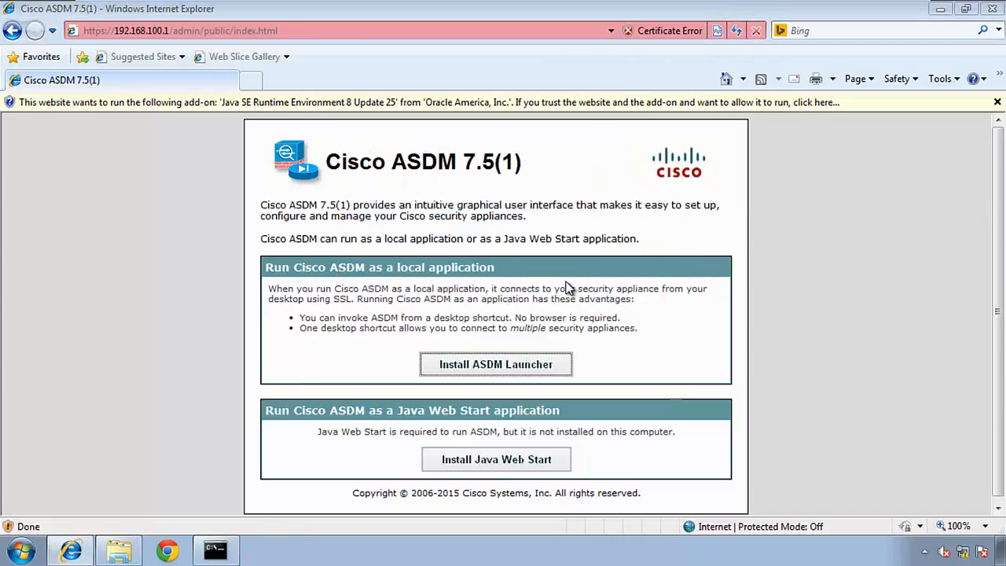
left_click(497, 364)
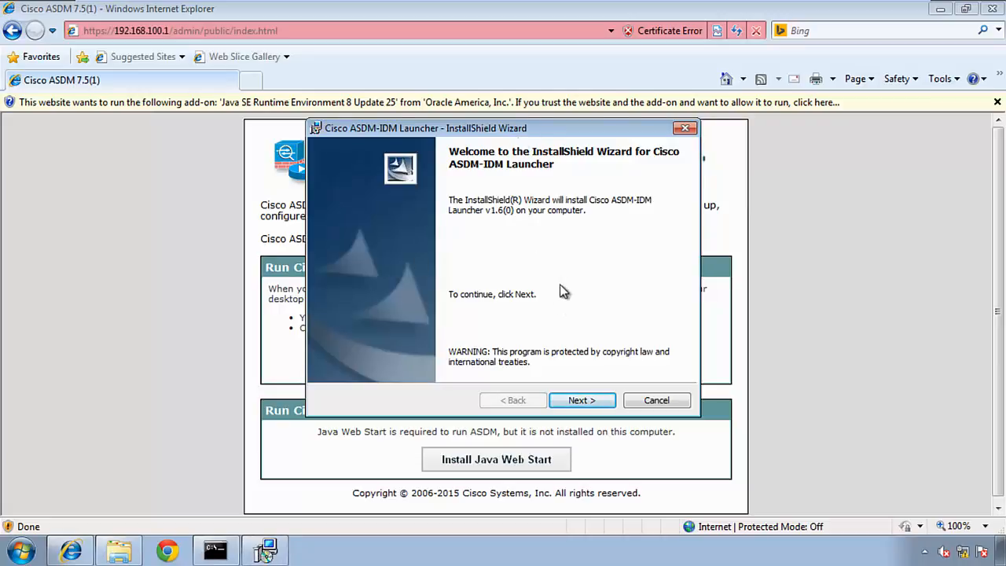
mouse_move(563, 323)
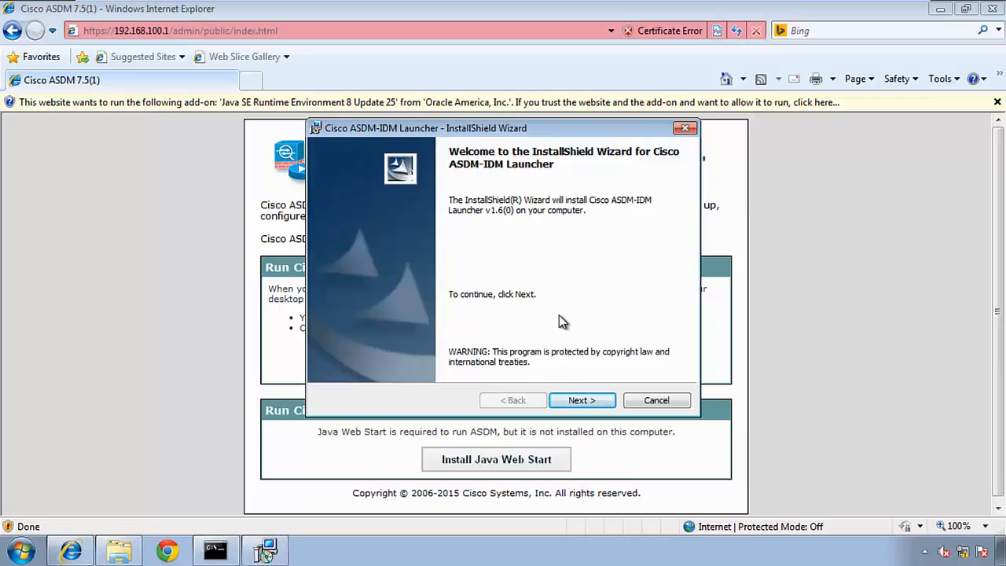
- Advance the ASDM-IDM Launcher setup past the welcome and the default C:\Program Files\Cisco Systems\ASDM\ destination
left_click(582, 401)
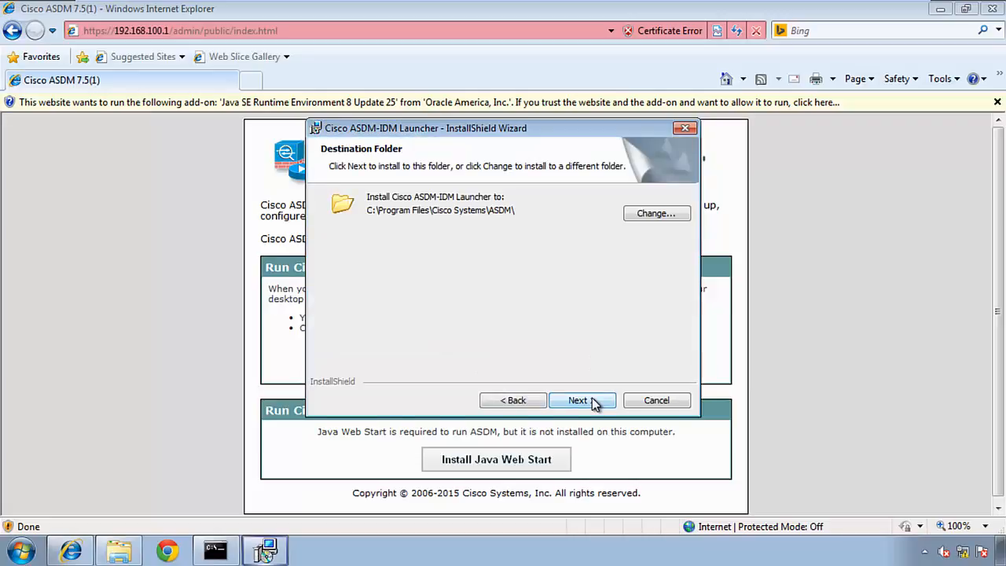
left_click(582, 400)
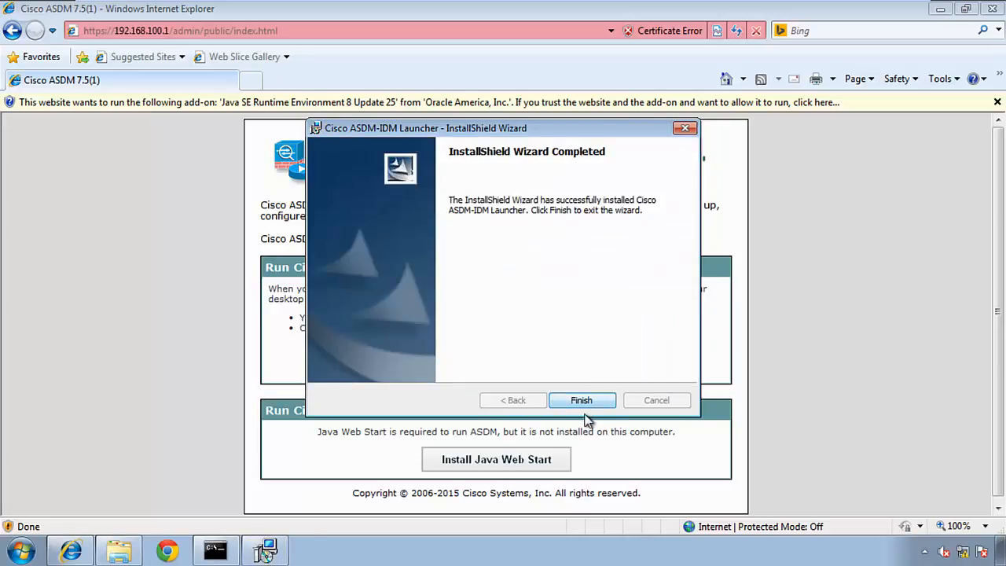
- Finish the install and connect the launcher to device 192.168.100.1 with blank credentials
left_click(581, 401)
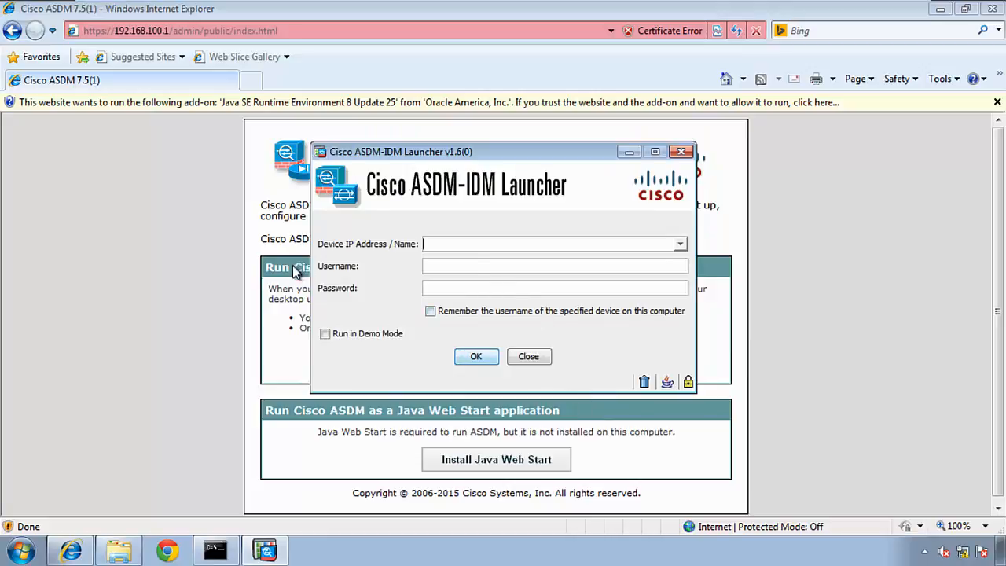
mouse_move(415, 277)
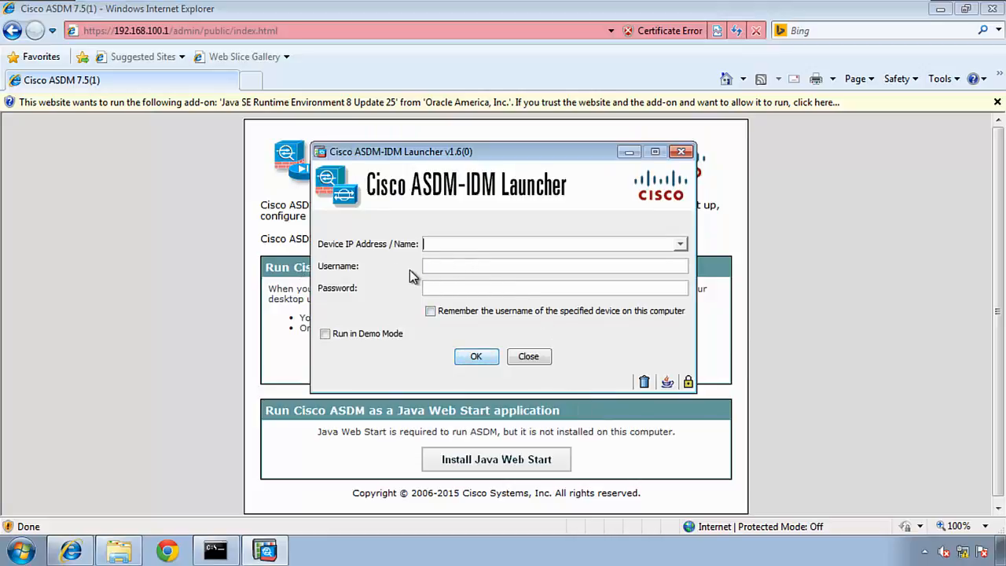
type("192.168.100.1")
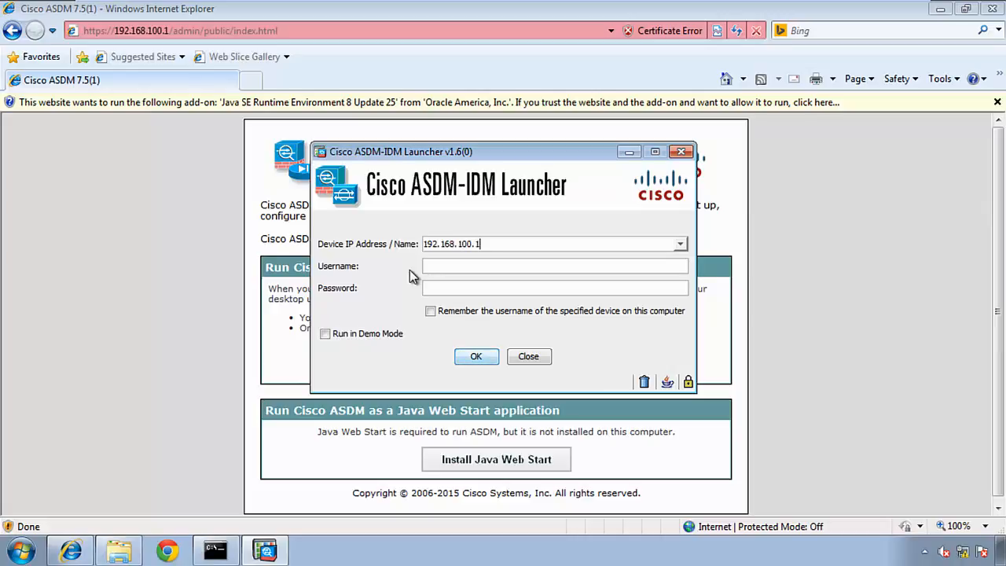
mouse_move(496, 280)
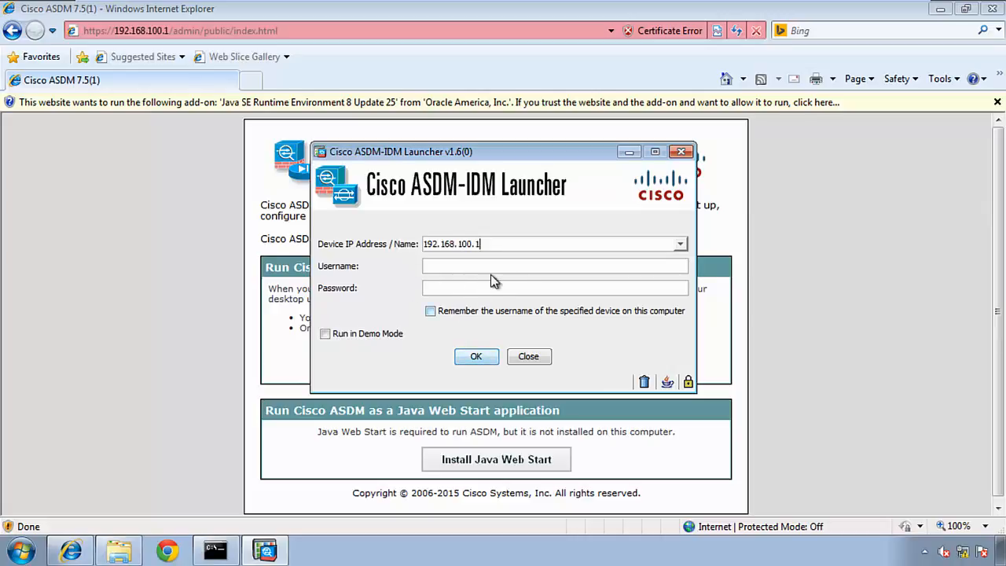
left_click(475, 355)
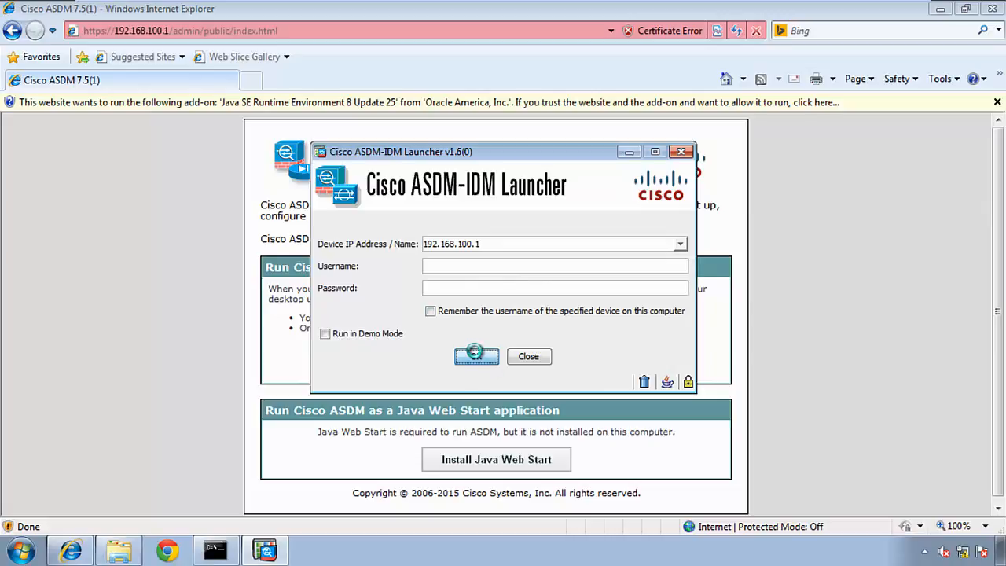
left_click(476, 356)
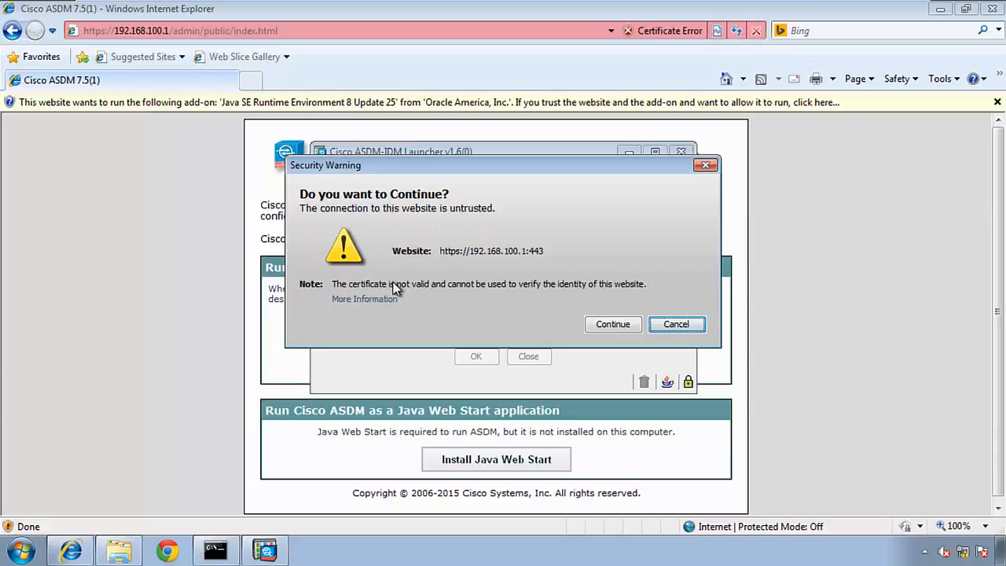
mouse_move(490, 300)
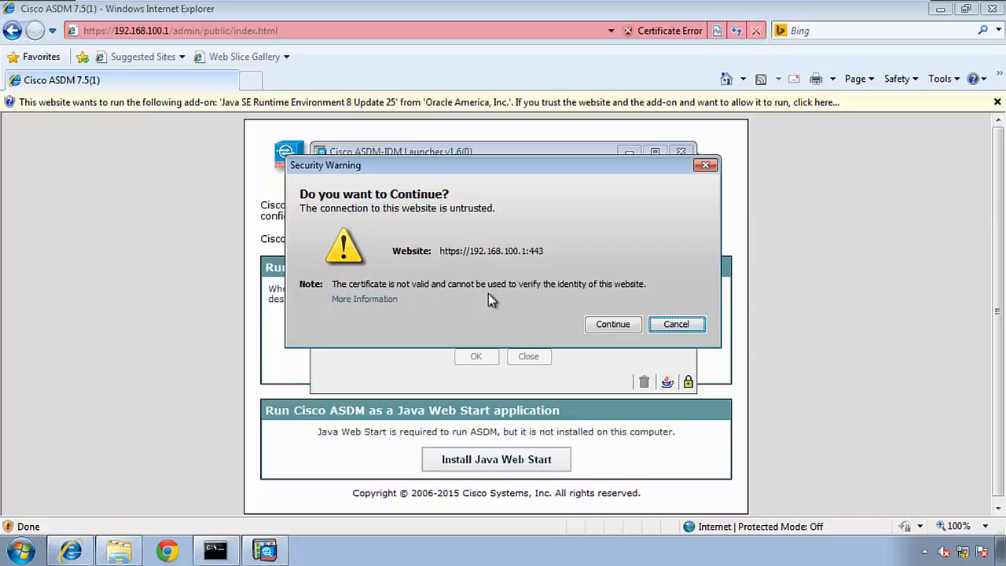
mouse_move(569, 329)
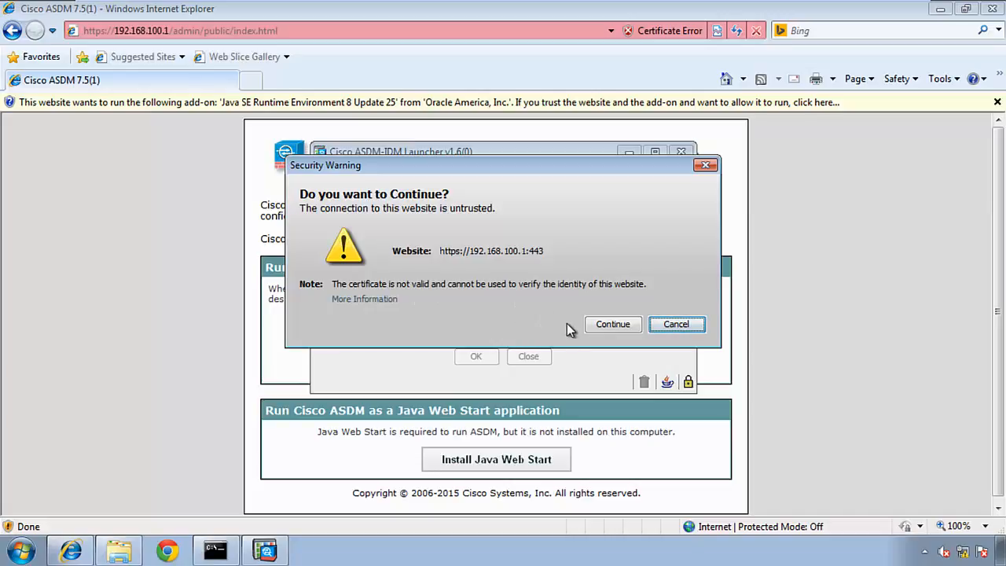
mouse_move(579, 324)
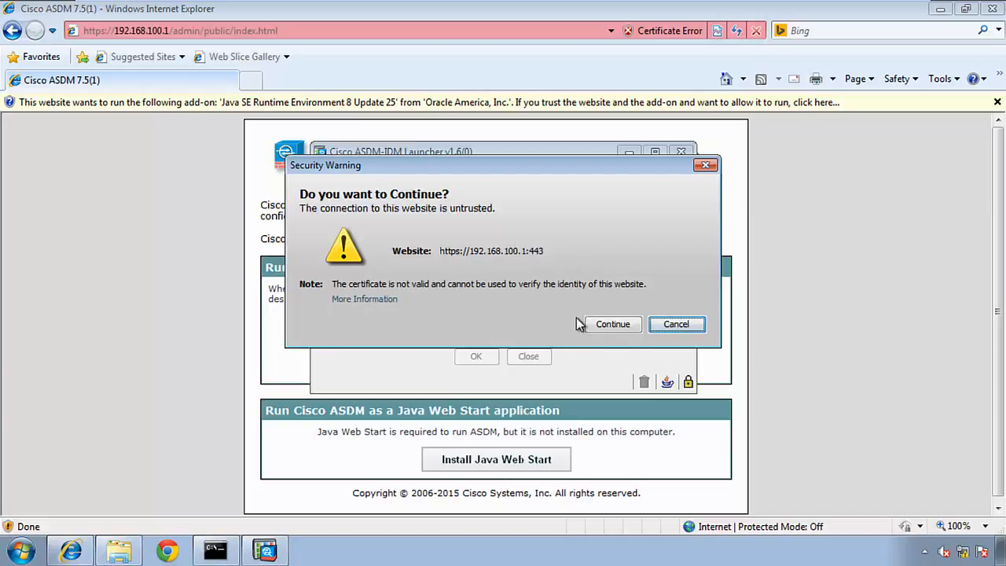
- Accept the untrusted certificate, let the launcher update, and connect to 192.168.100.1
left_click(613, 324)
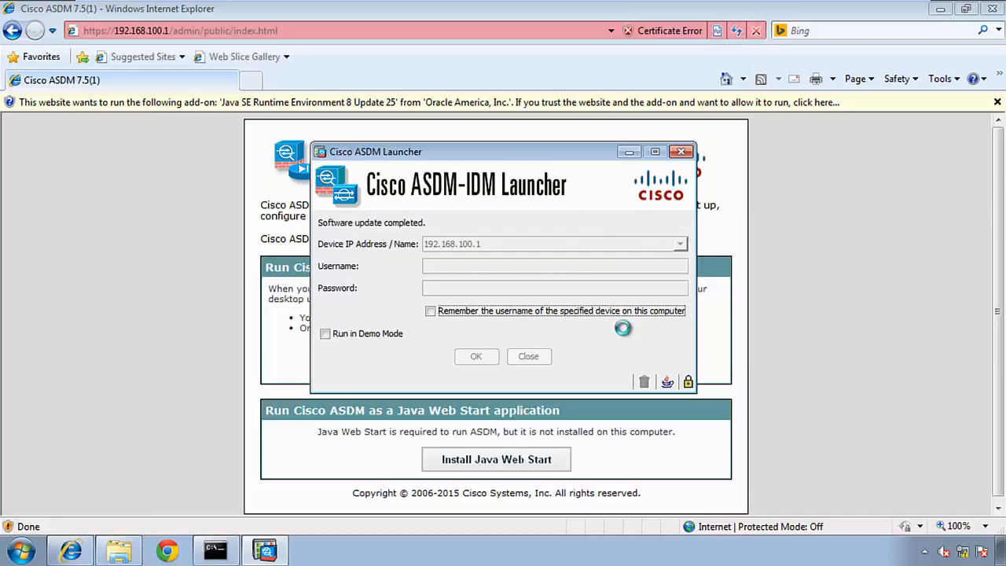
left_click(474, 355)
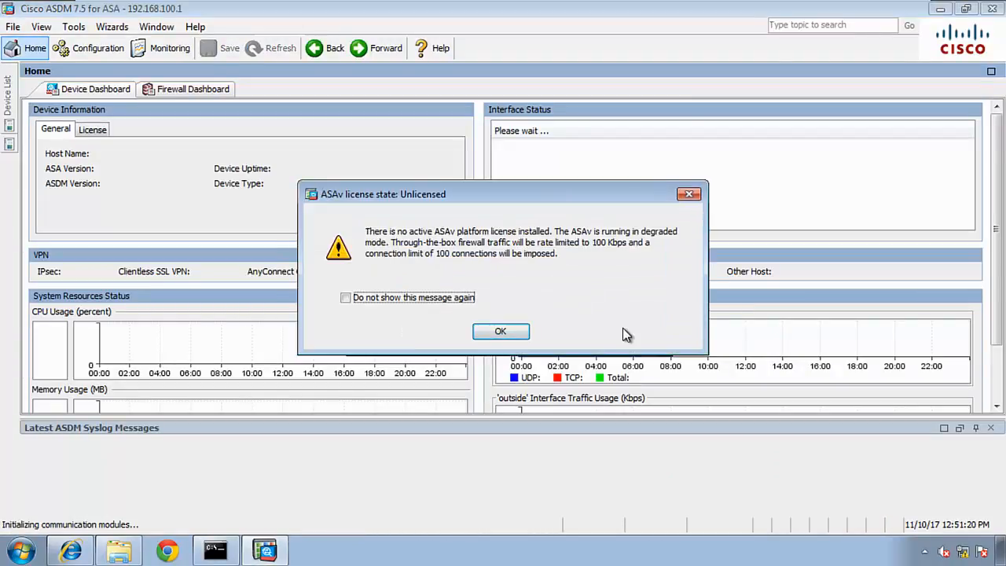
mouse_move(444, 243)
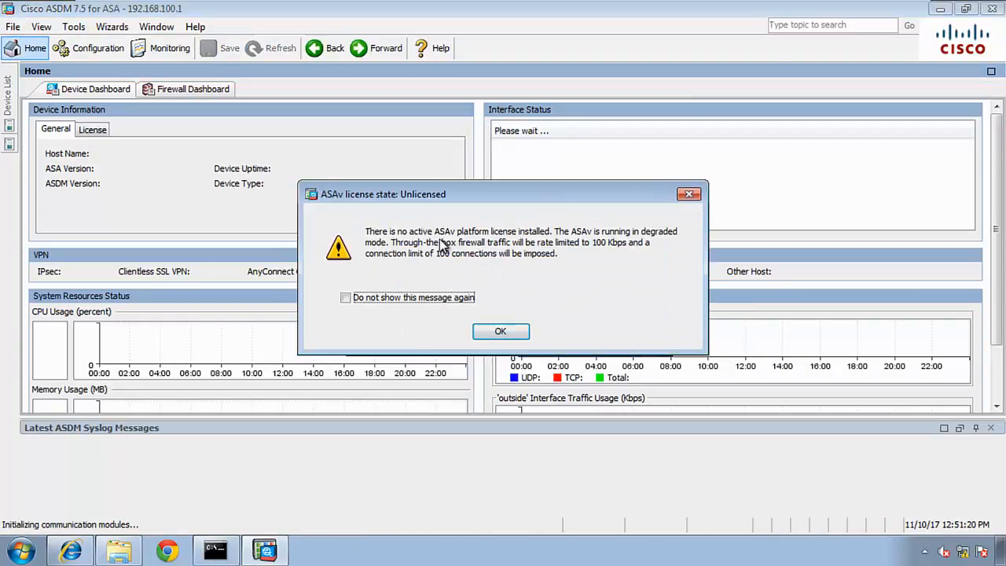
mouse_move(563, 245)
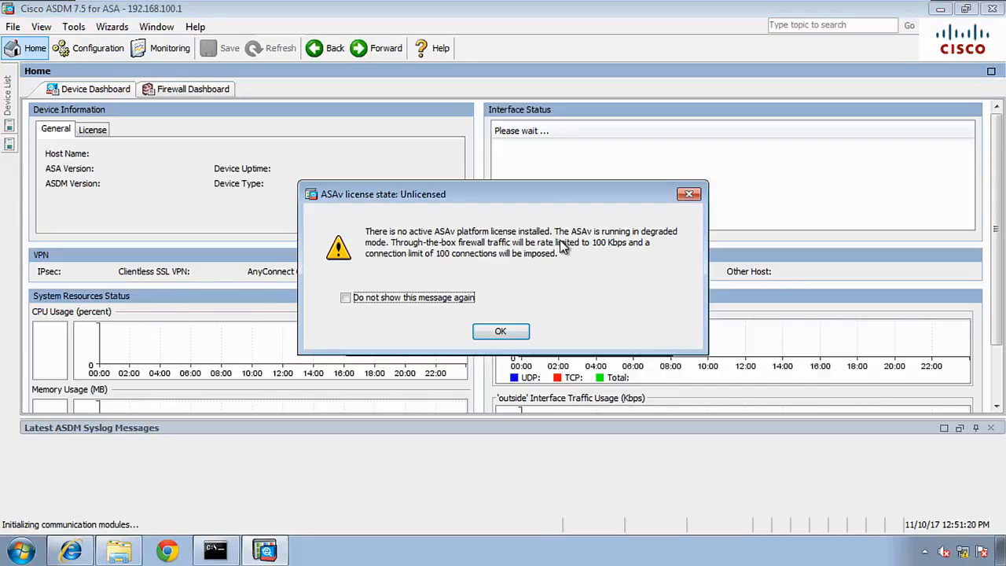
mouse_move(630, 256)
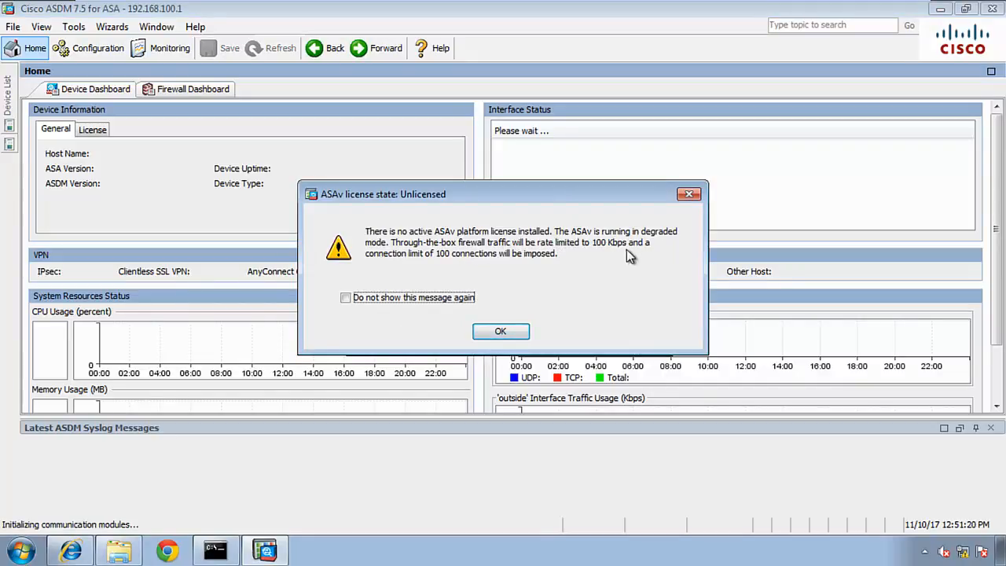
mouse_move(475, 261)
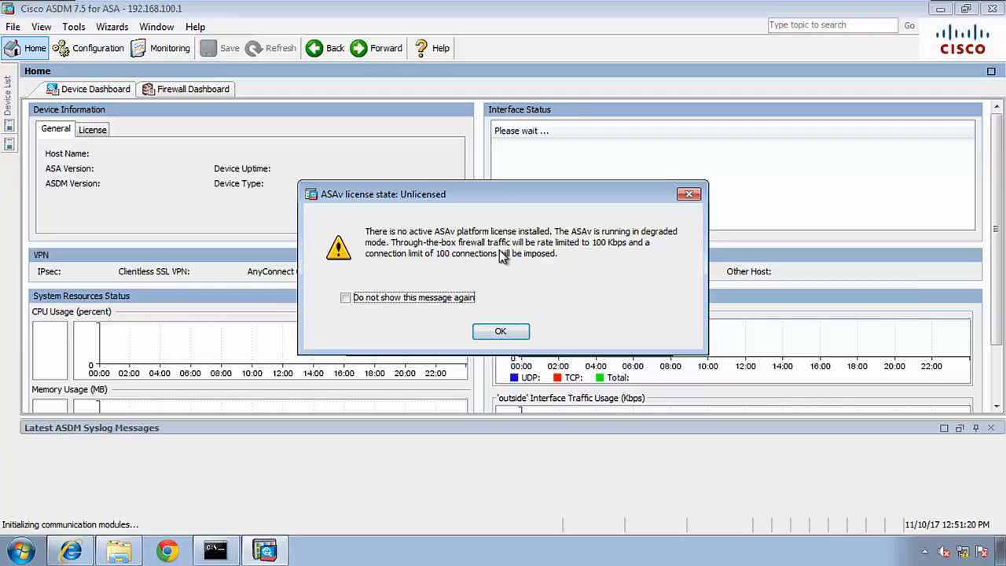
mouse_move(607, 259)
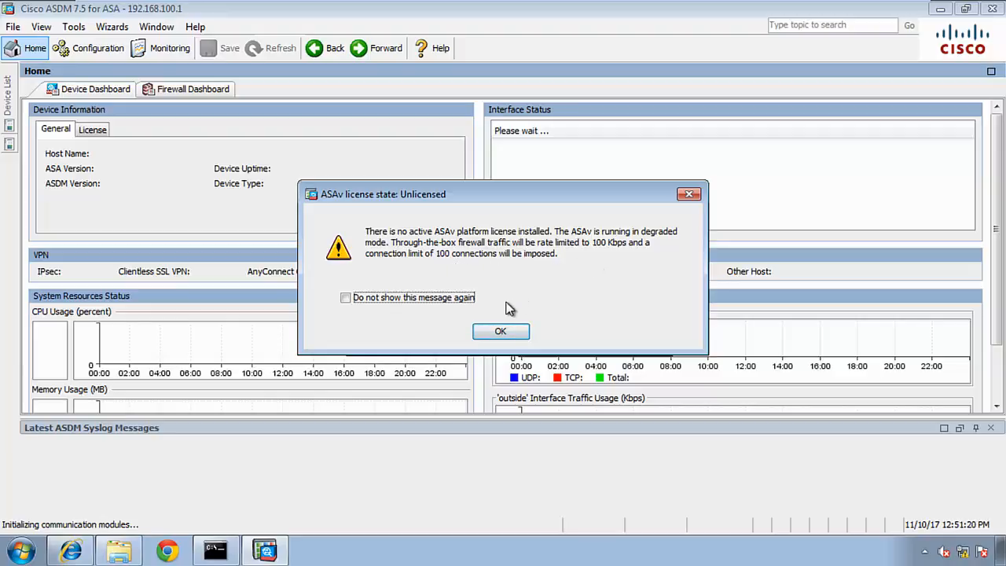
- Dismiss the 'ASAv license state: Unlicensed' notice to reach the ASDM home dashboard
left_click(500, 330)
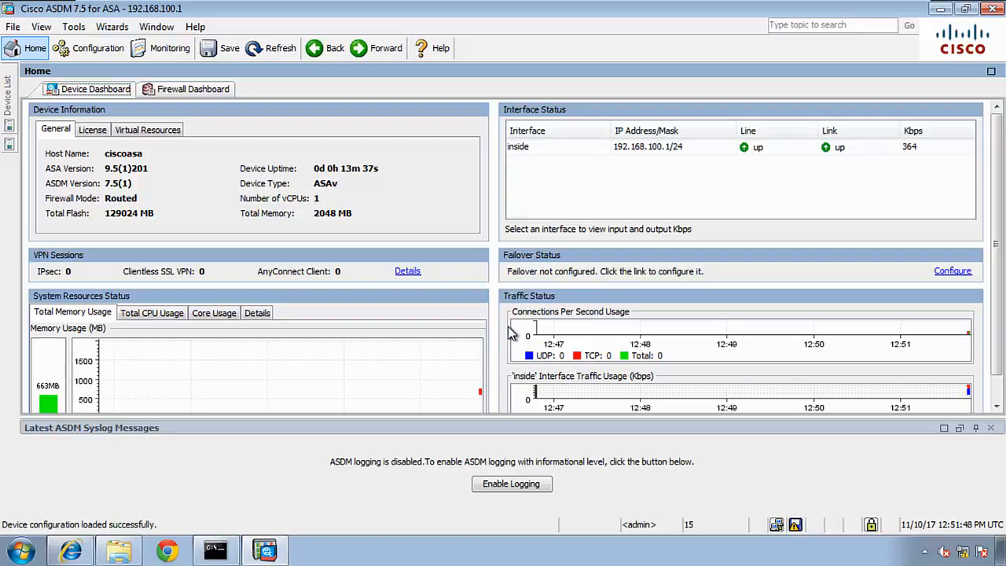
mouse_move(825, 6)
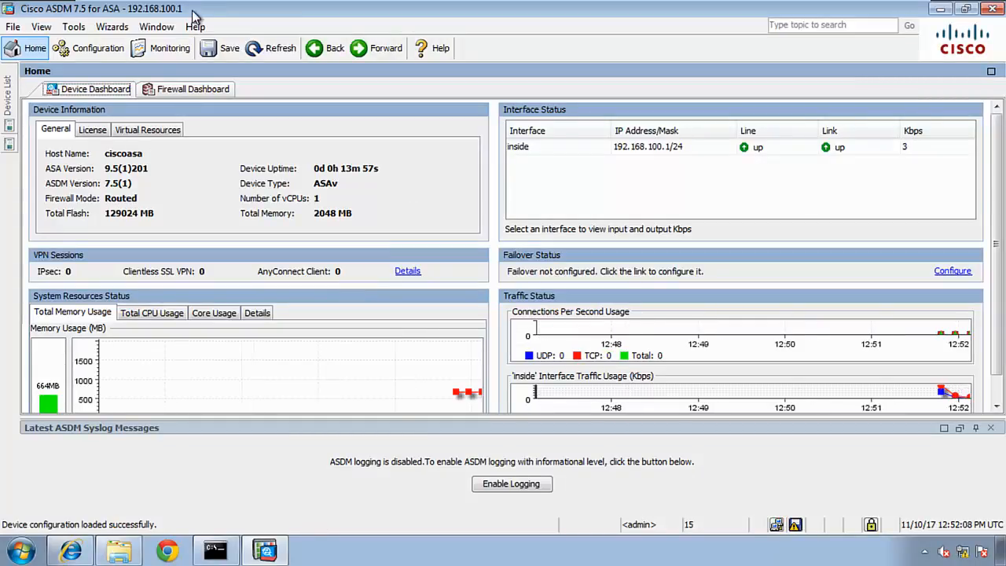
left_click(41, 26)
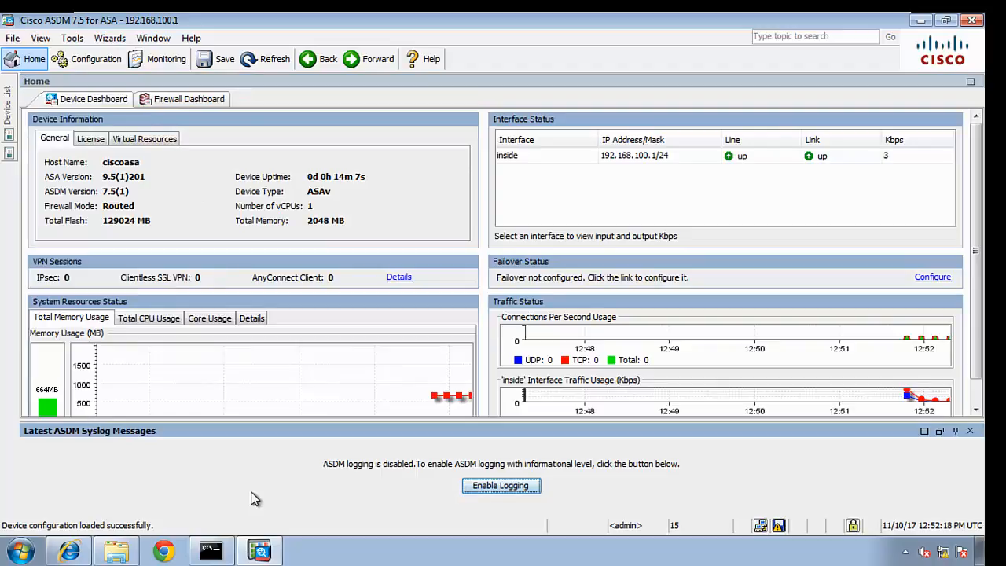
mouse_move(422, 558)
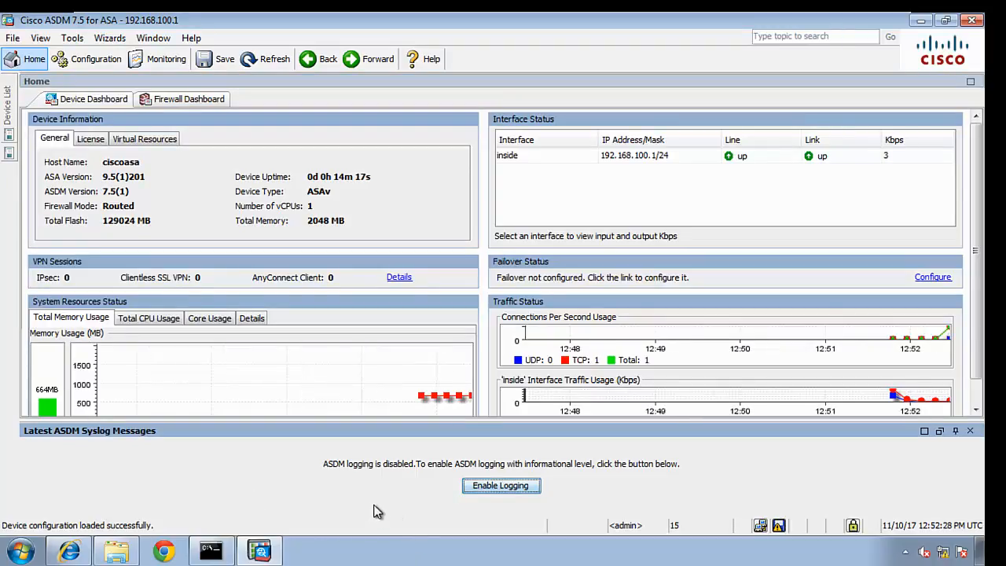
mouse_move(330, 132)
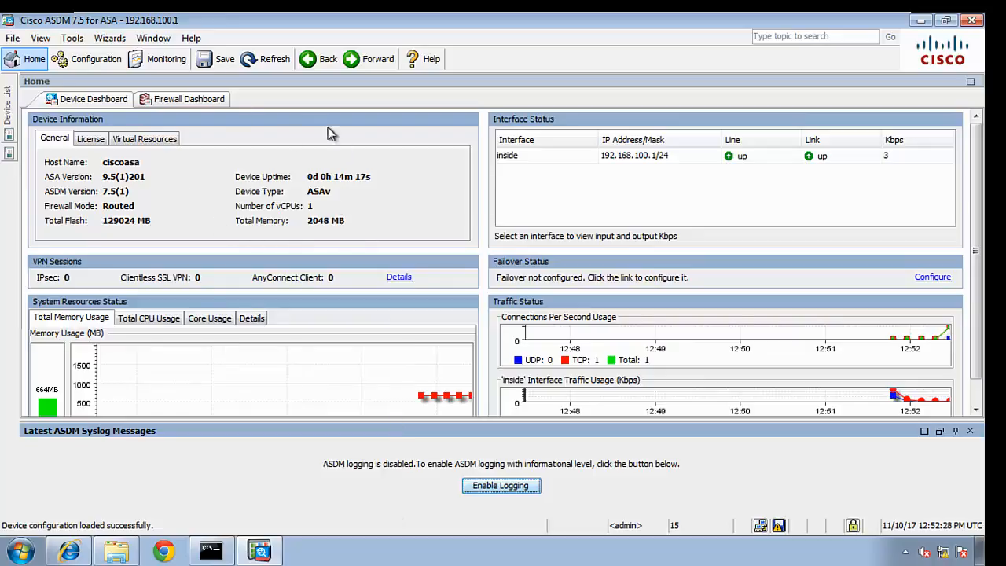
mouse_move(207, 280)
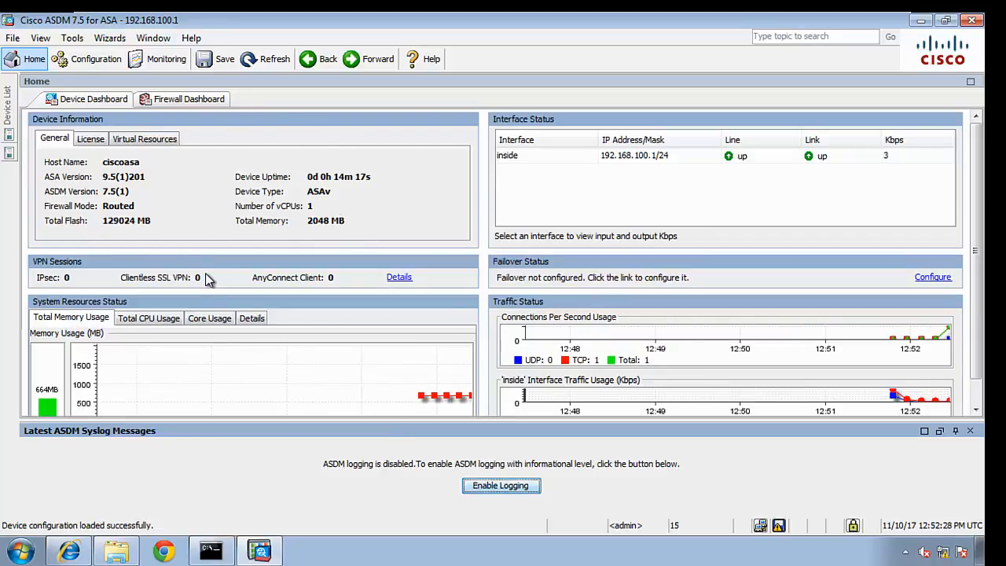
mouse_move(317, 275)
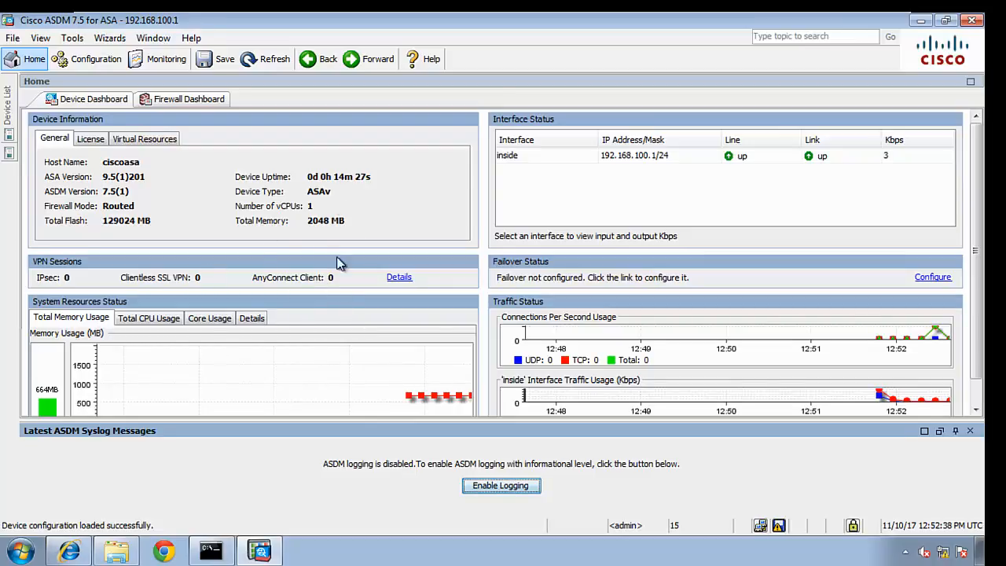
mouse_move(466, 337)
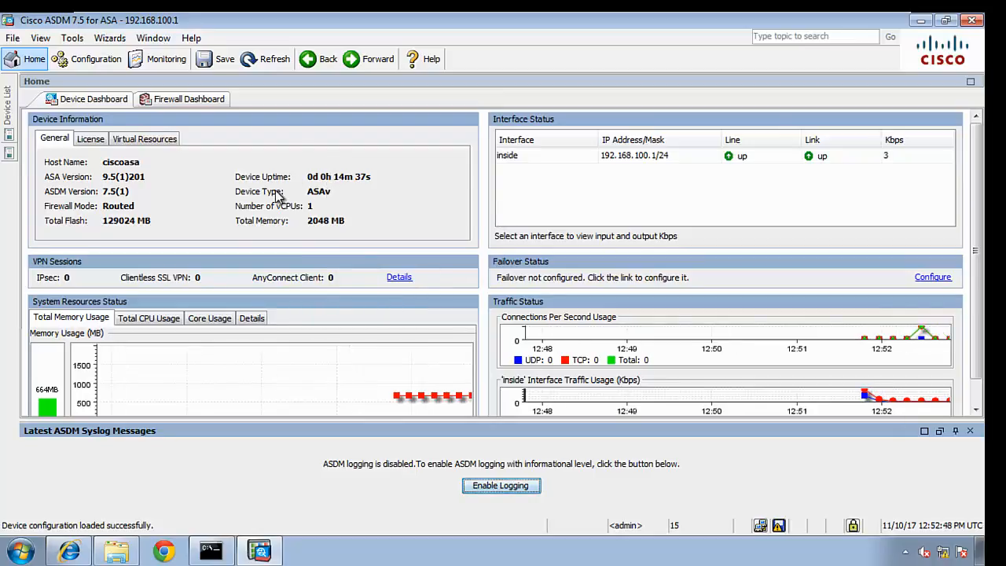
mouse_move(443, 359)
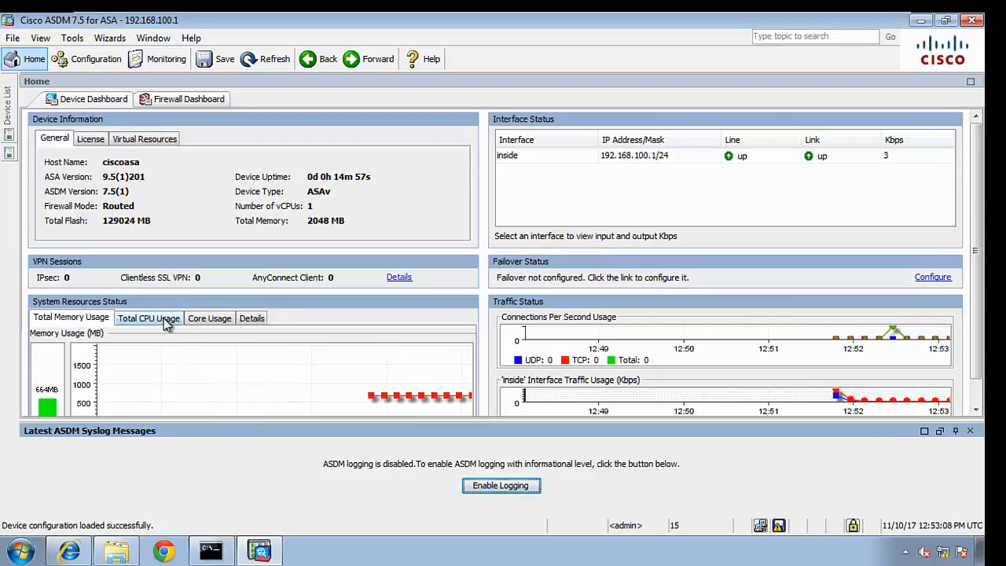
mouse_move(283, 377)
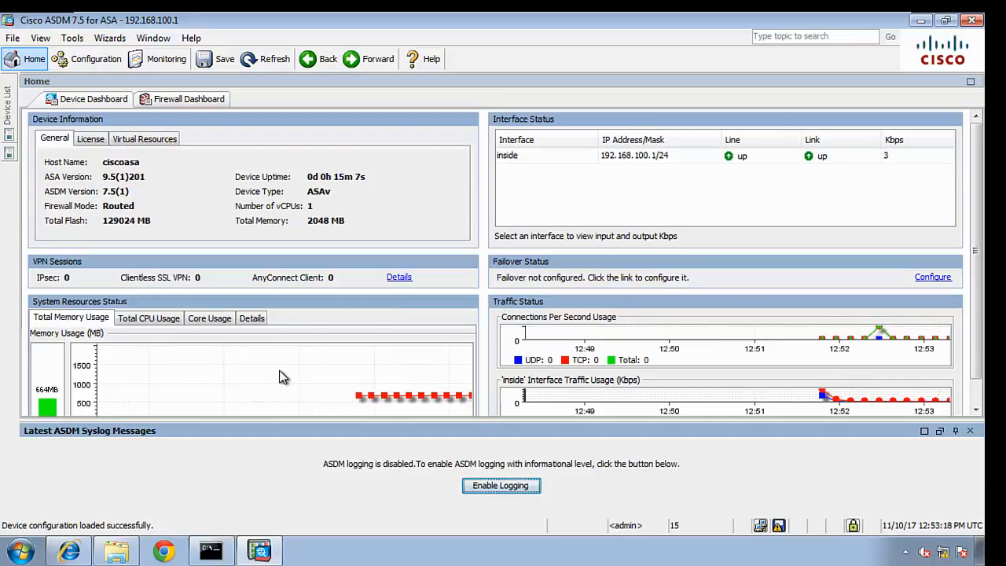
mouse_move(275, 212)
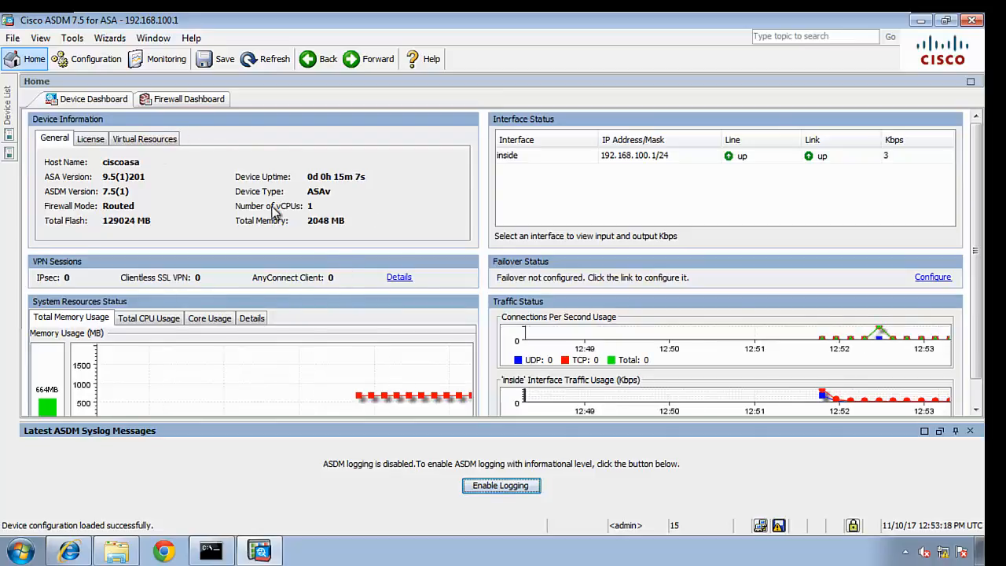
mouse_move(292, 225)
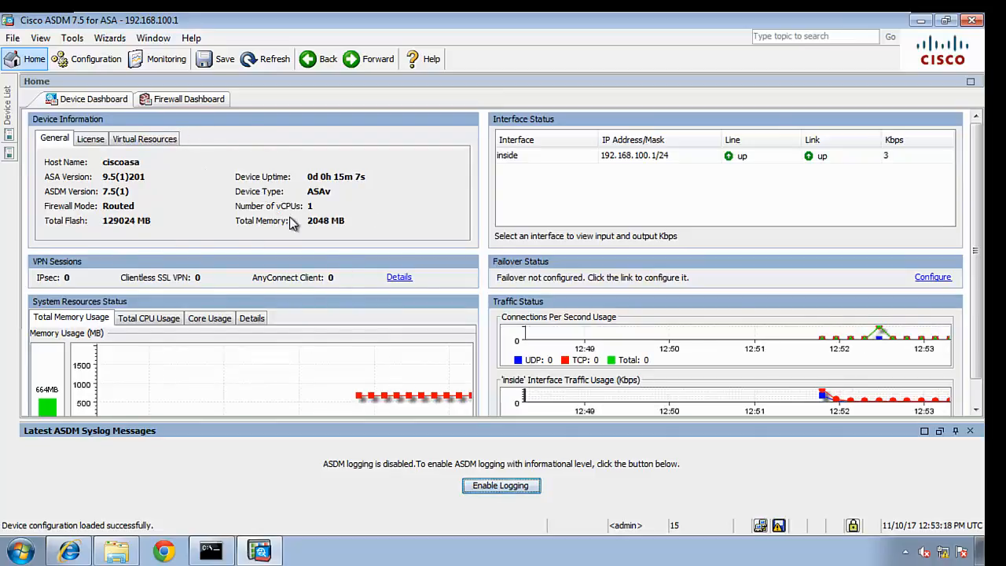
mouse_move(270, 185)
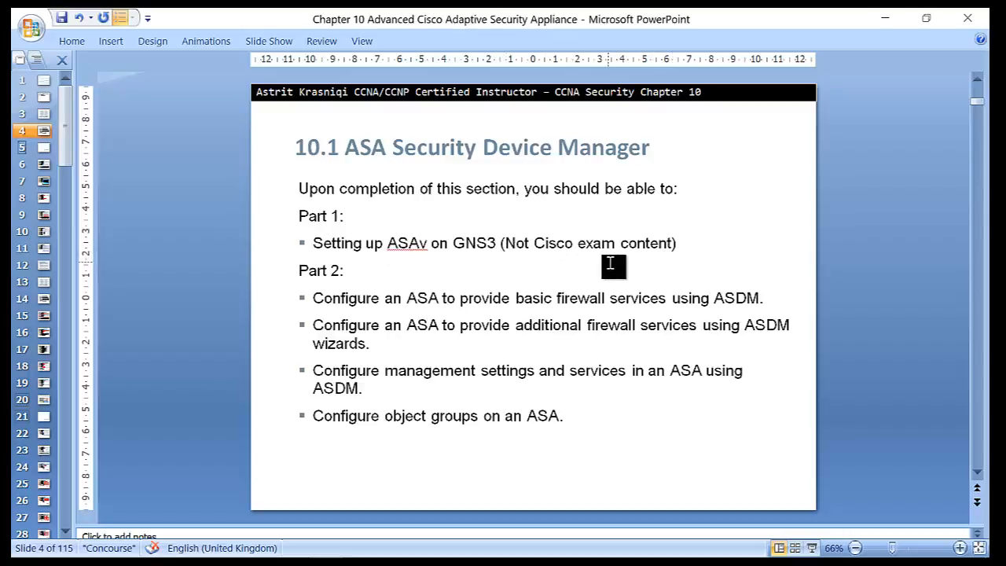
mouse_move(621, 250)
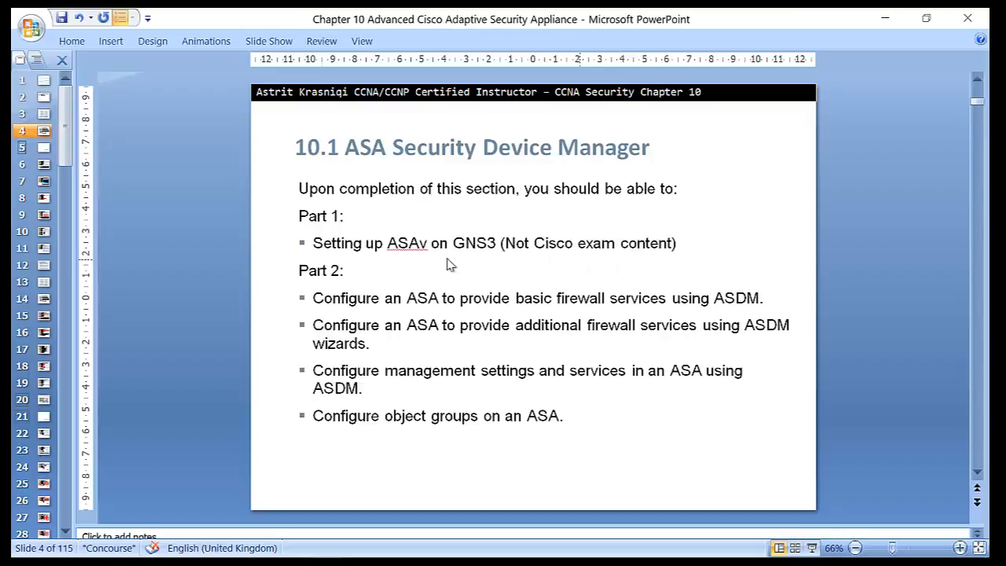
- Switch from the PowerPoint objectives slide back to the GNS3 topology window
left_click(227, 544)
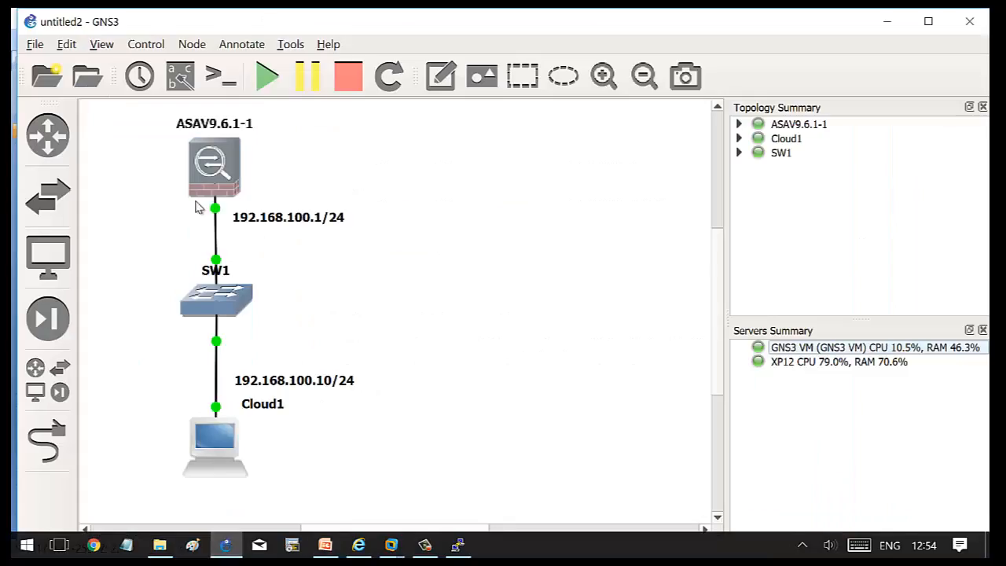
mouse_move(250, 176)
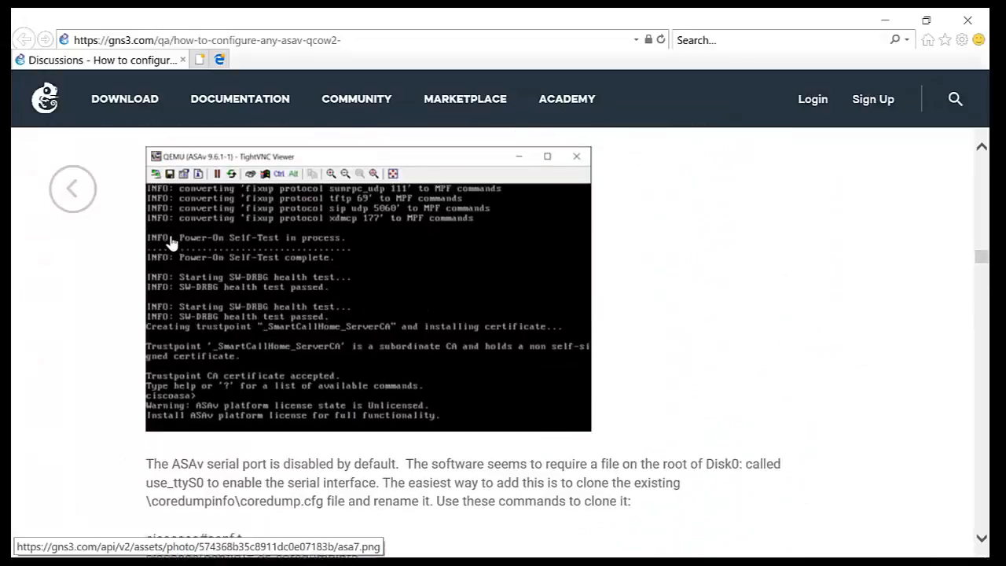
- Scroll the GNS3 ASAv .qcow2 serial telnet guide in Internet Explorer
scroll("down", 3)
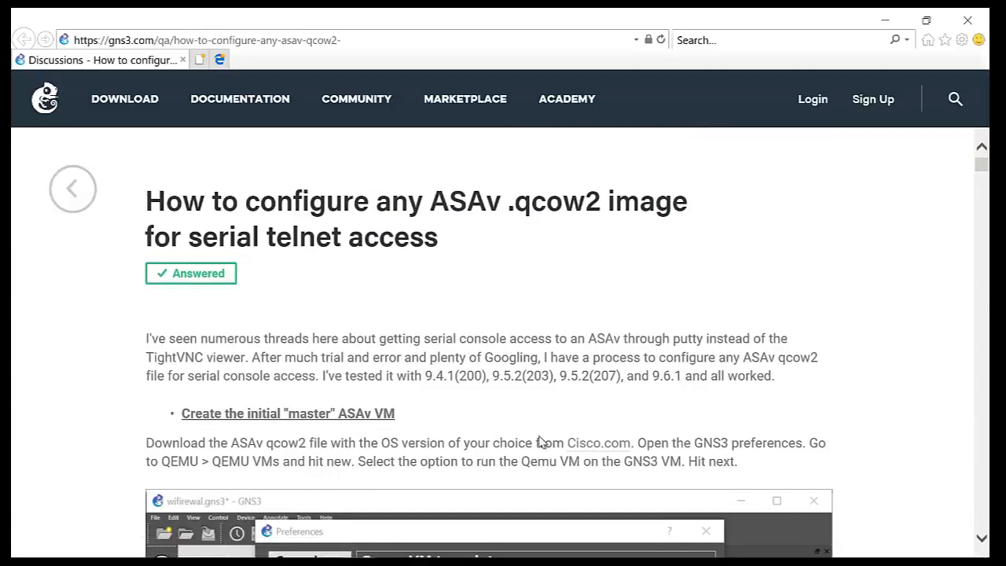
mouse_move(775, 297)
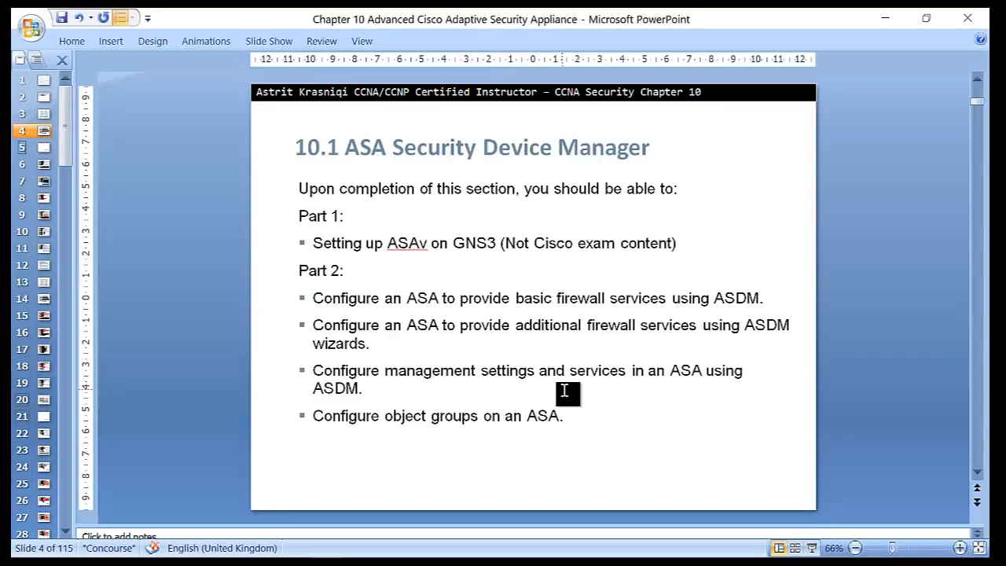
mouse_move(605, 463)
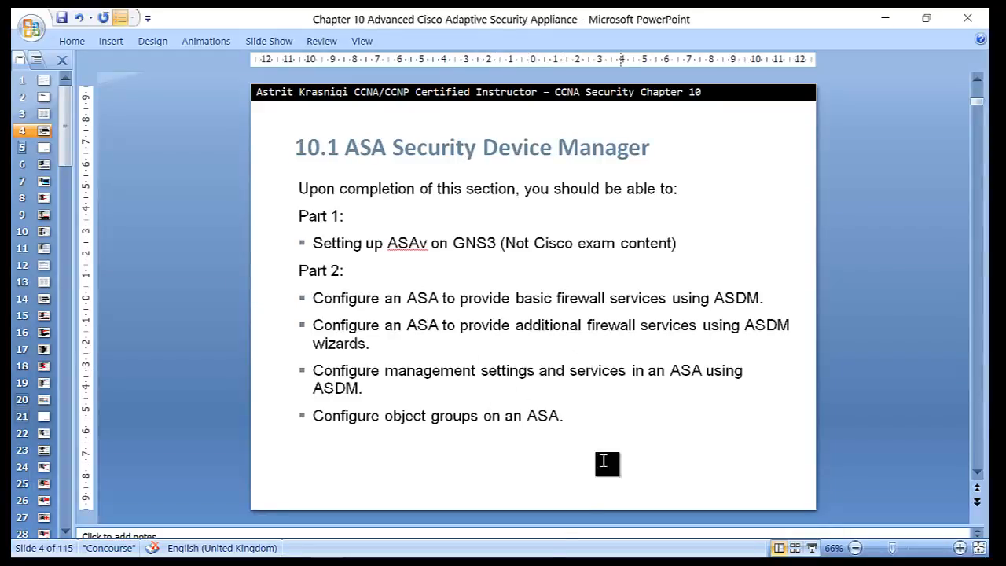